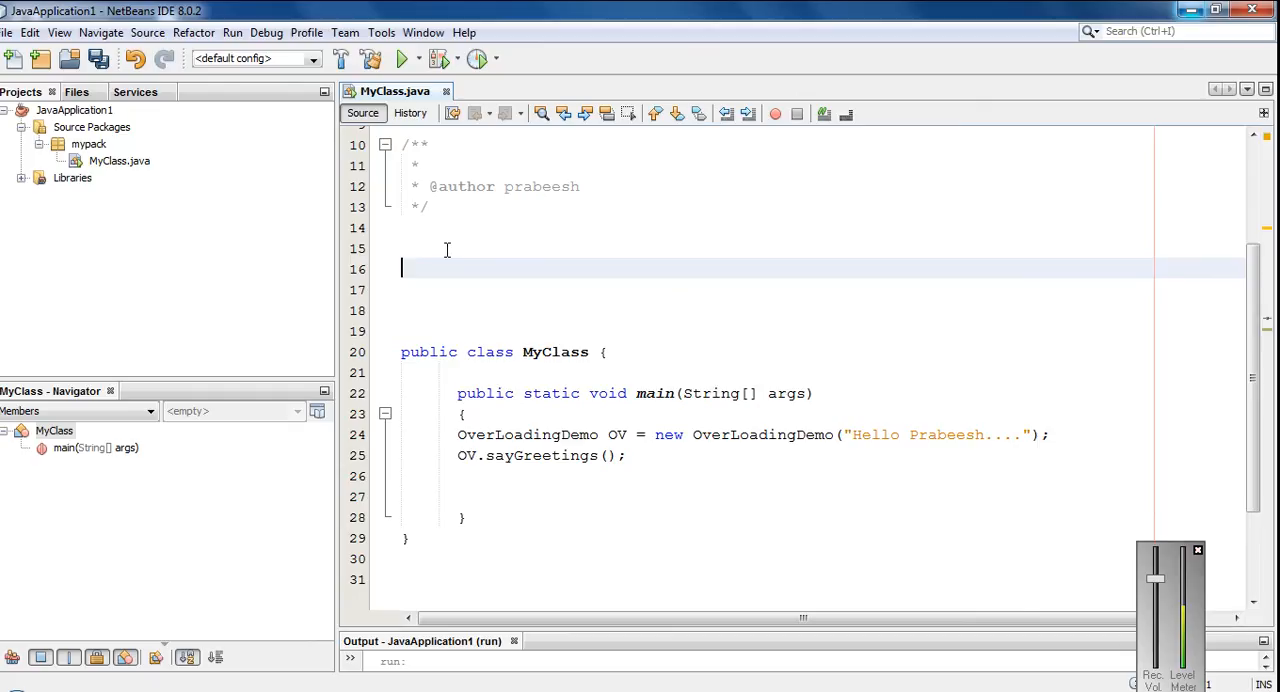
Write 'class Box {' with the field declaration 'double height,width,depth;' inside it
type("cl")
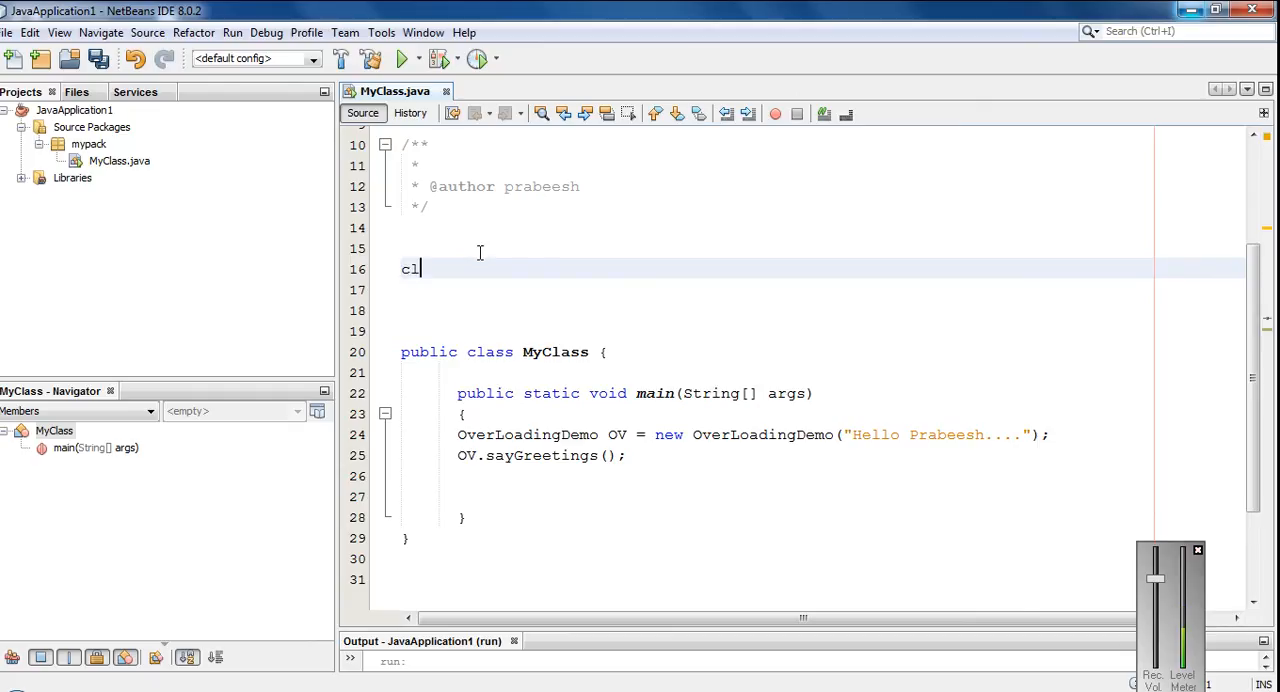
type("ass B")
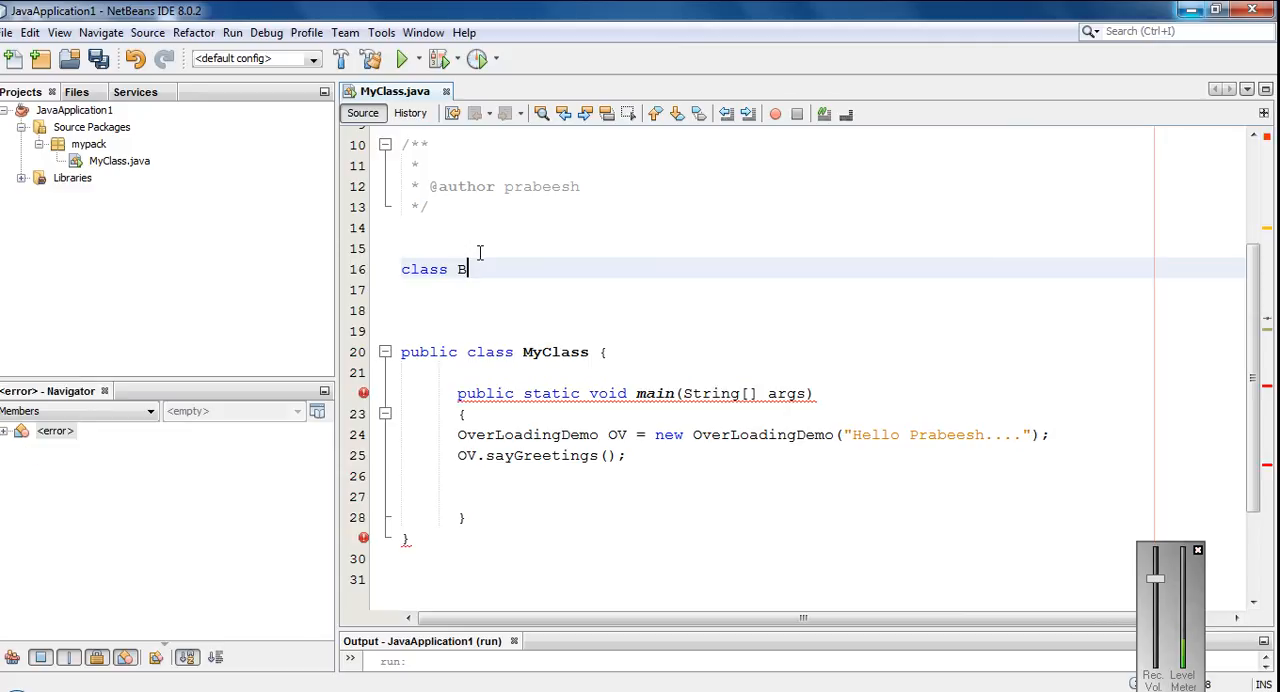
type("ox")
type("{")
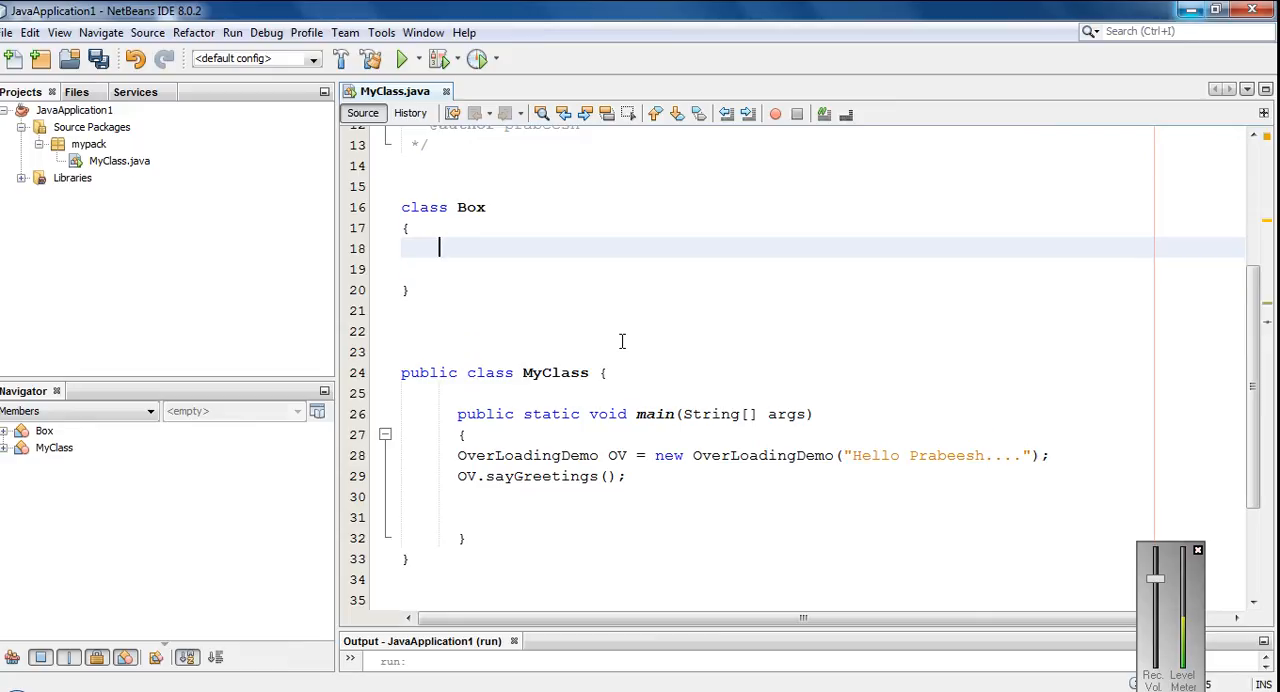
type("double")
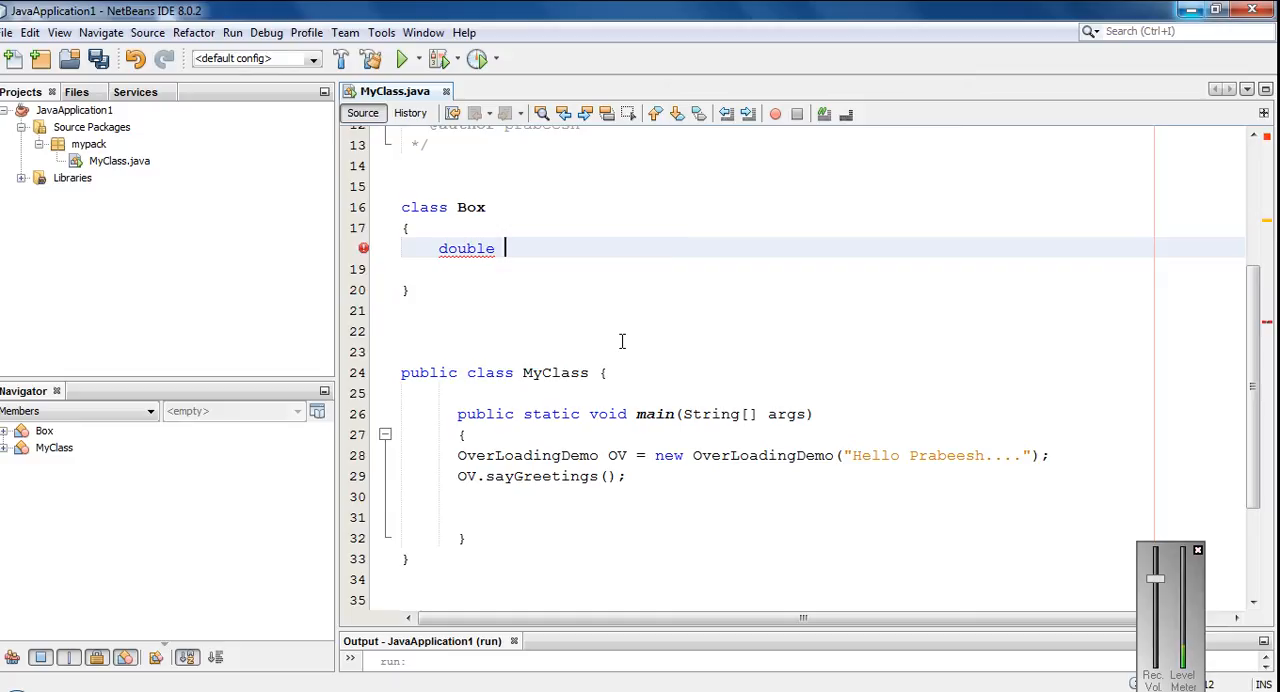
type("heig")
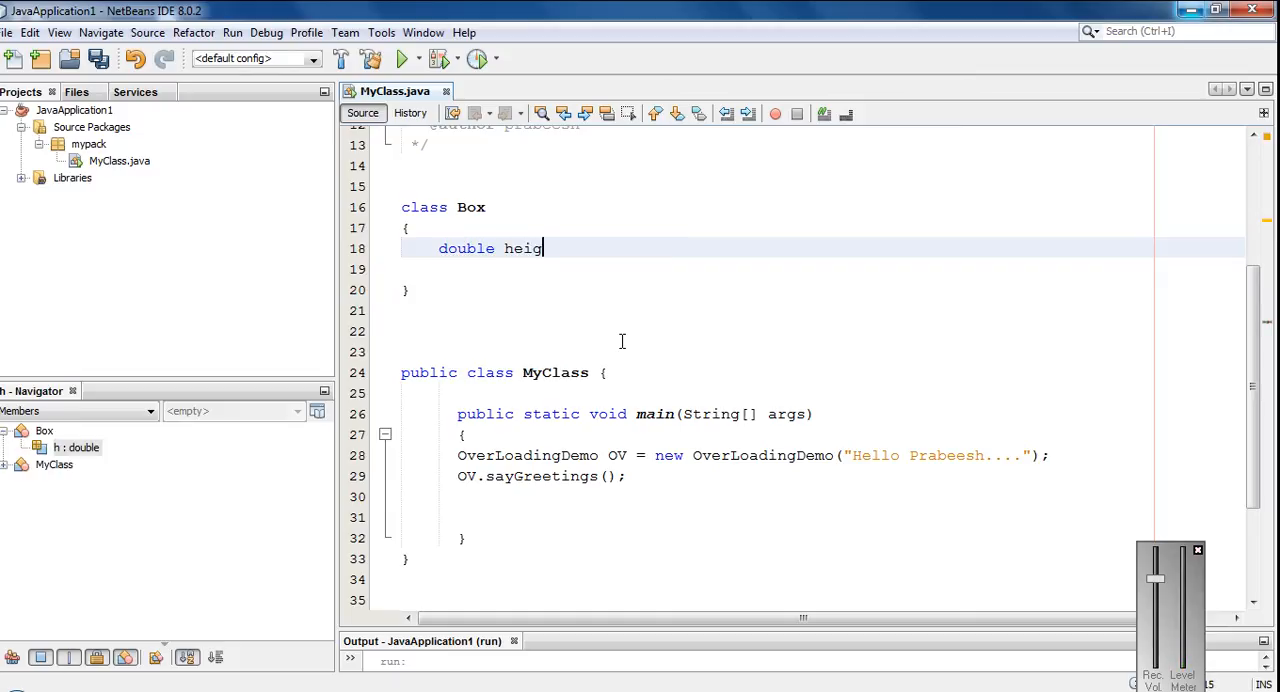
type("ht,w")
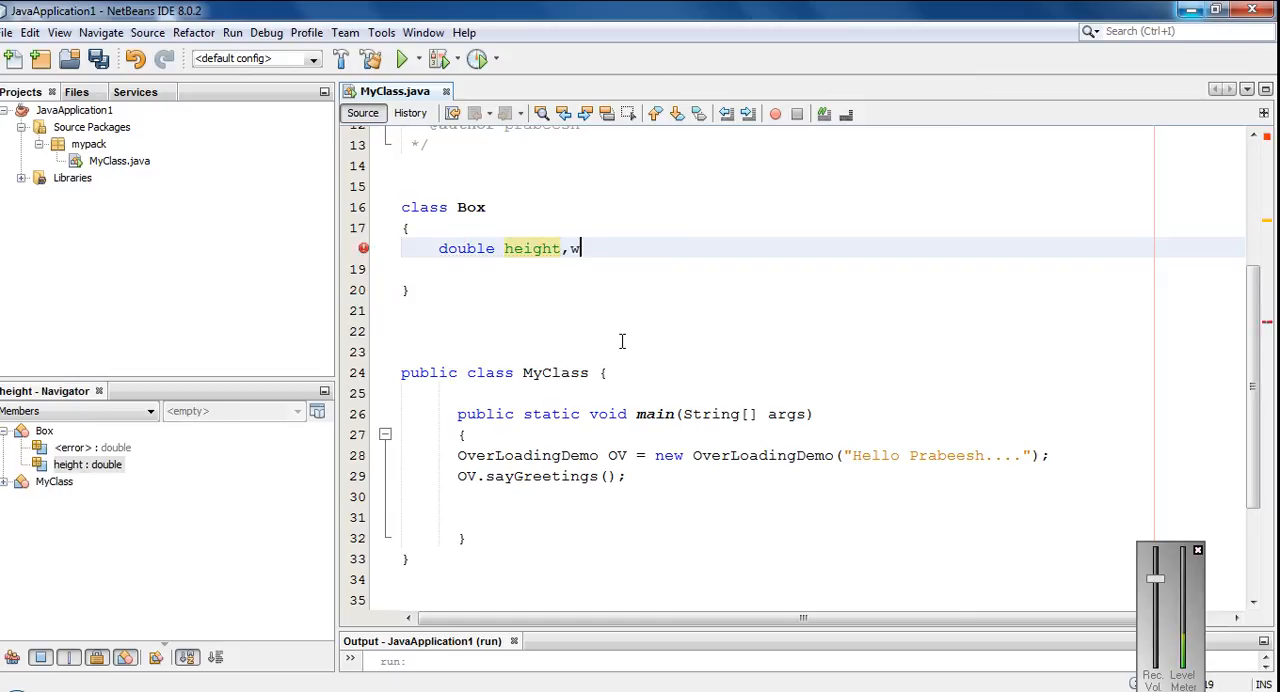
type("if=dth")
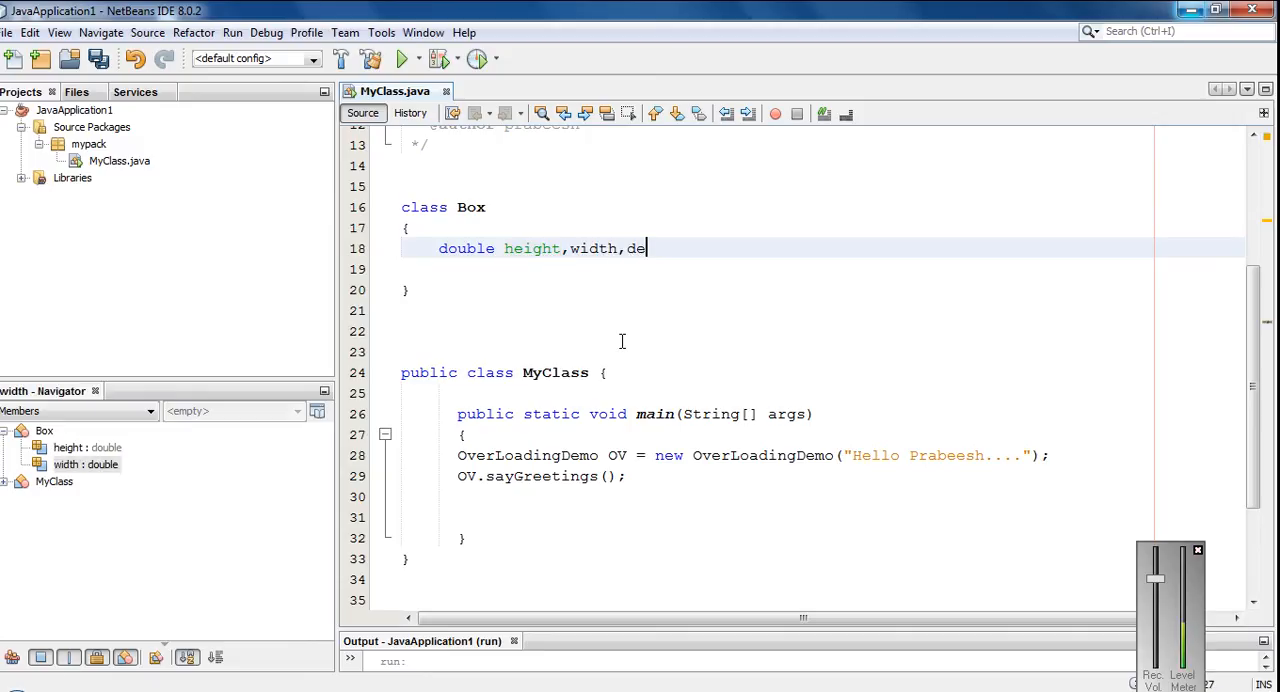
type("pth;")
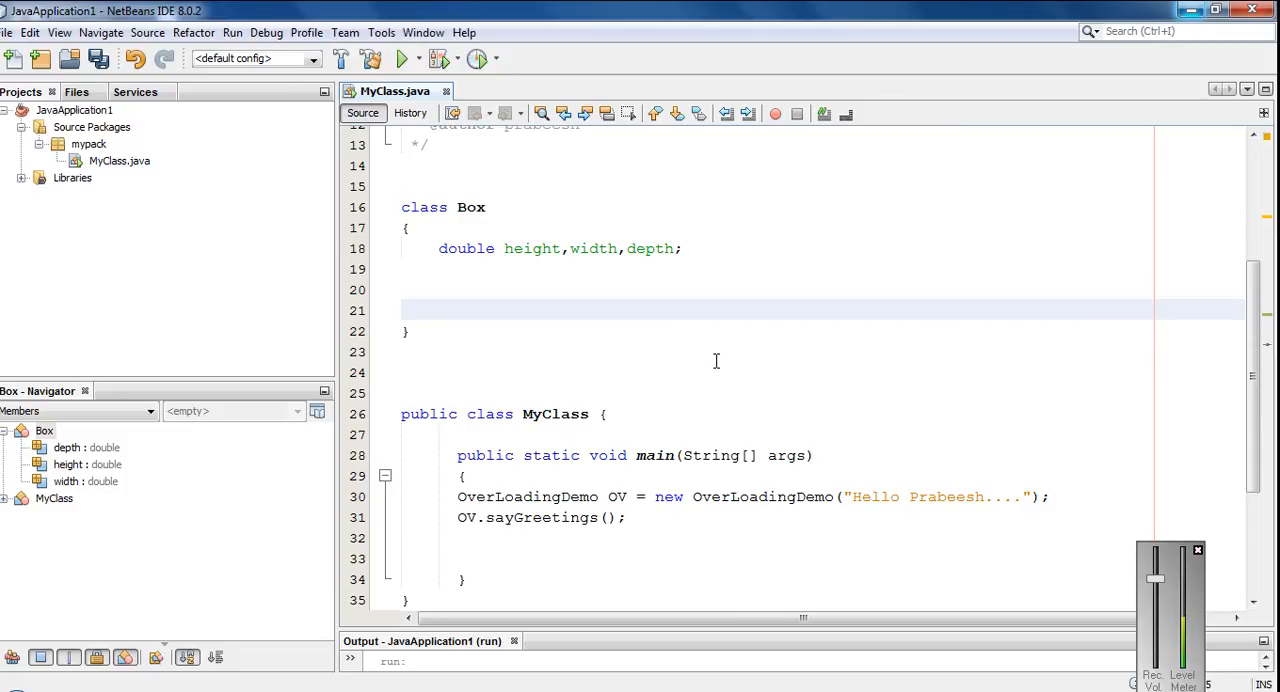
Declare the method header 'public double getVolume()' inside Box
type("public")
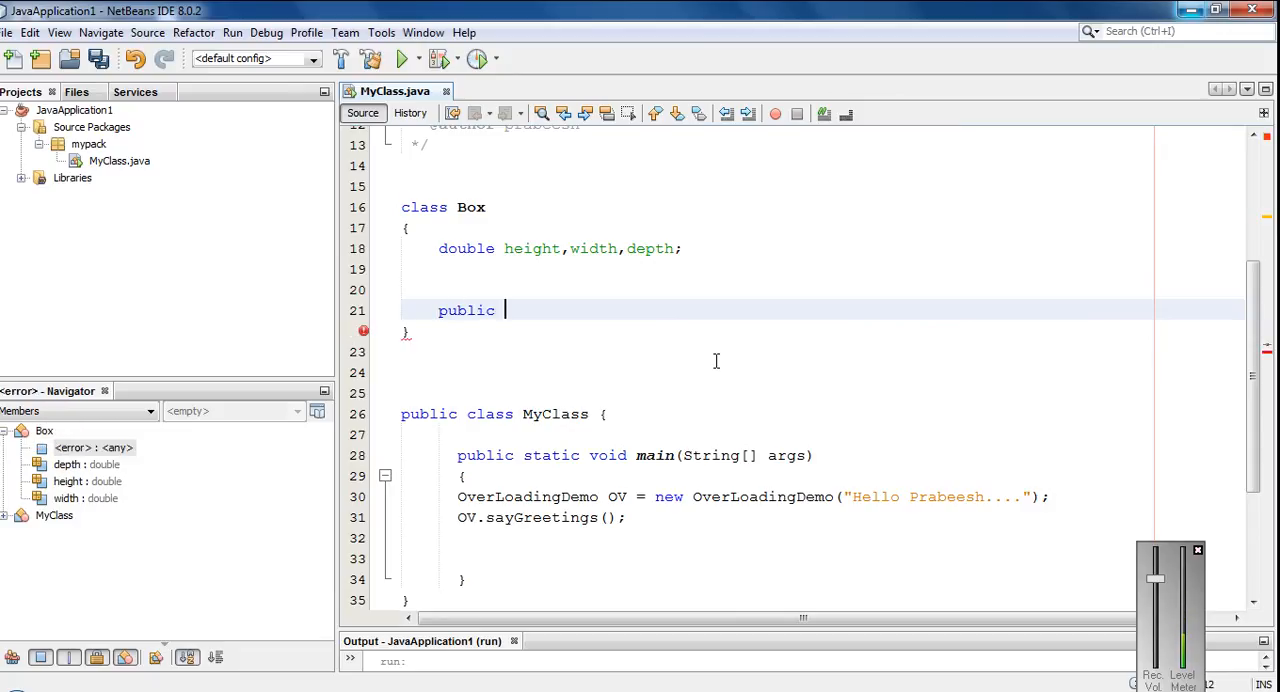
type("double")
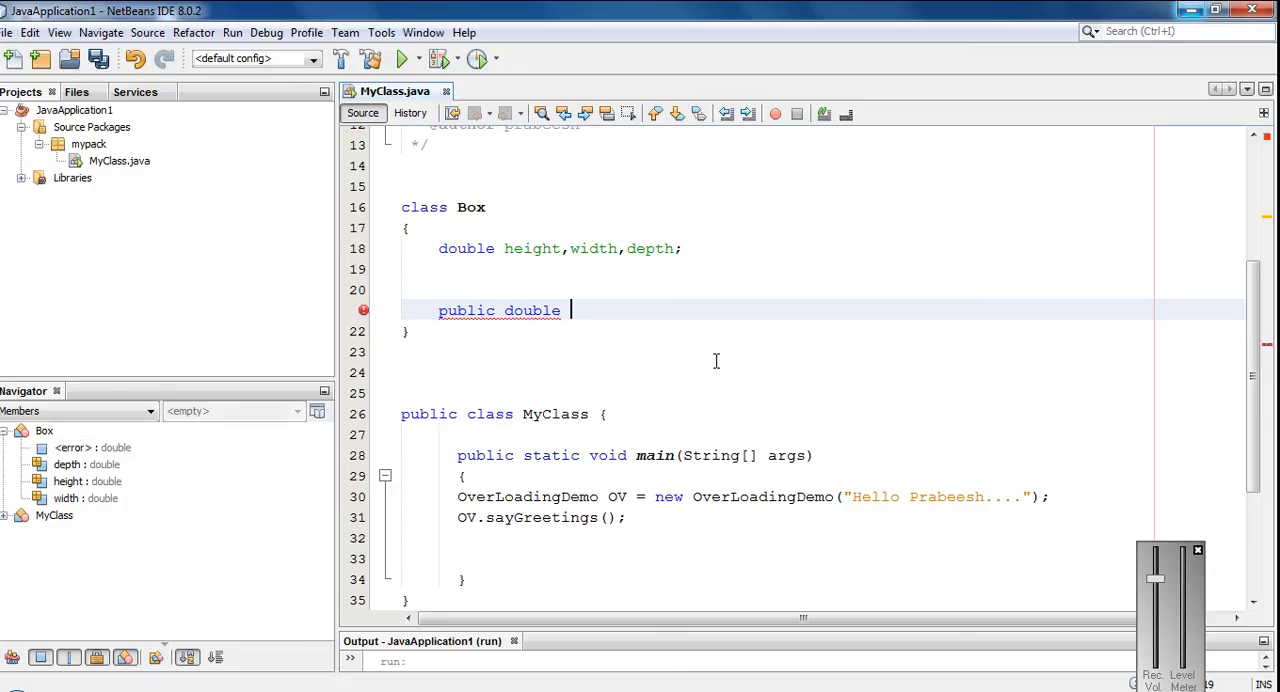
type("getV")
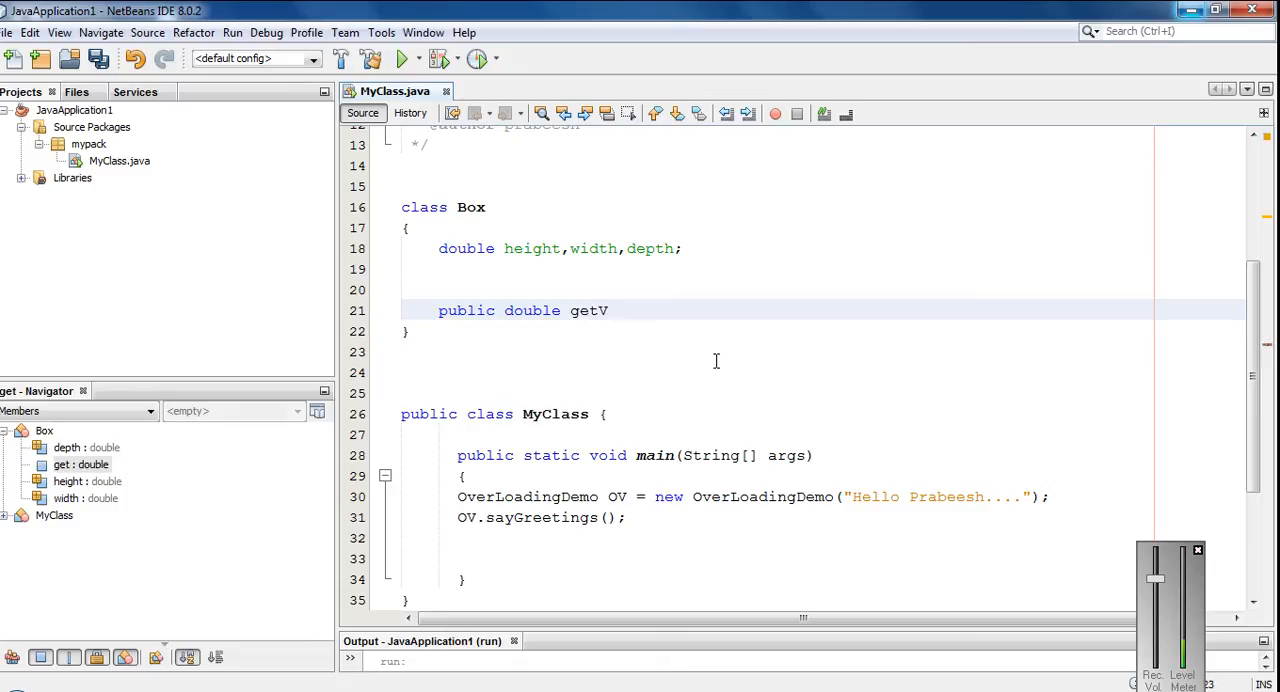
type("olume")
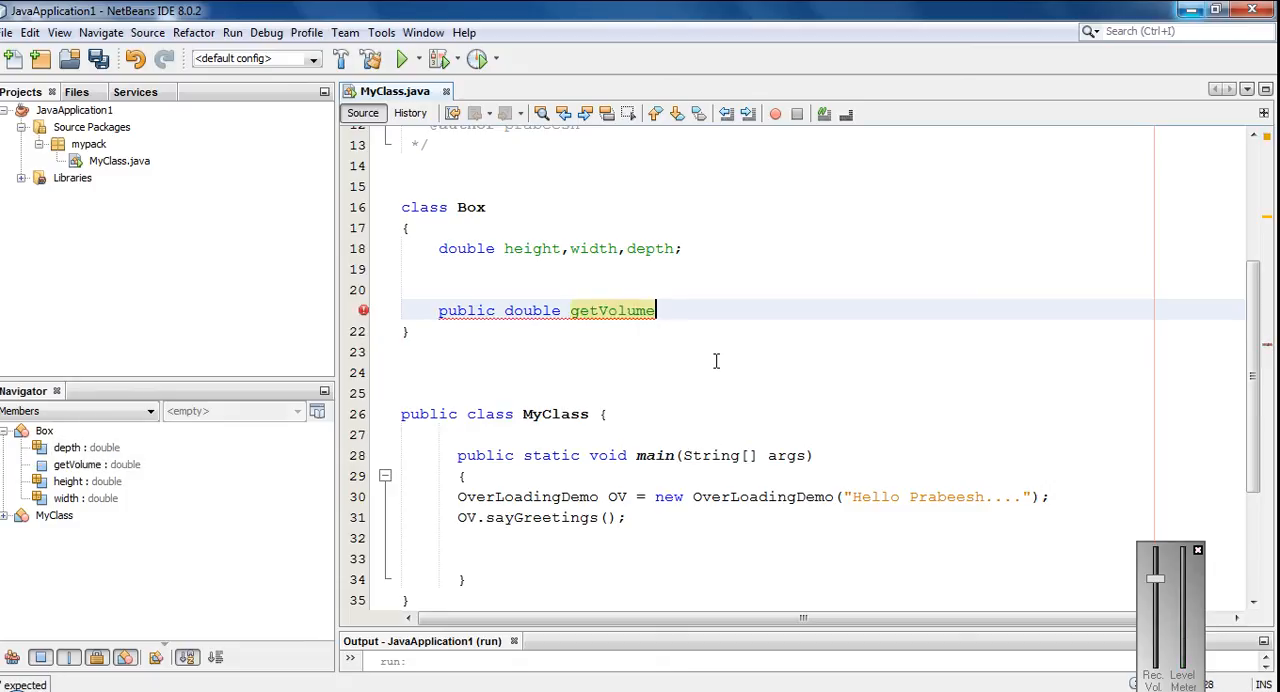
type("()")
type("{")
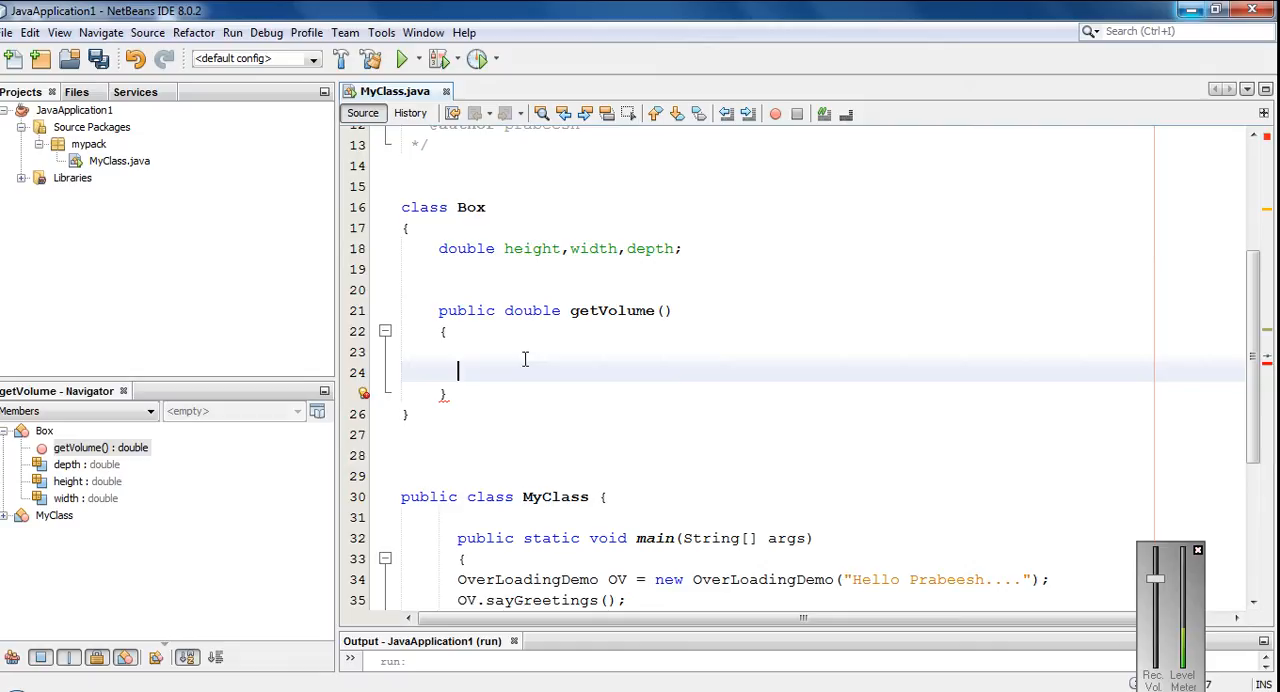
Fill the body with 'double volume = height * width * depth;' and 'return volume;'
type("double v")
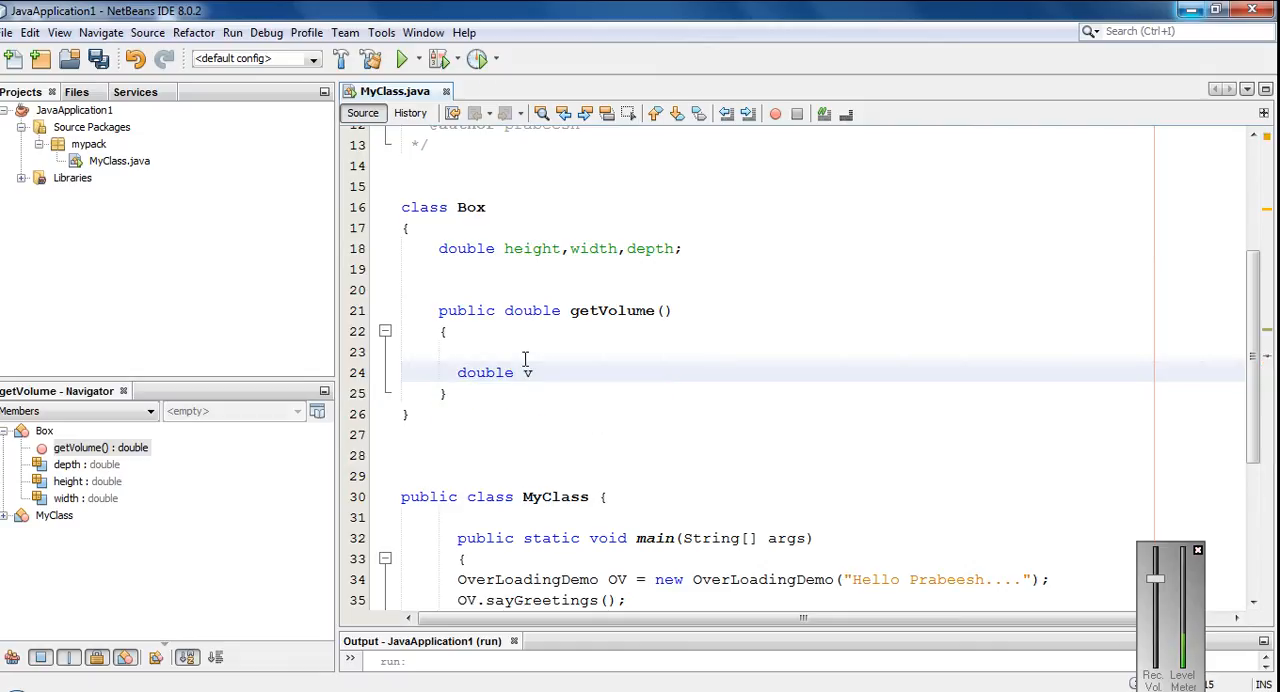
type("olume =")
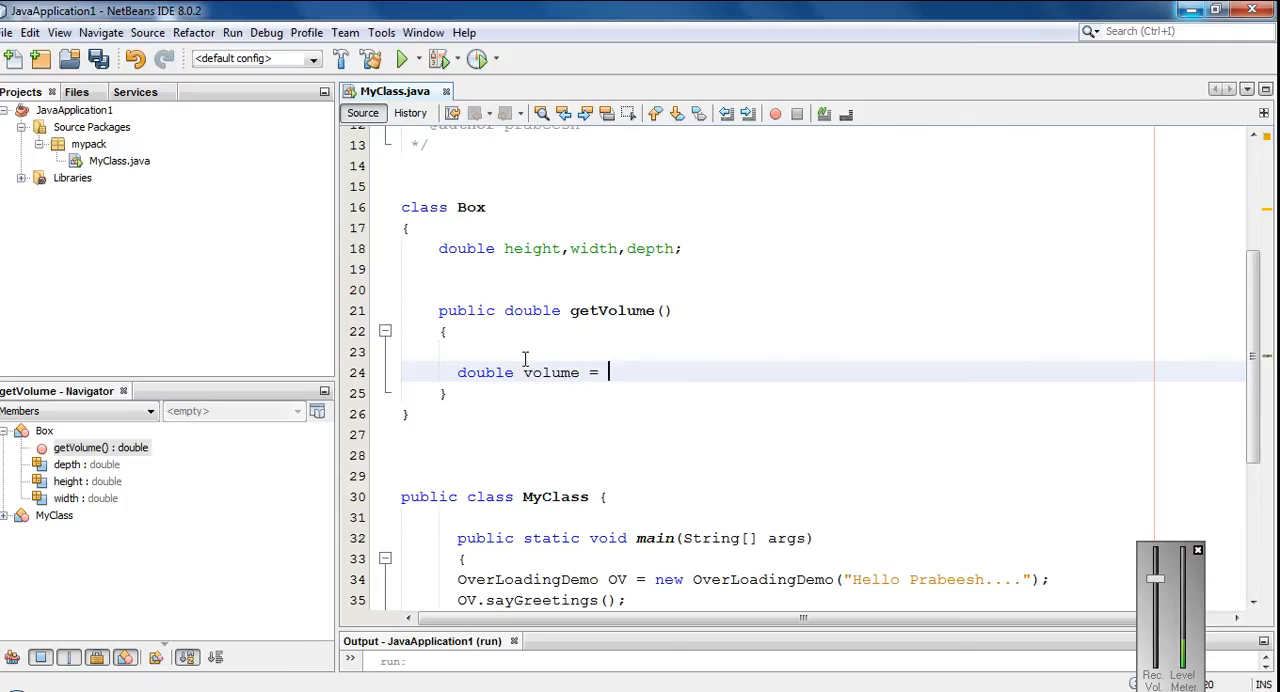
type("h")
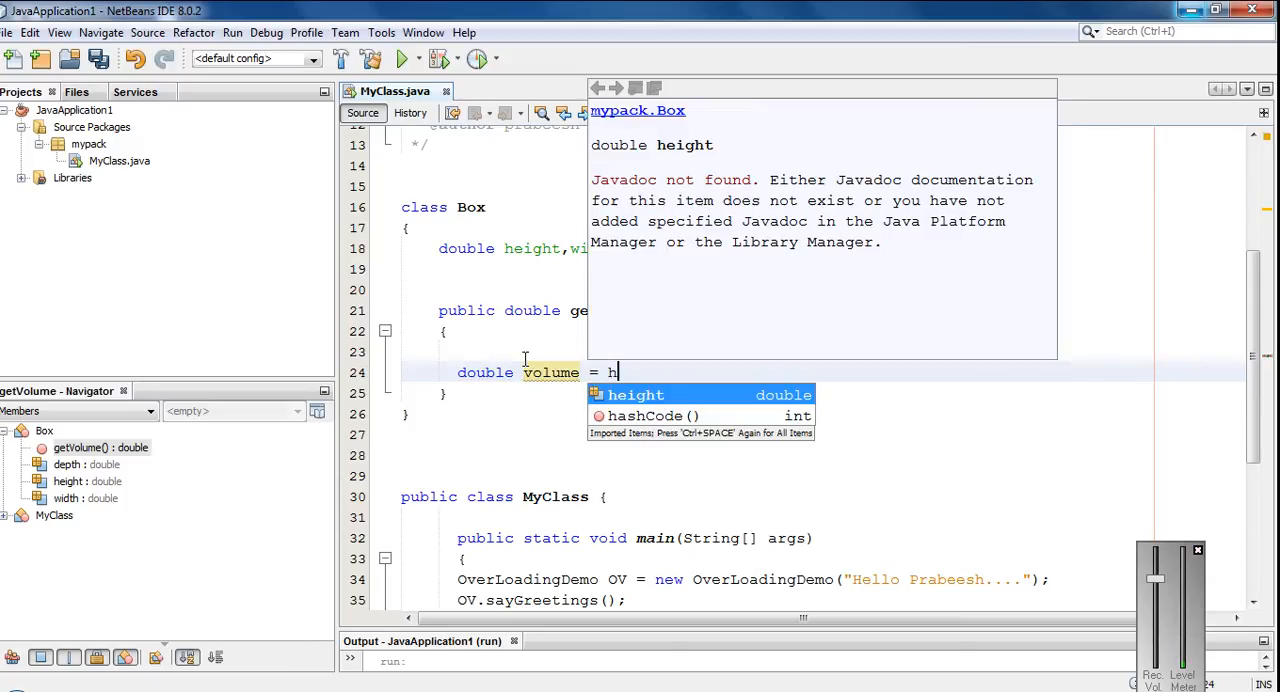
type("eight *")
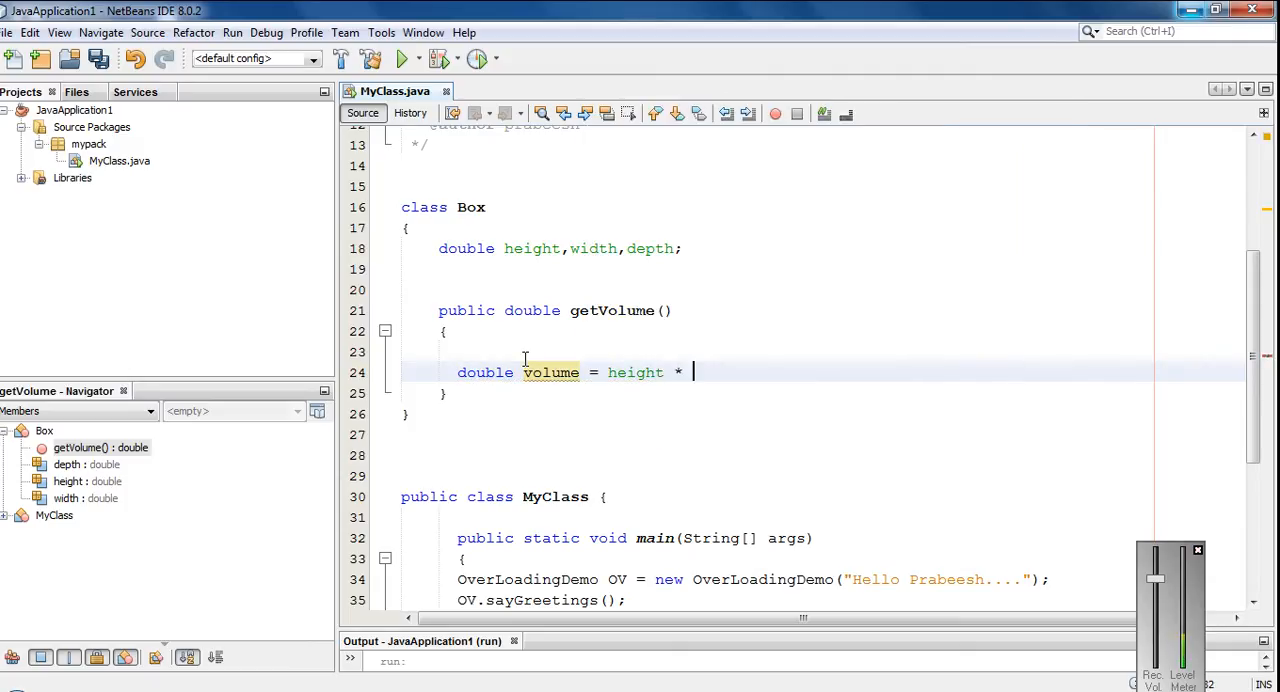
type("width")
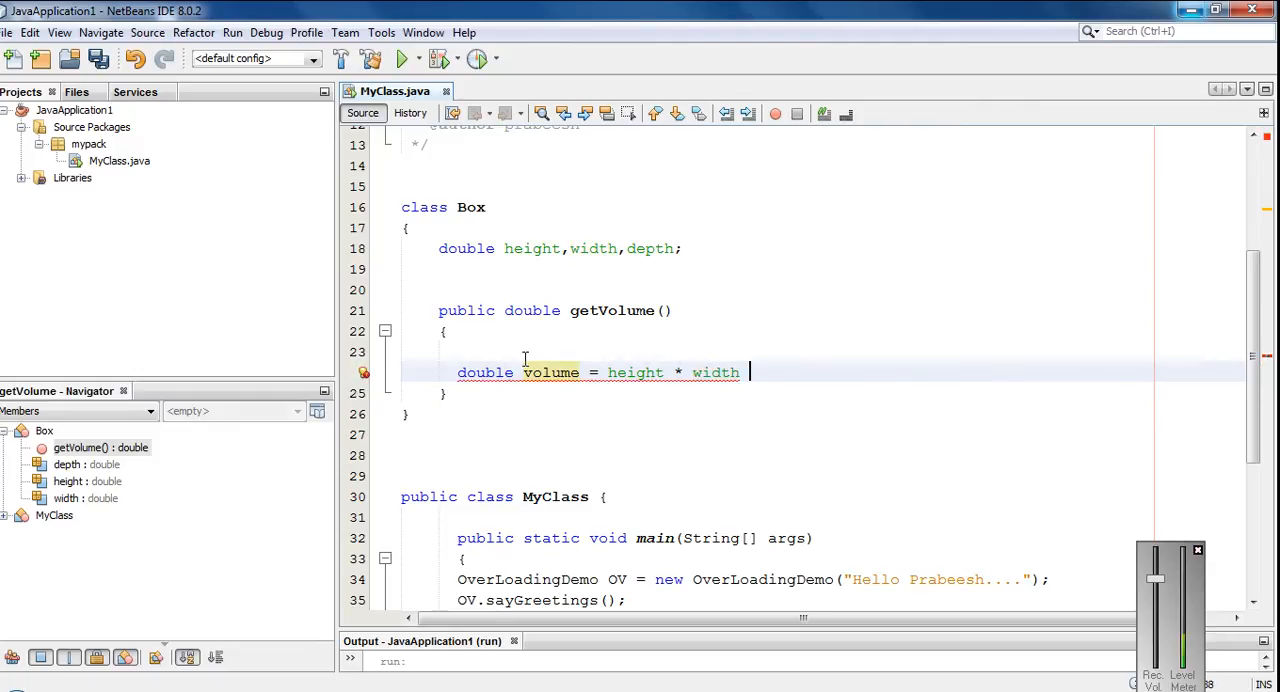
type("* depth;")
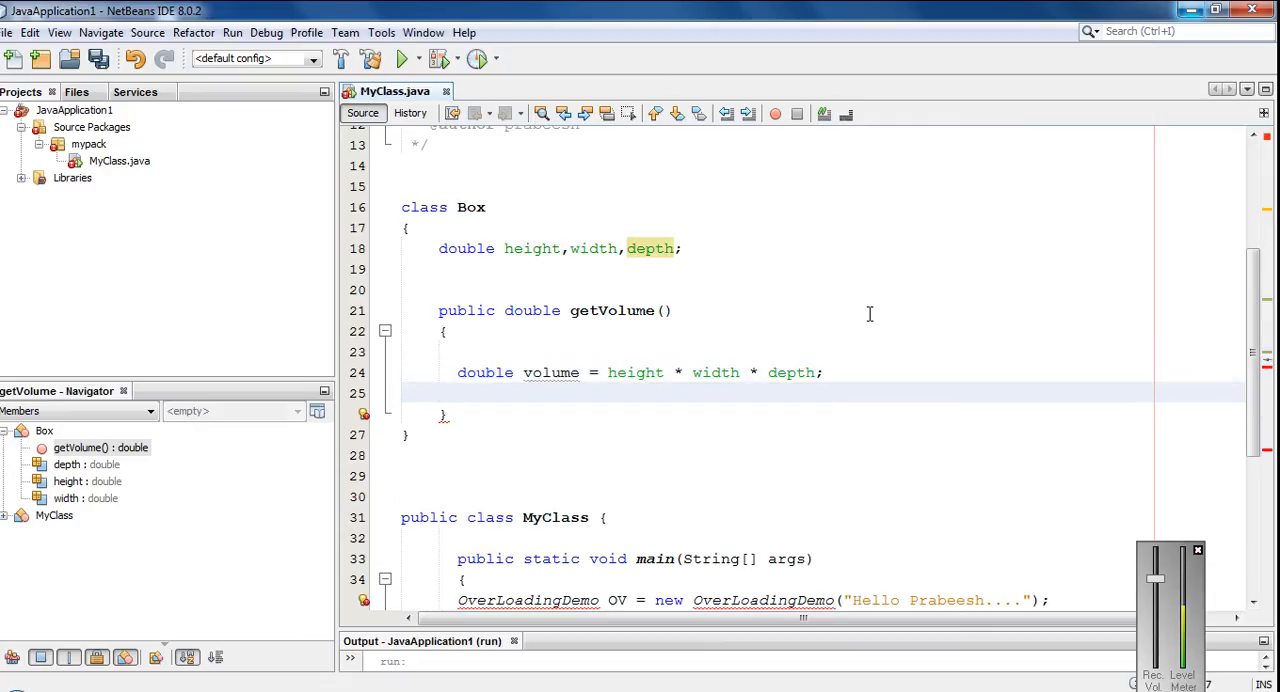
type("return  c")
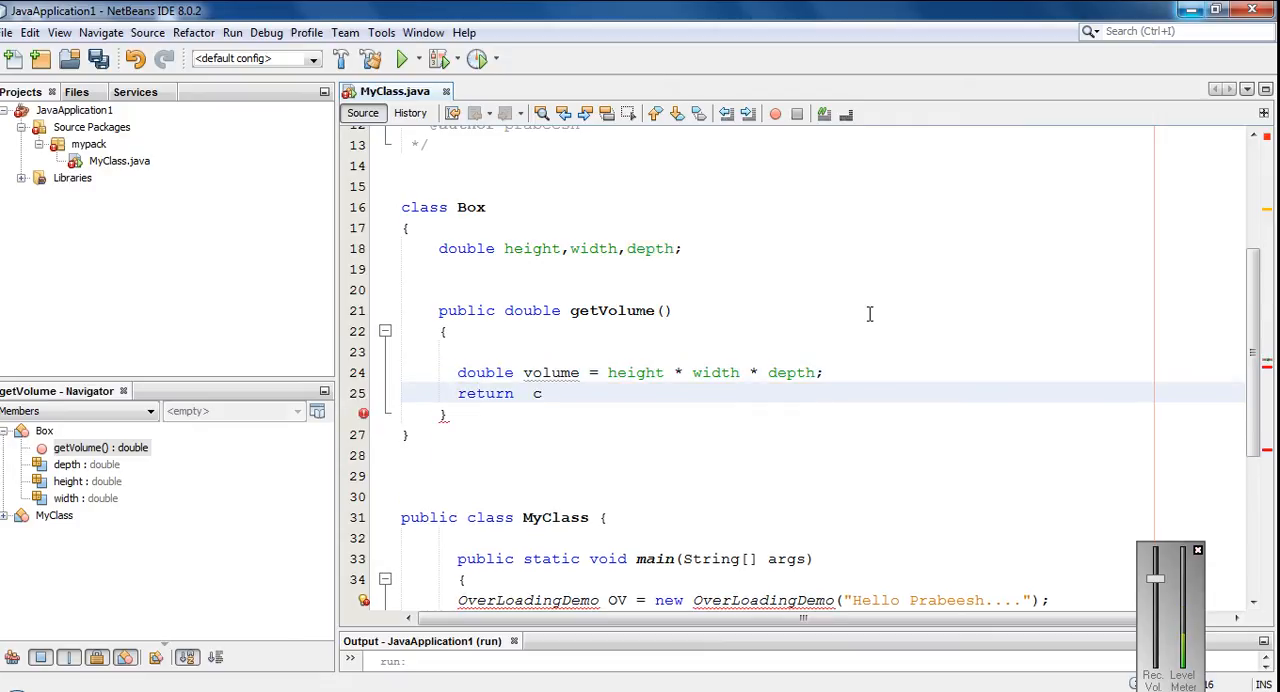
type("olume")
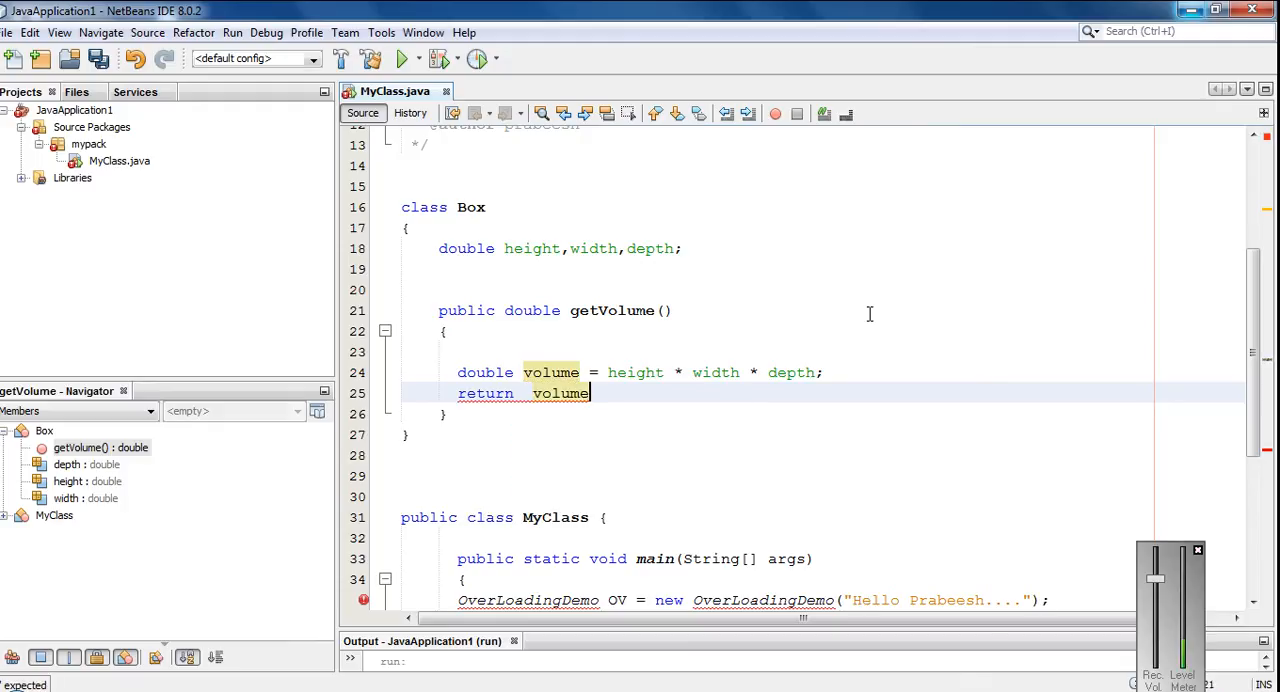
type(";")
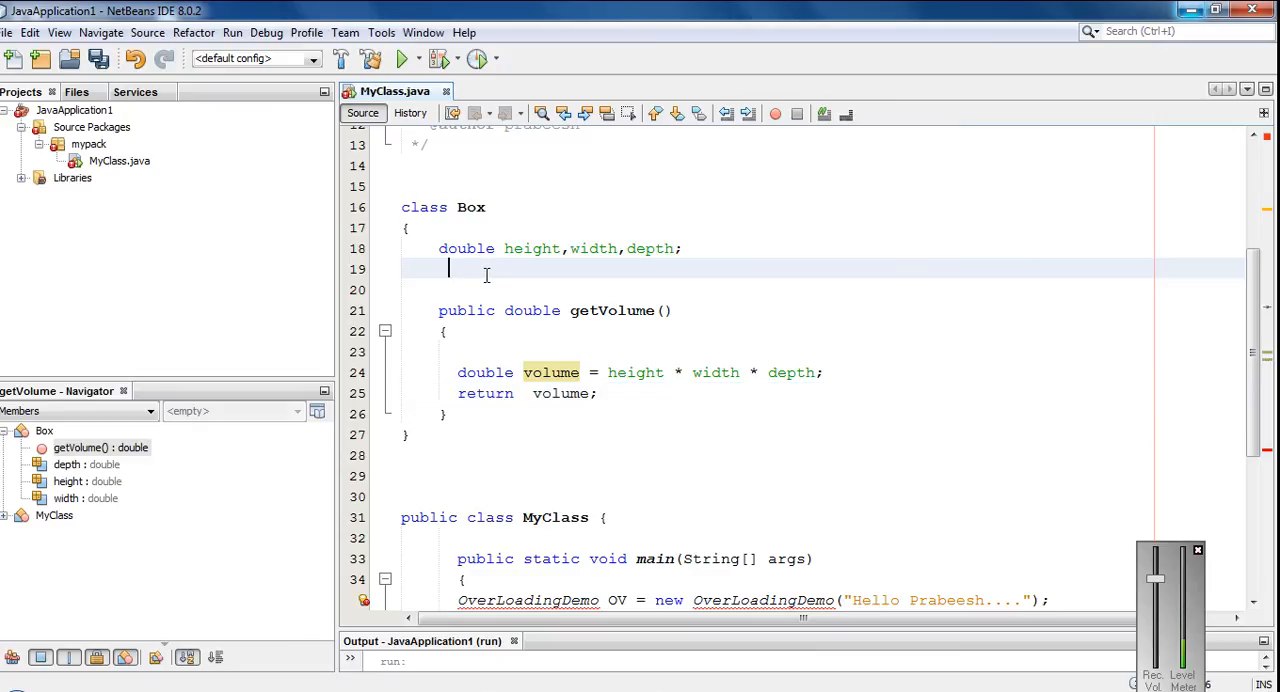
Write the constructor 'Box(double height, double width, double depth)' below the fields
key("enter")
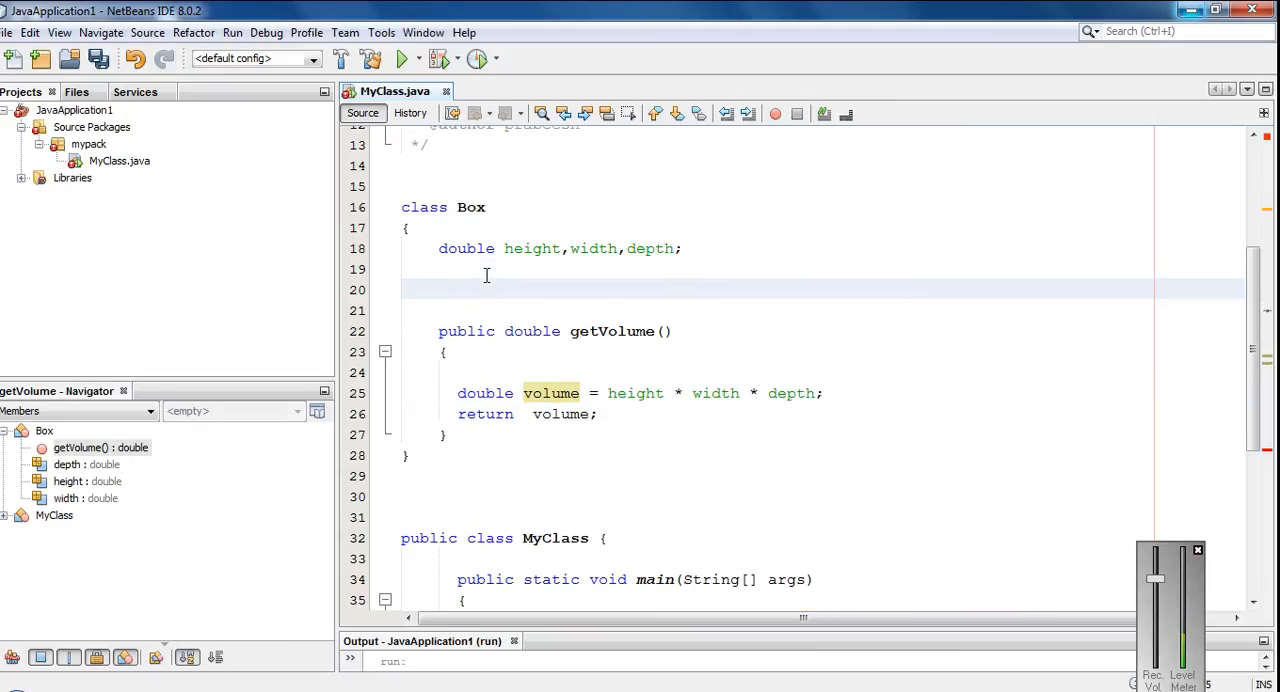
type("Box() {")
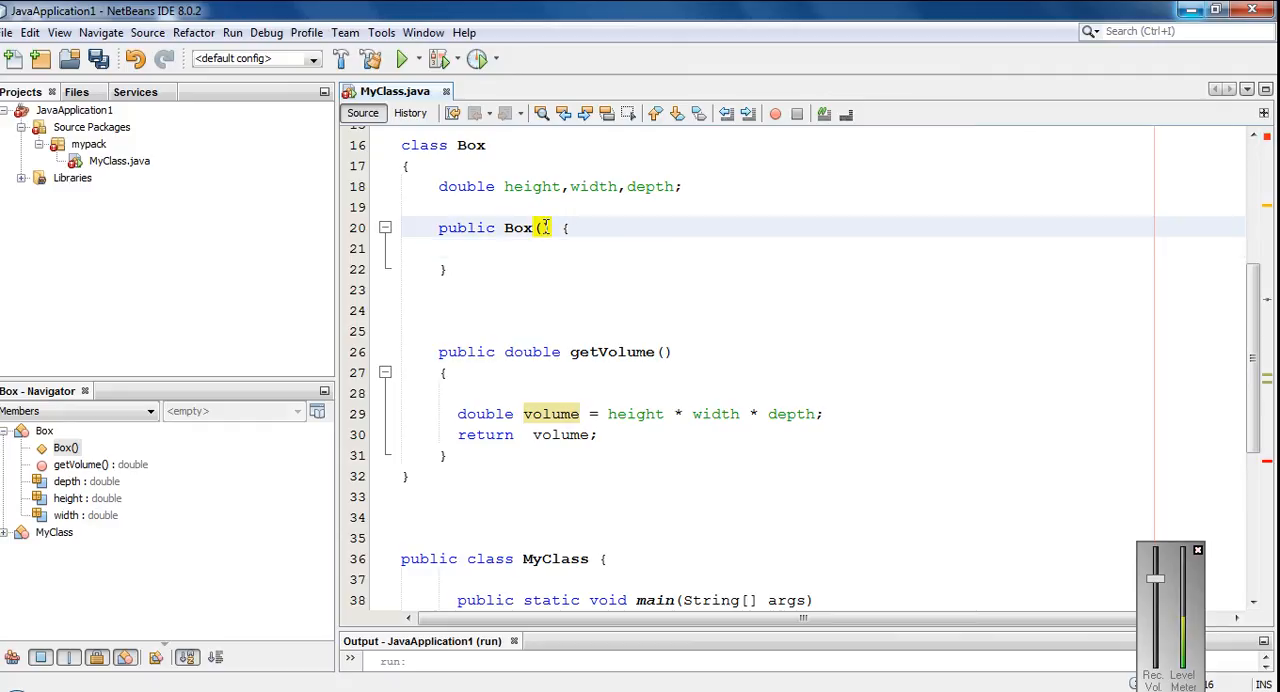
type("d")
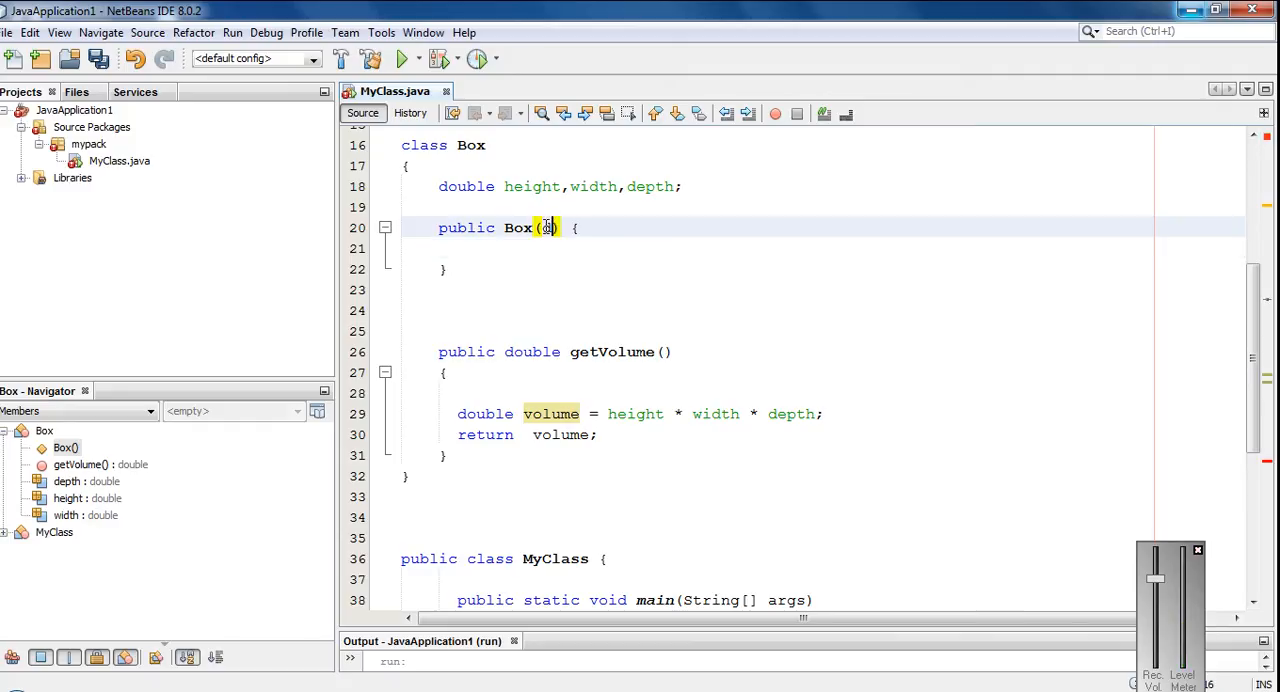
type("double")
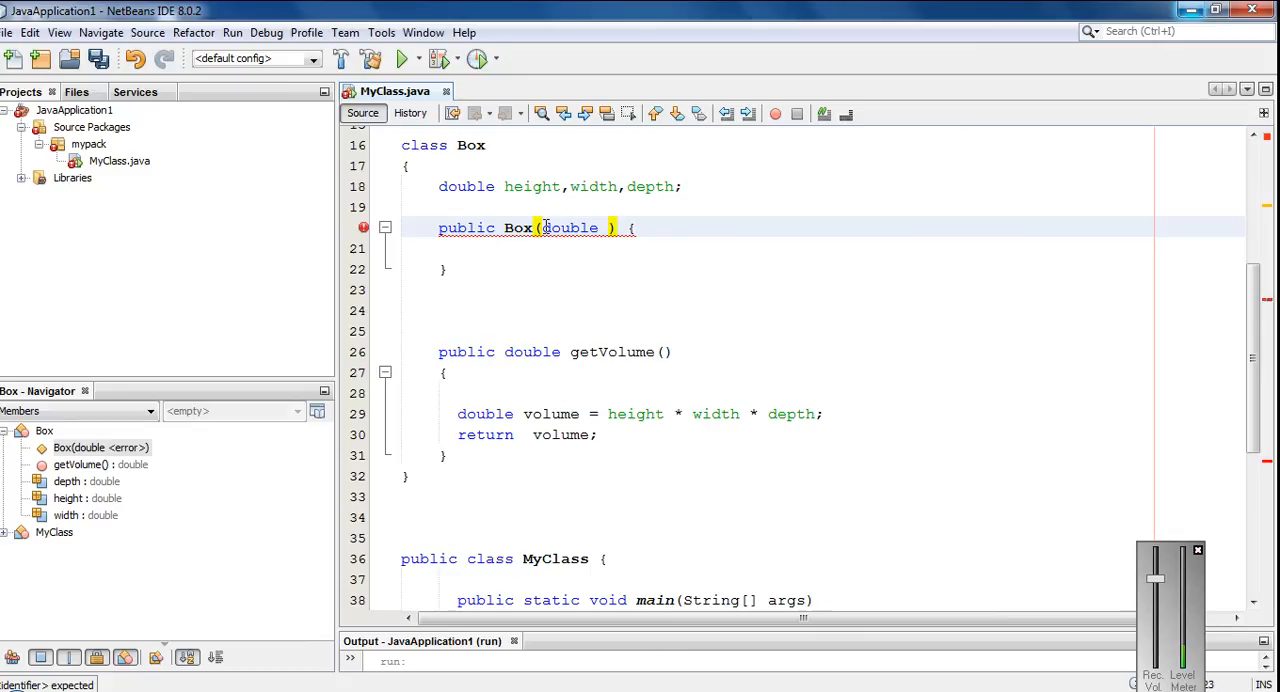
type("h")
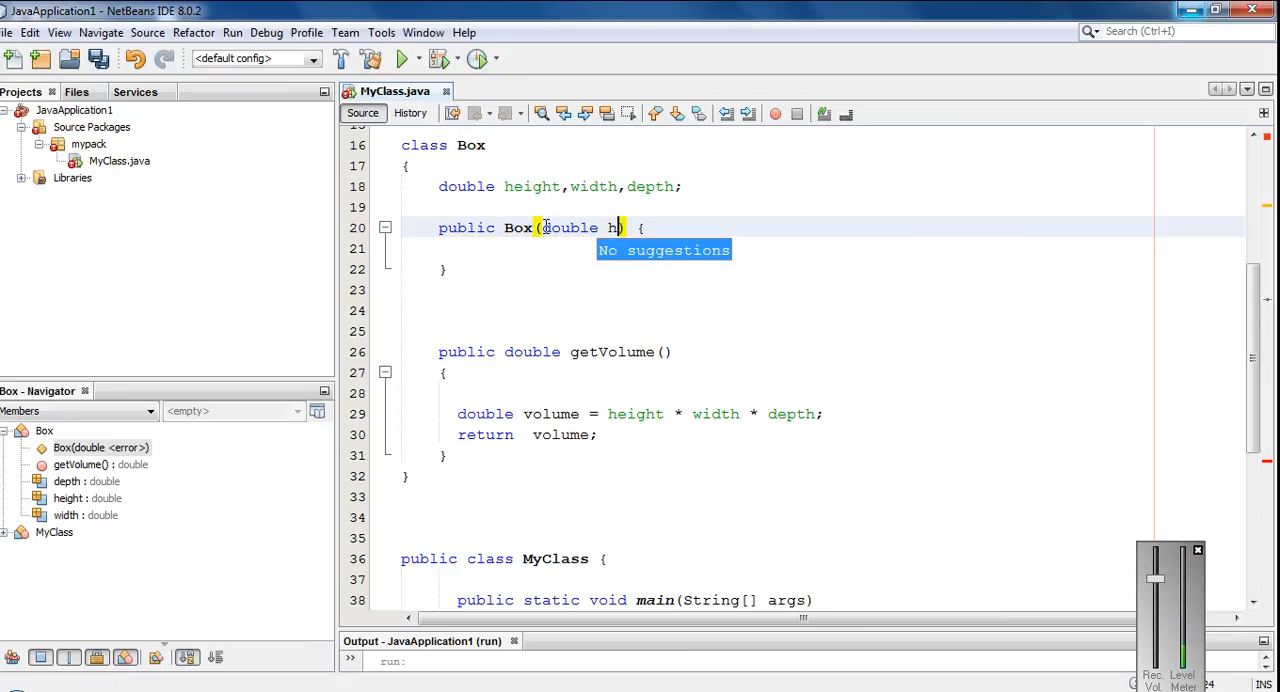
type("eight")
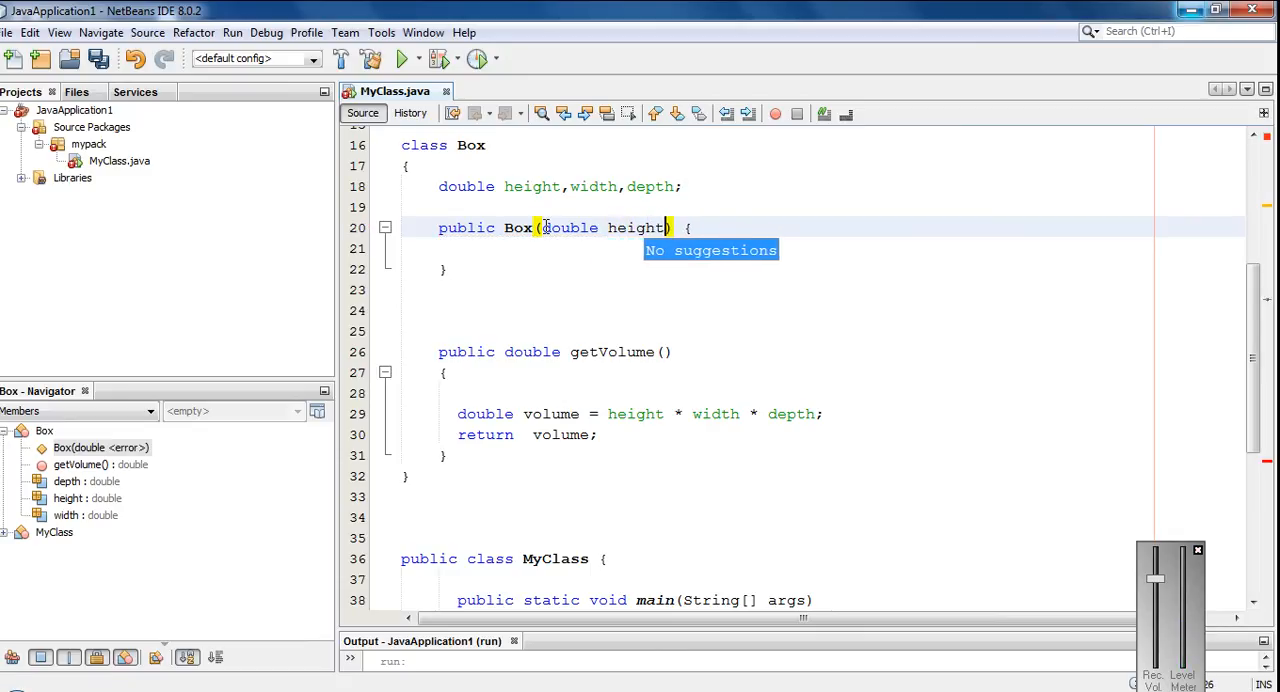
type(",")
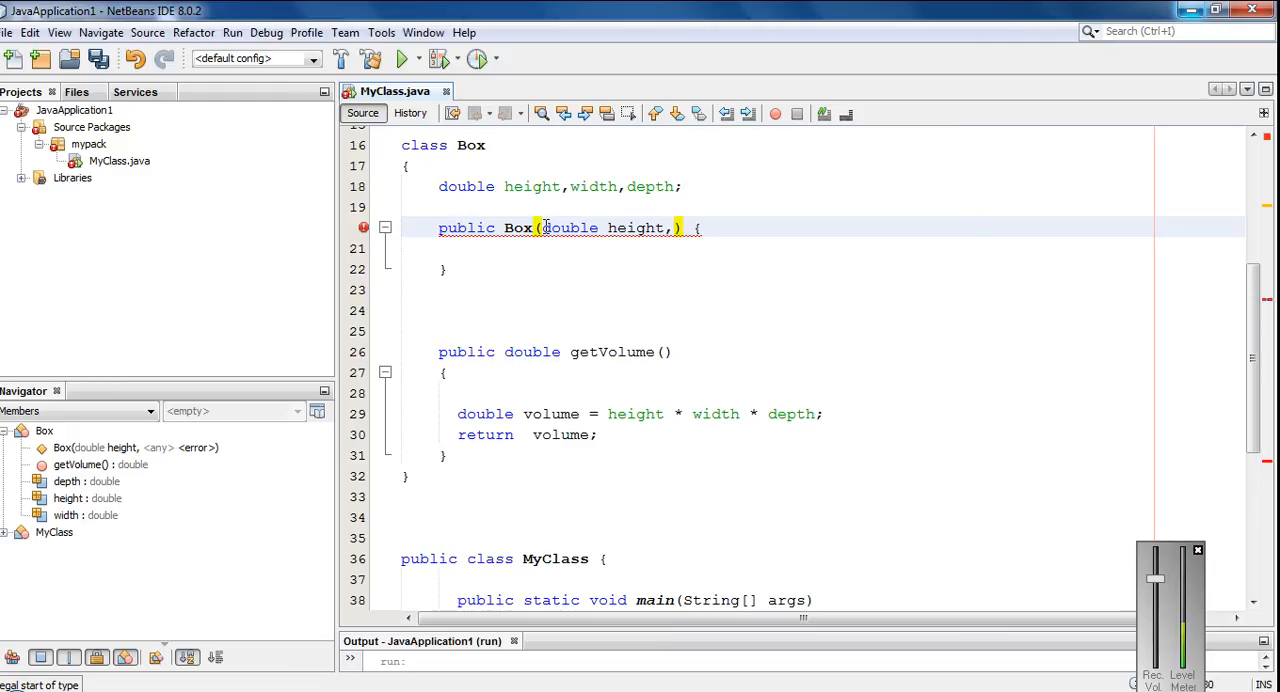
type("double")
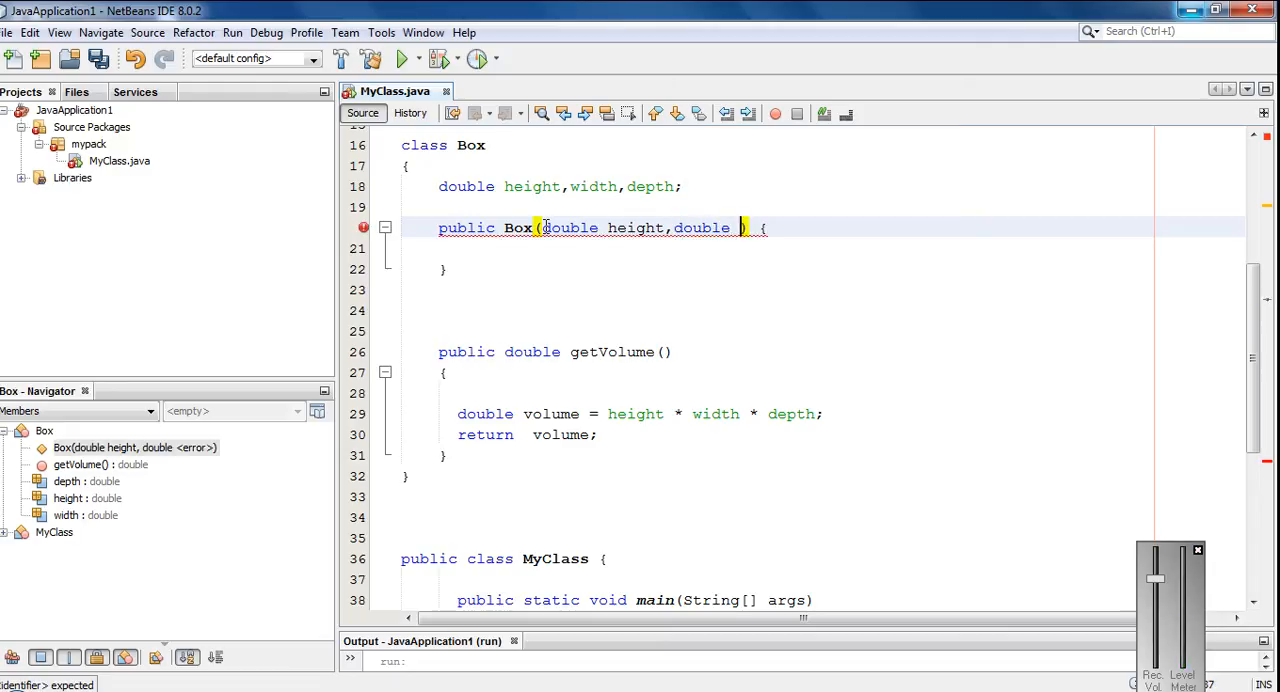
type("width")
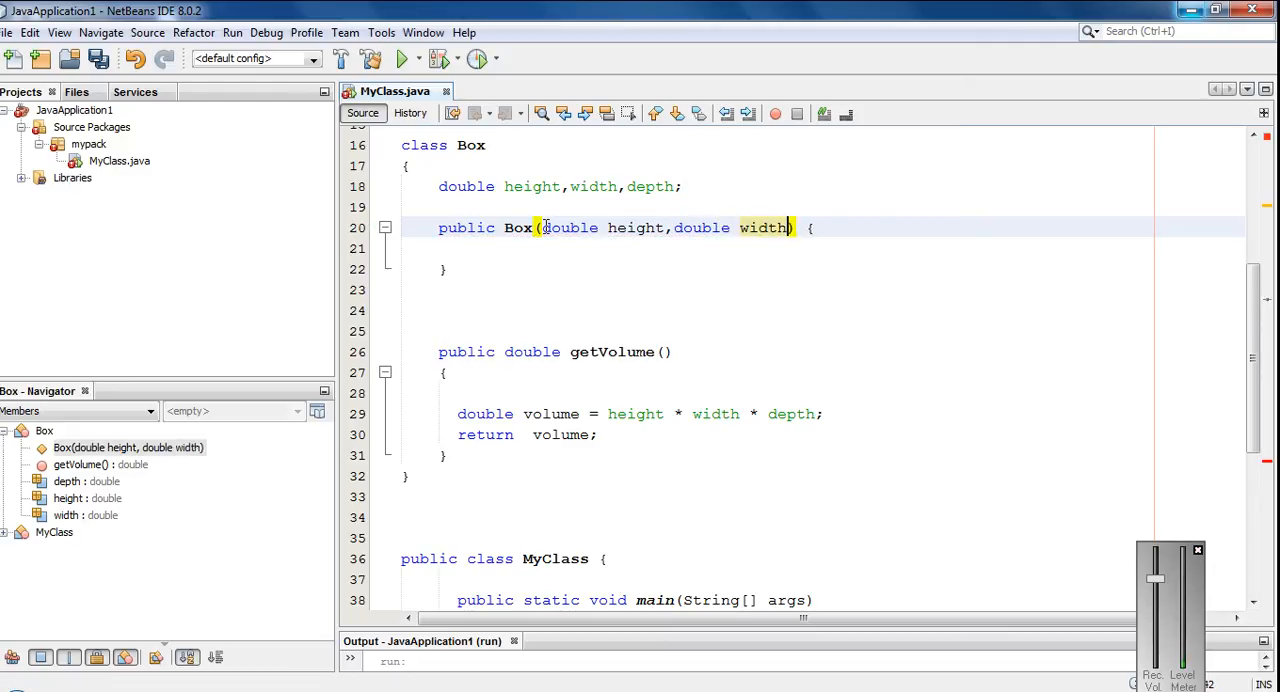
type(",double")
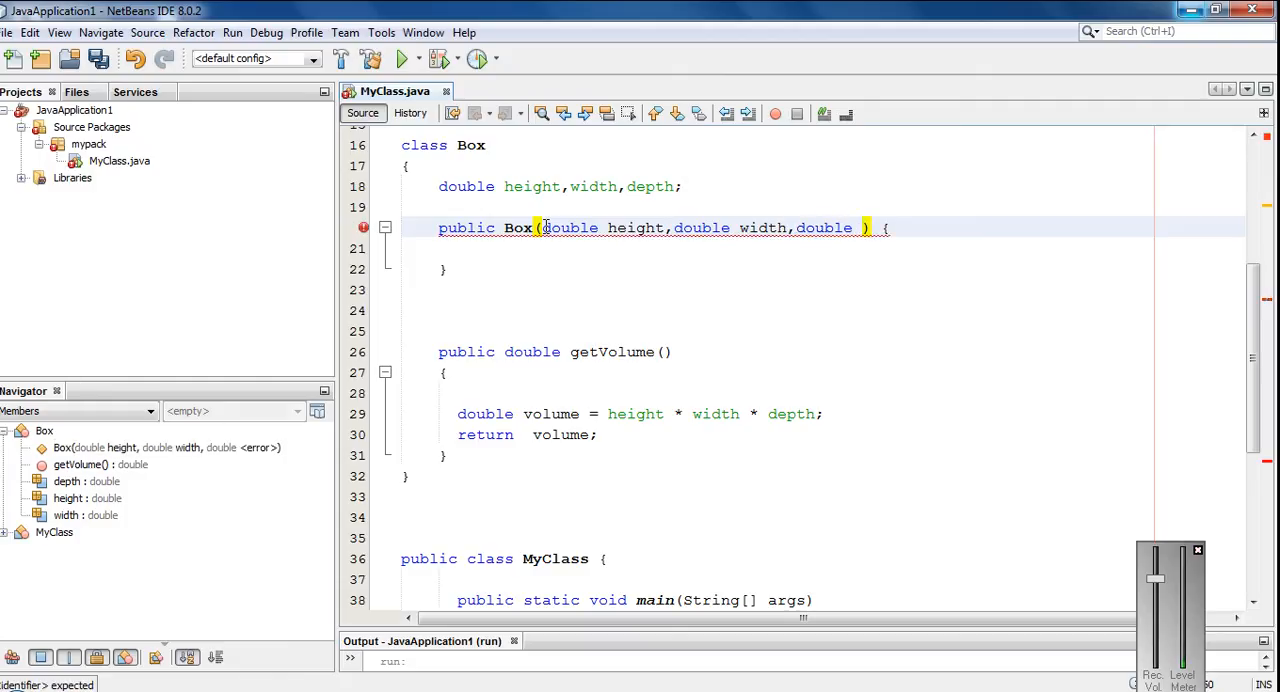
type("depth")
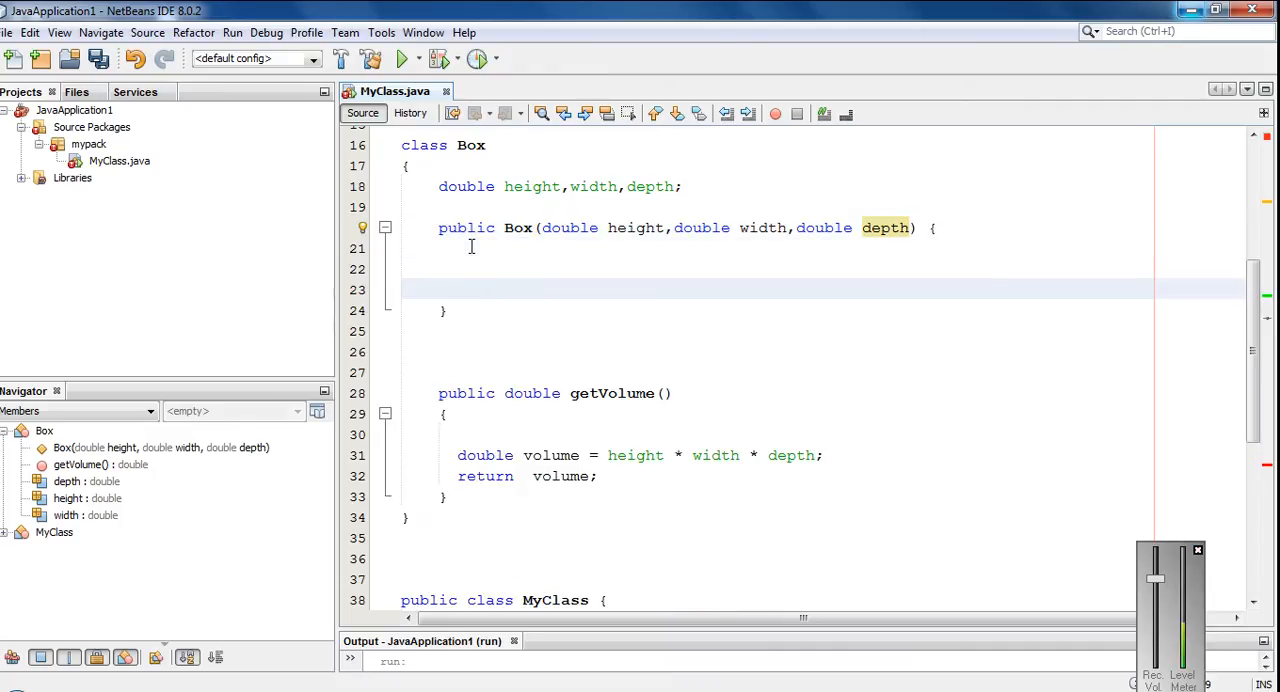
Assign 'this.height = height; this.depth = depth; this.width = width;' in the constructor body
type("thu")
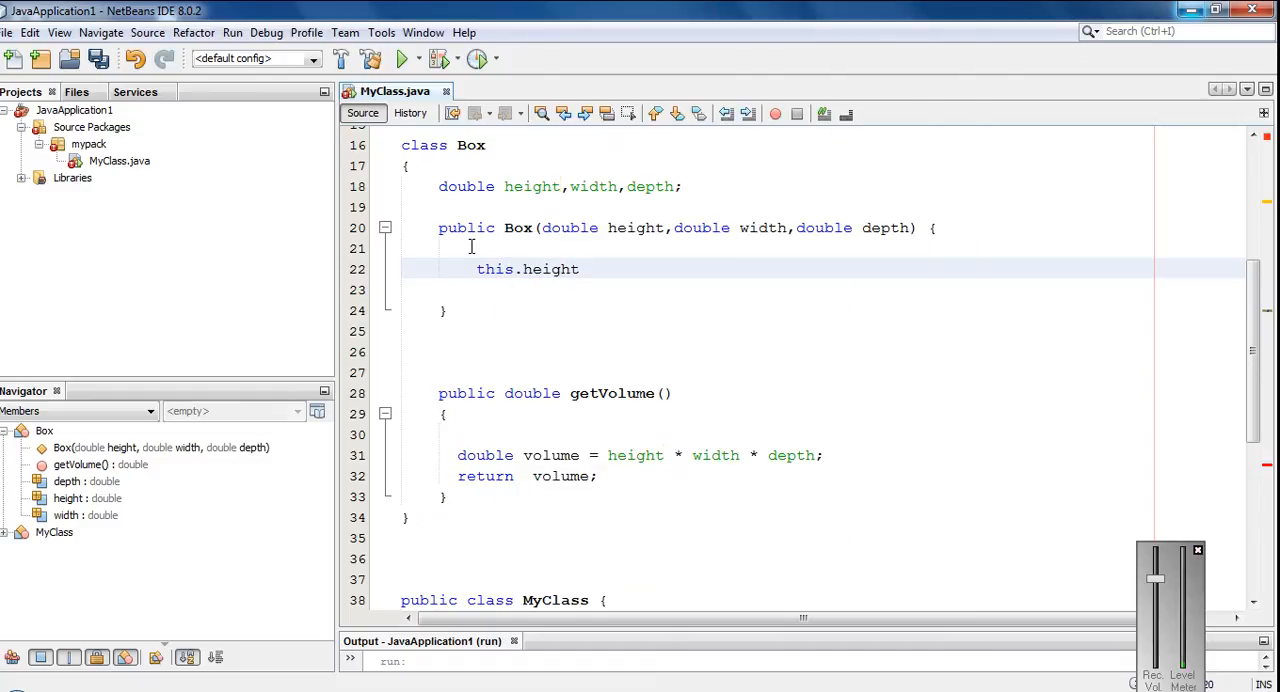
type("=height;")
left_click(774, 290)
type("this")
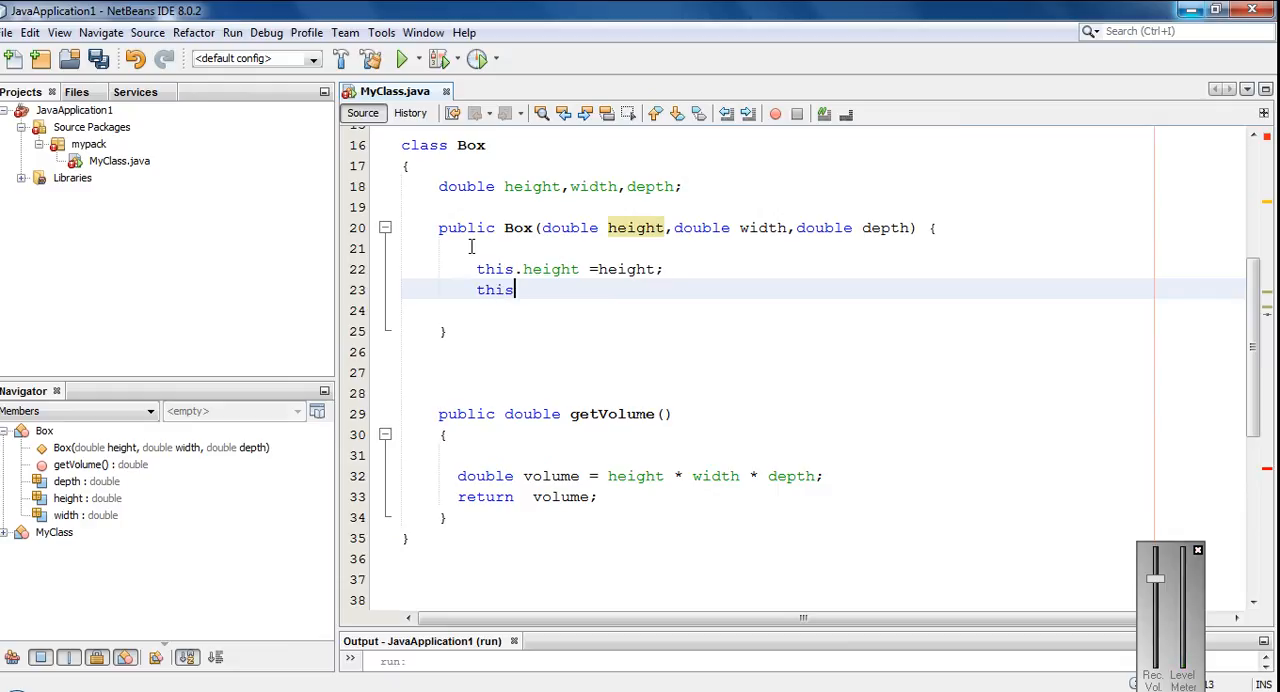
type(".depth =")
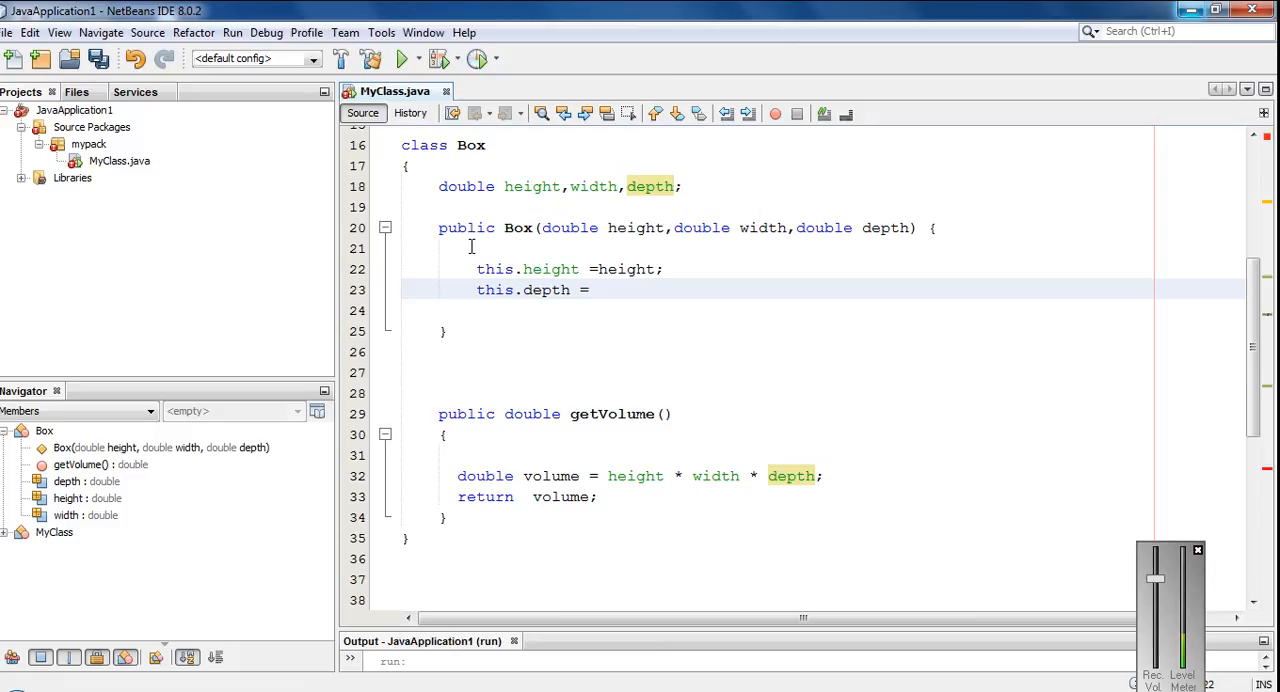
type("depth;")
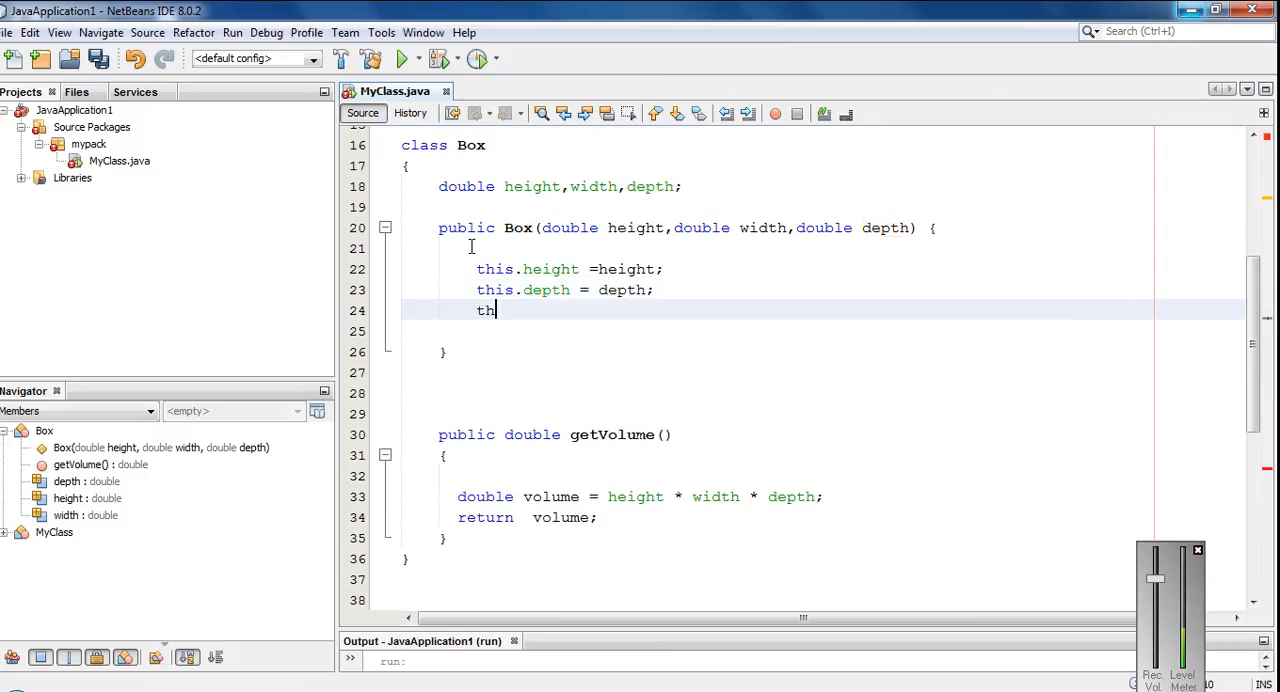
type(".")
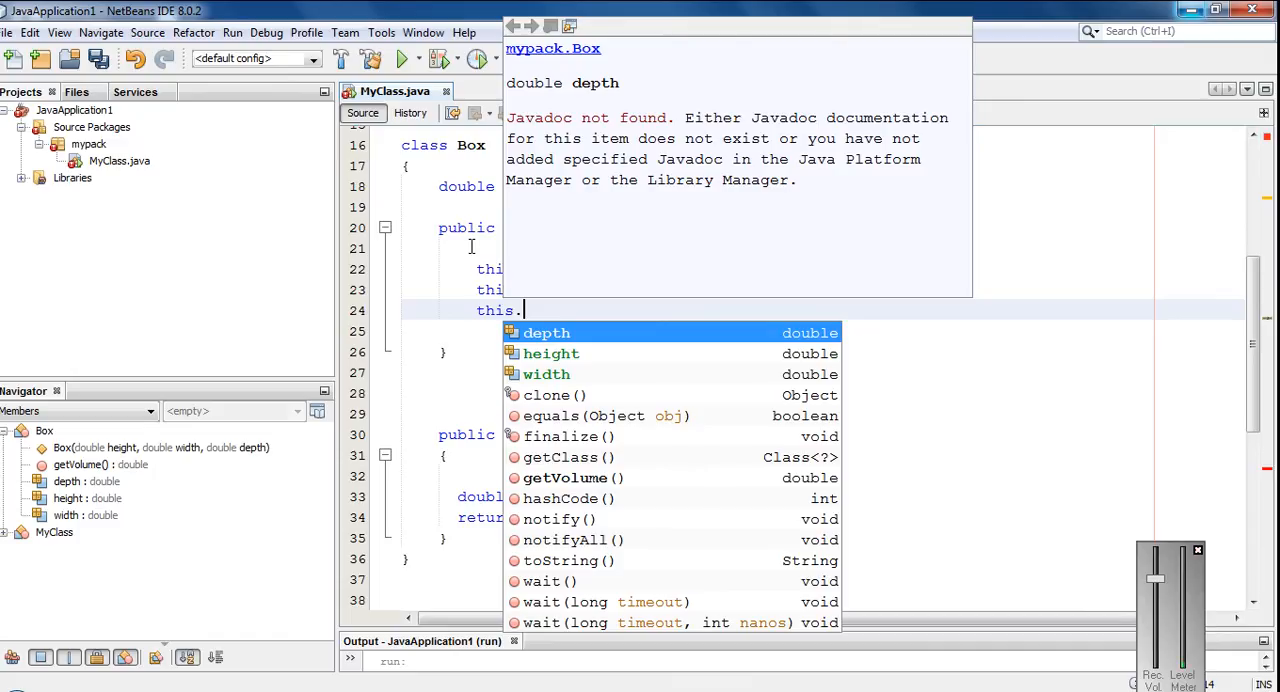
type("width =")
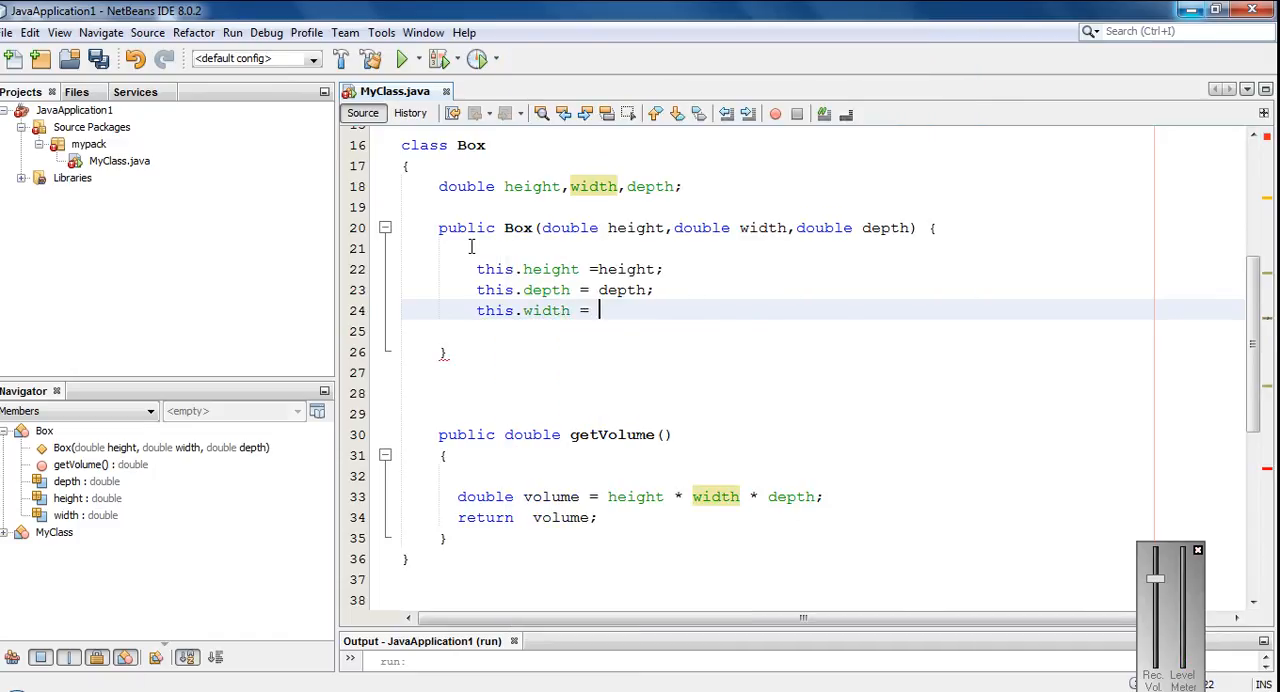
type("width")
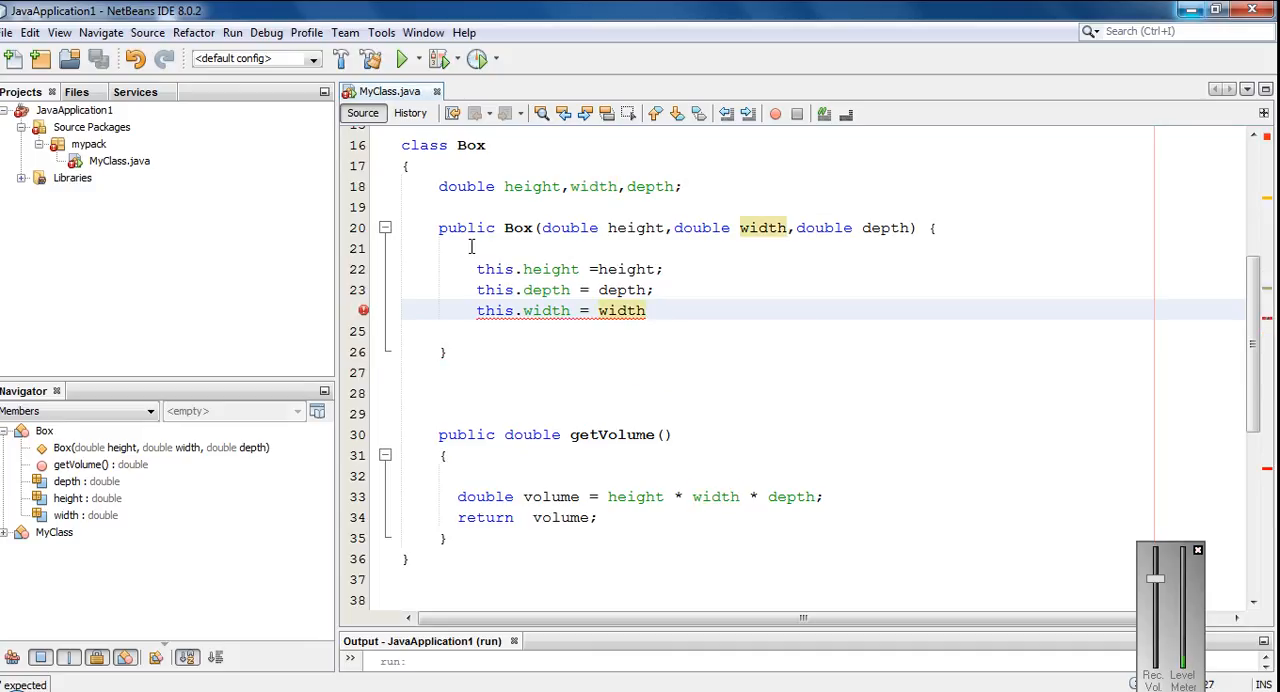
type(";")
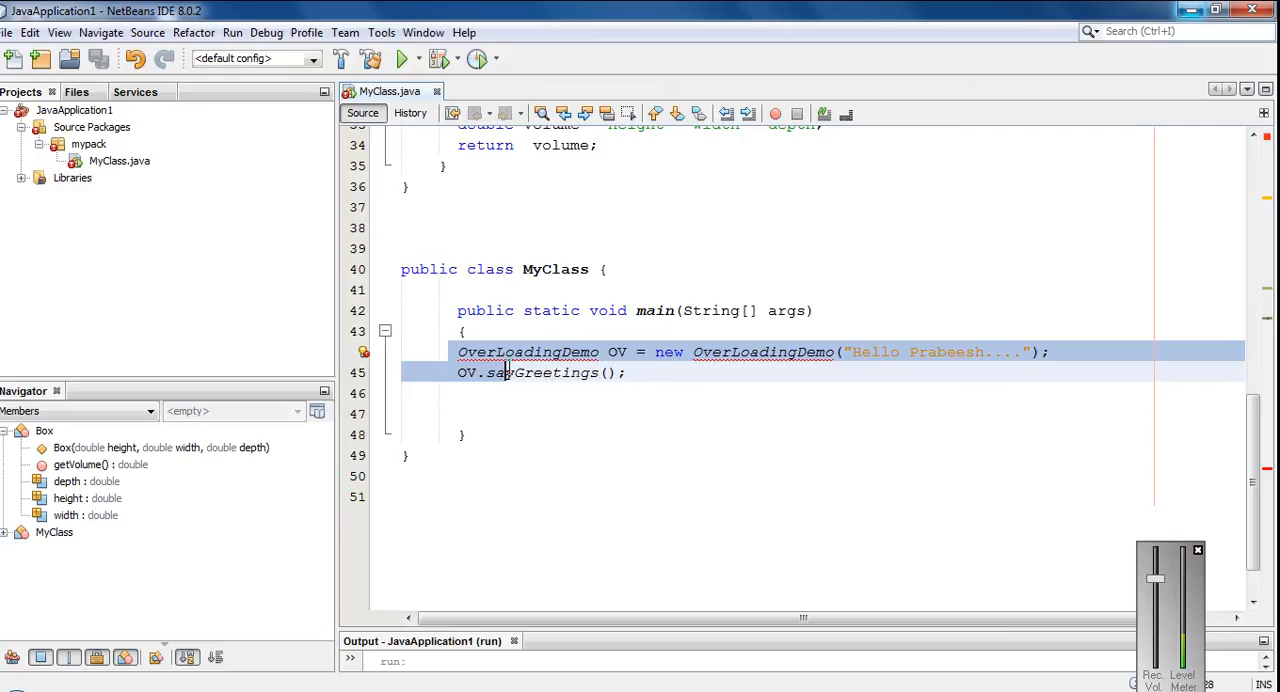
Remove the old OverLoadingDemo lines and begin 'Box box = new' in main
key("Delete")
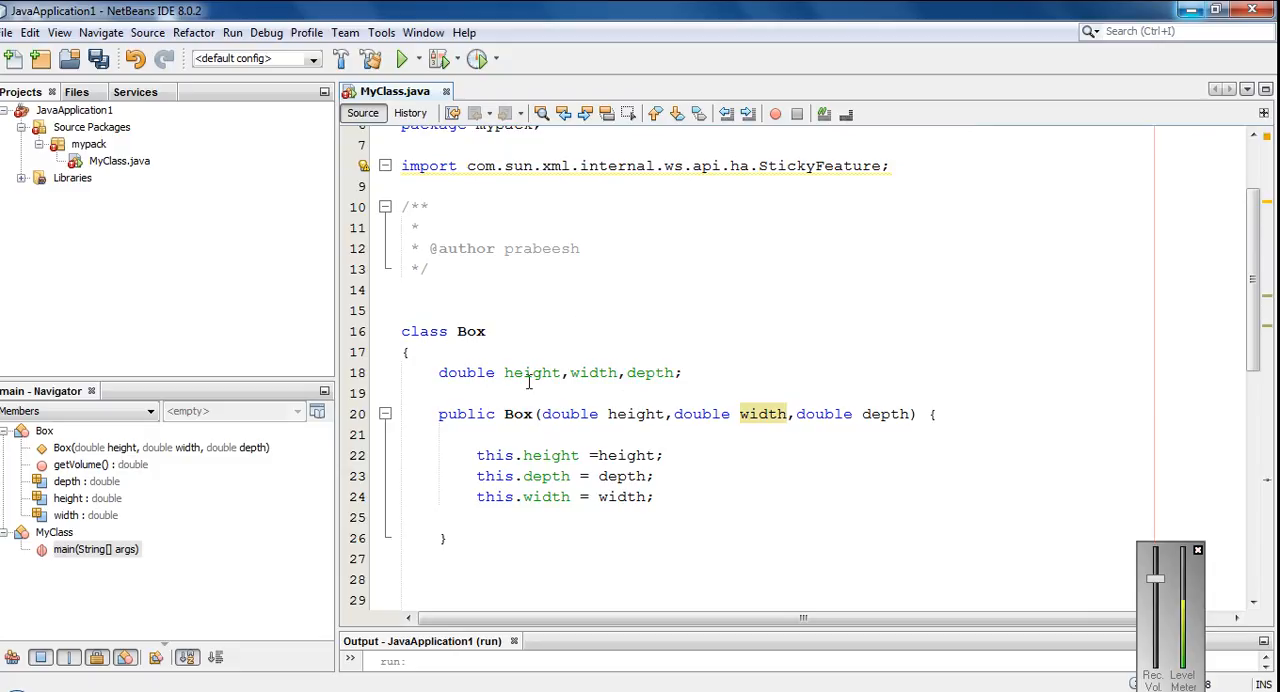
type("B")
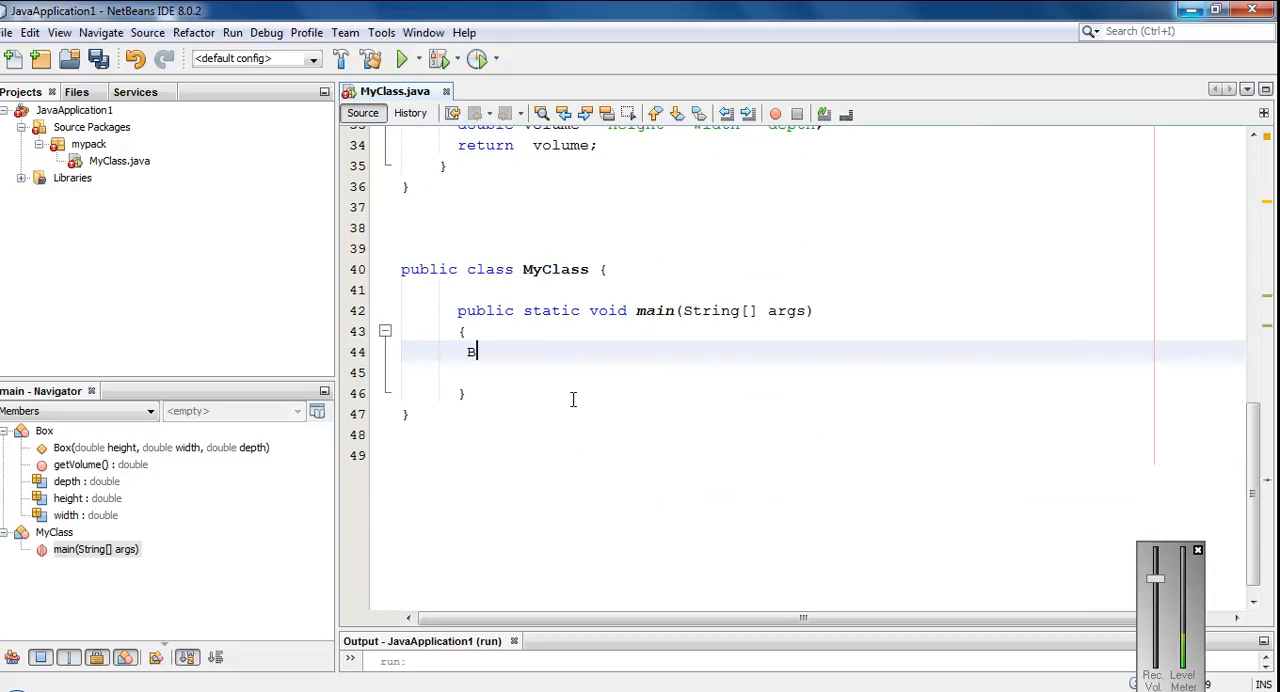
type("ox")
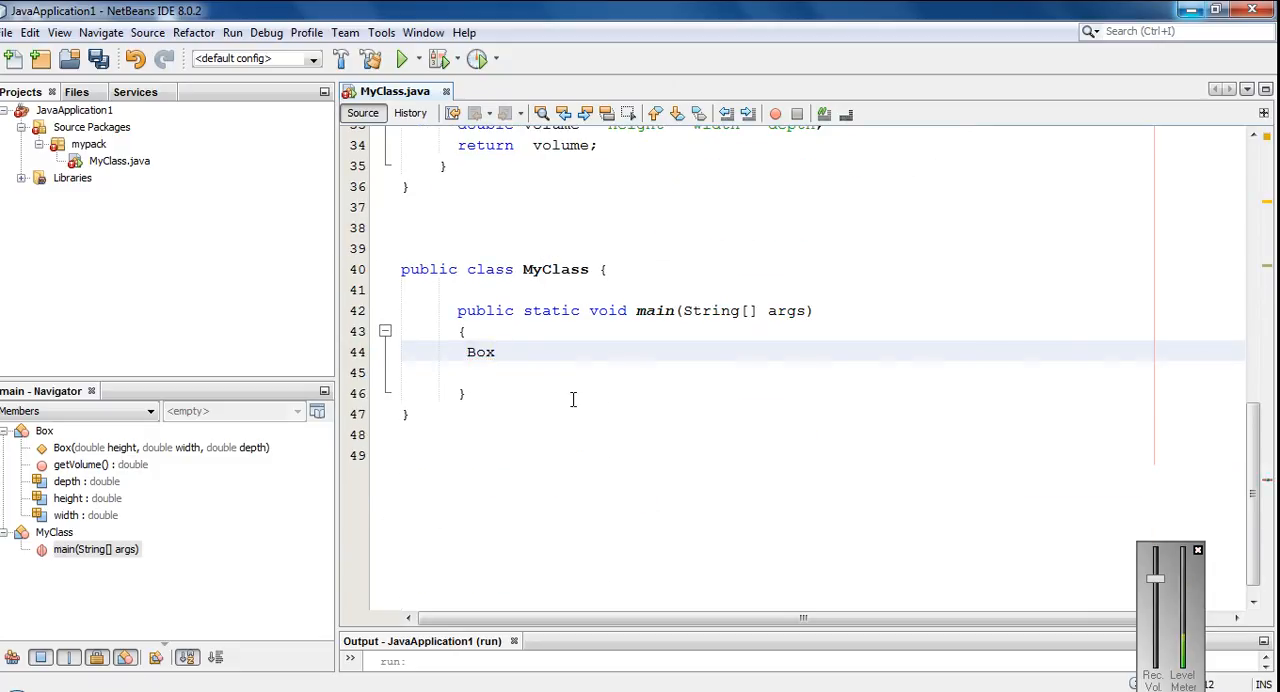
type("box =")
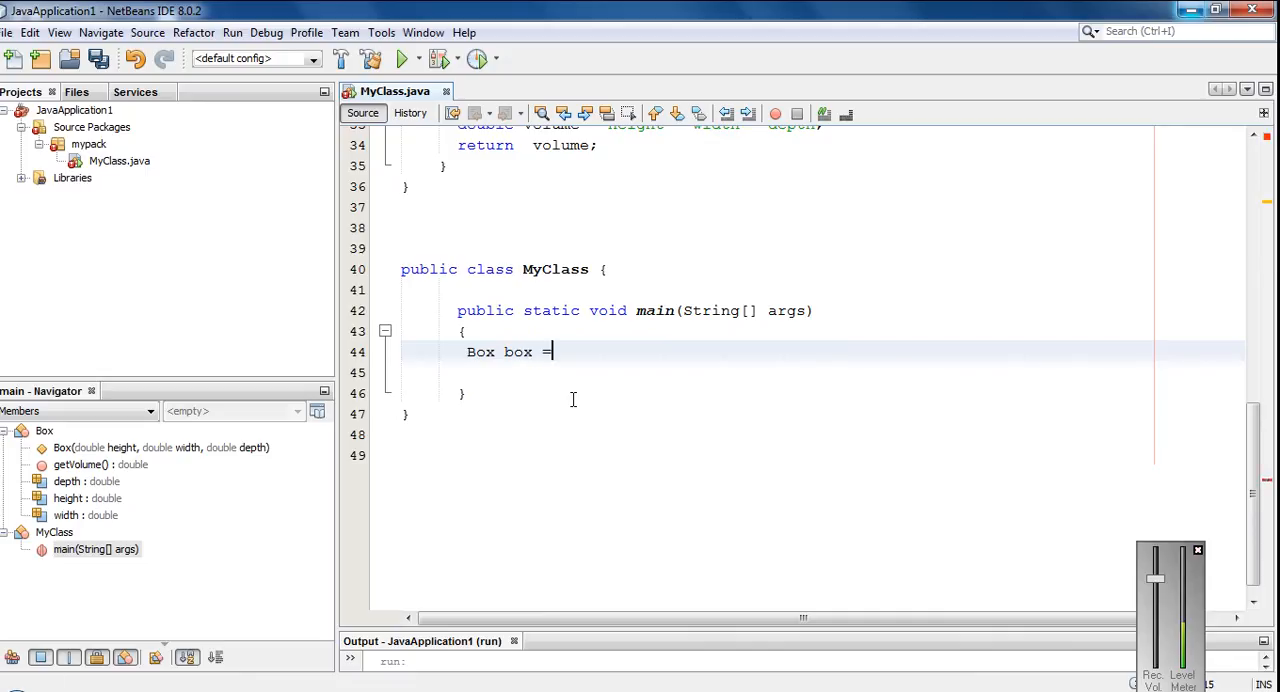
type("new")
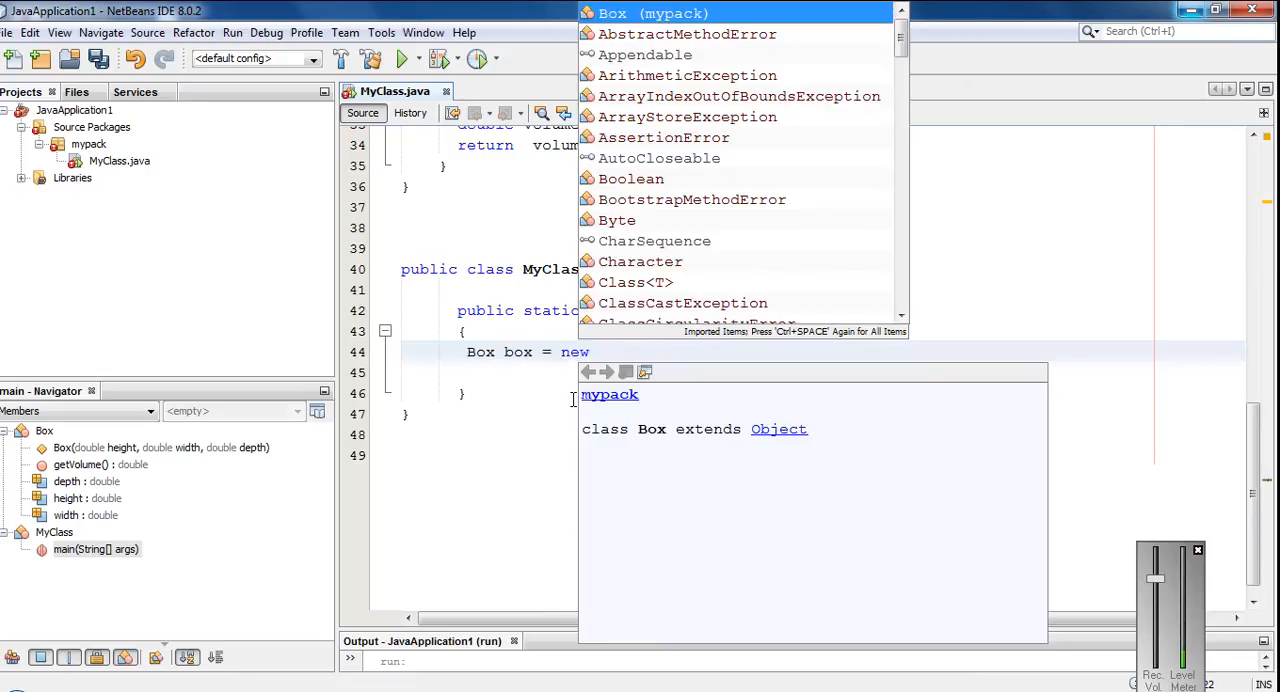
Complete the statement as 'new Box(3, 2, 4);' via code completion
left_click(612, 12)
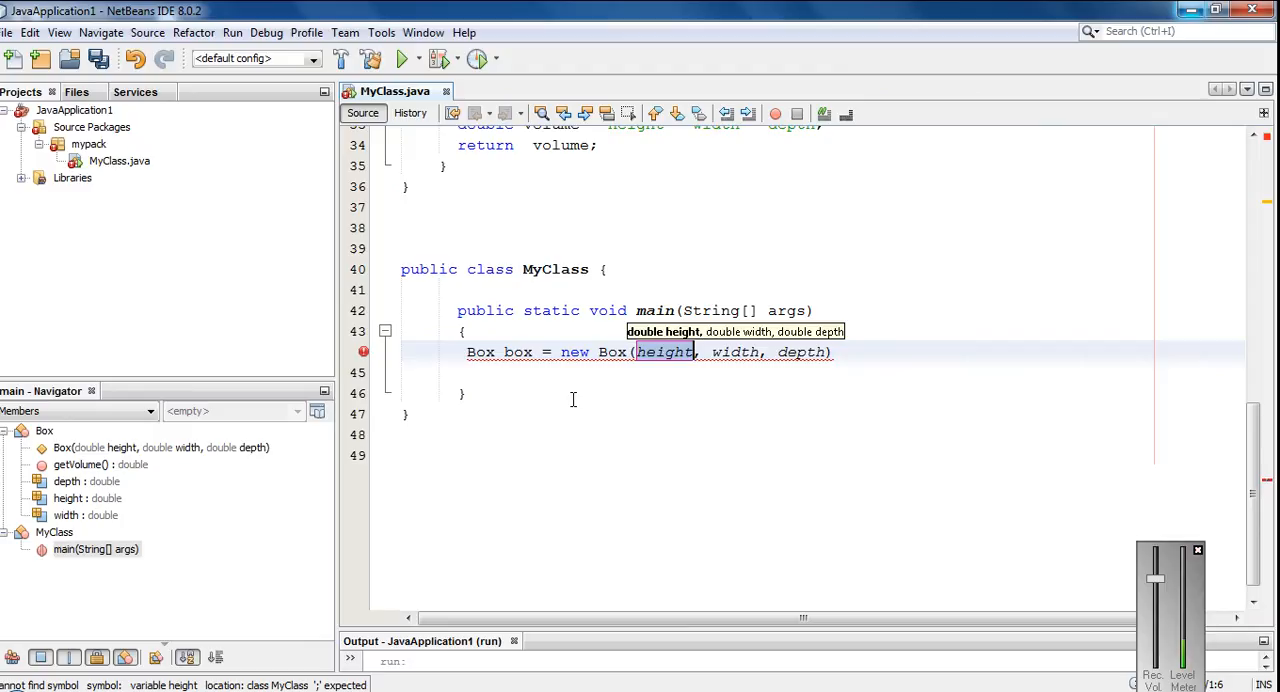
type("3")
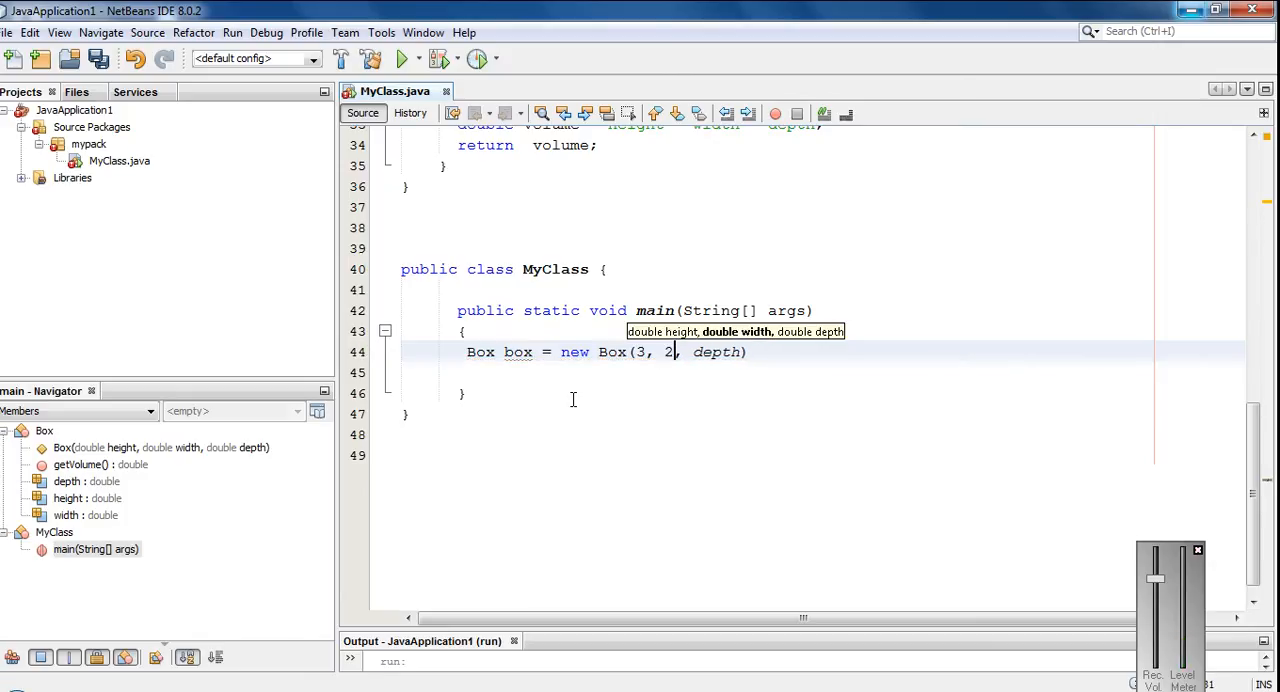
type("dep")
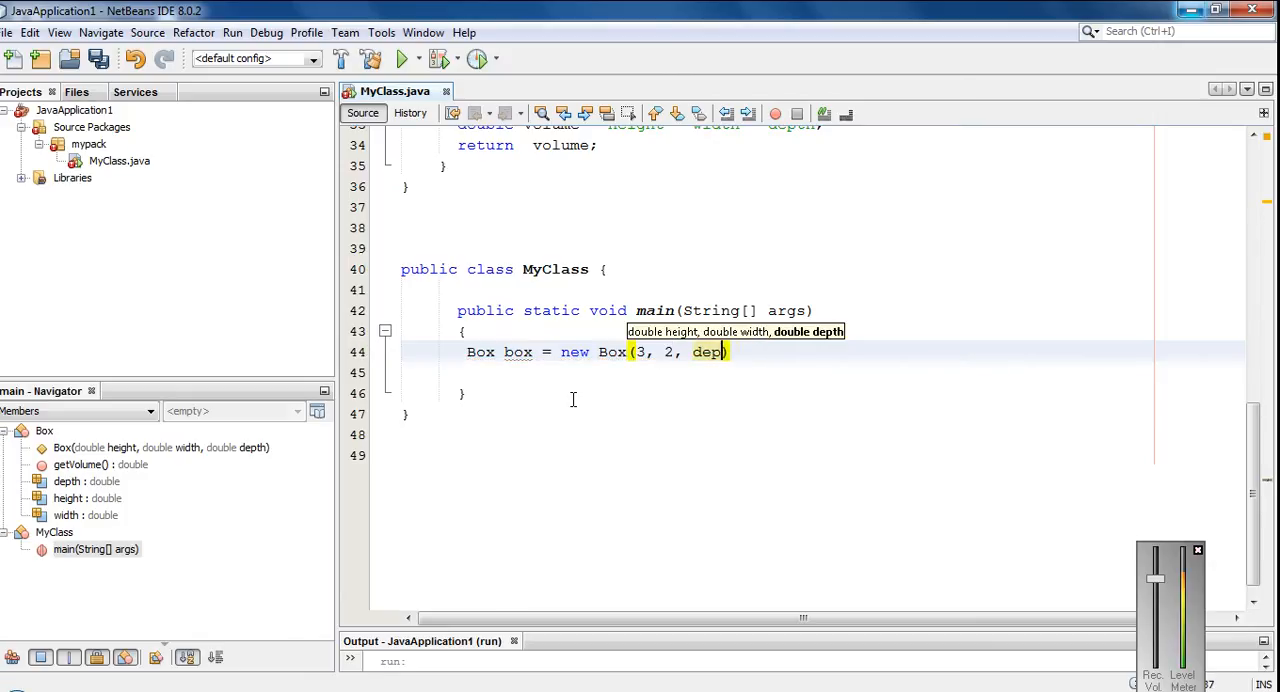
type("4")
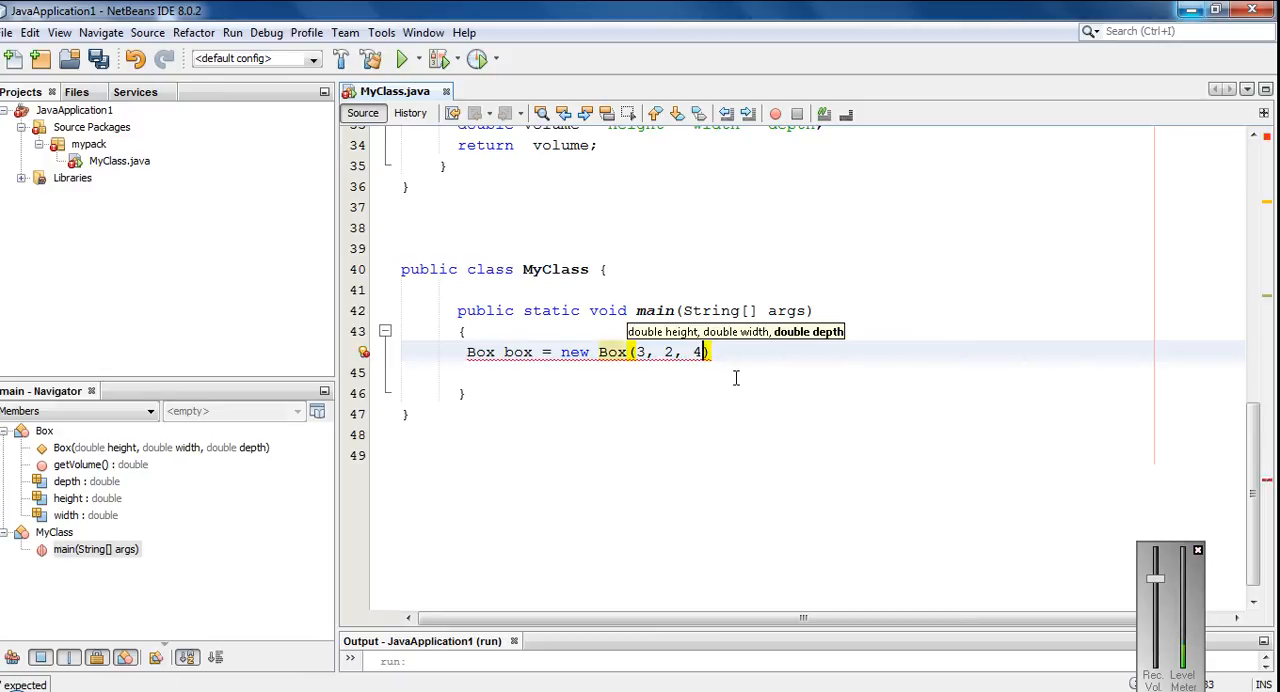
type(";")
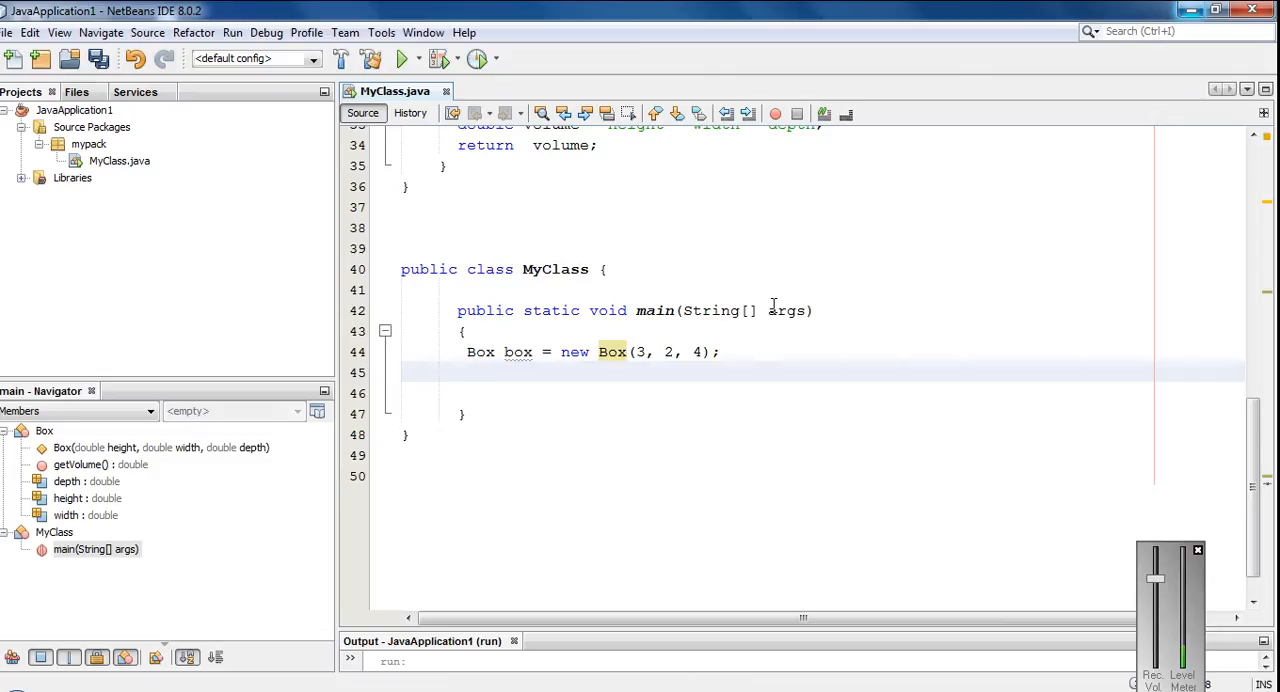
Write 'System.out.println("Volume for Box = " + box.' below the Box creation
type("System.out.println(\"\");")
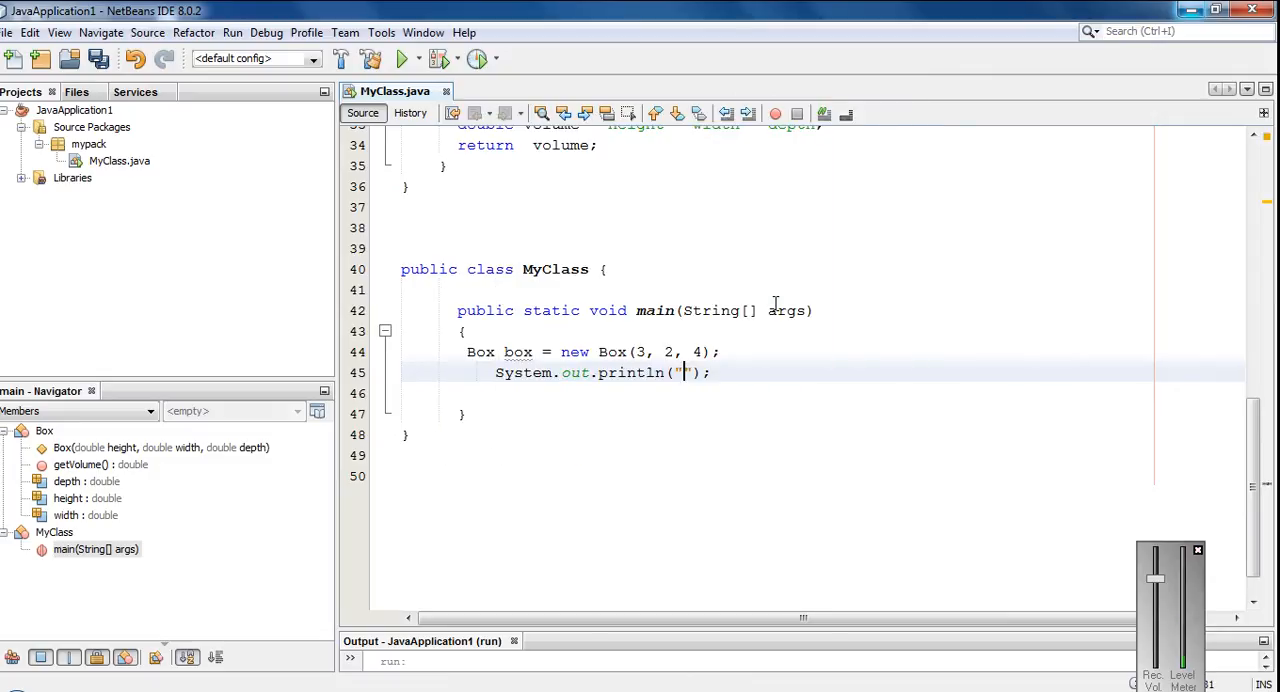
type("Volume for")
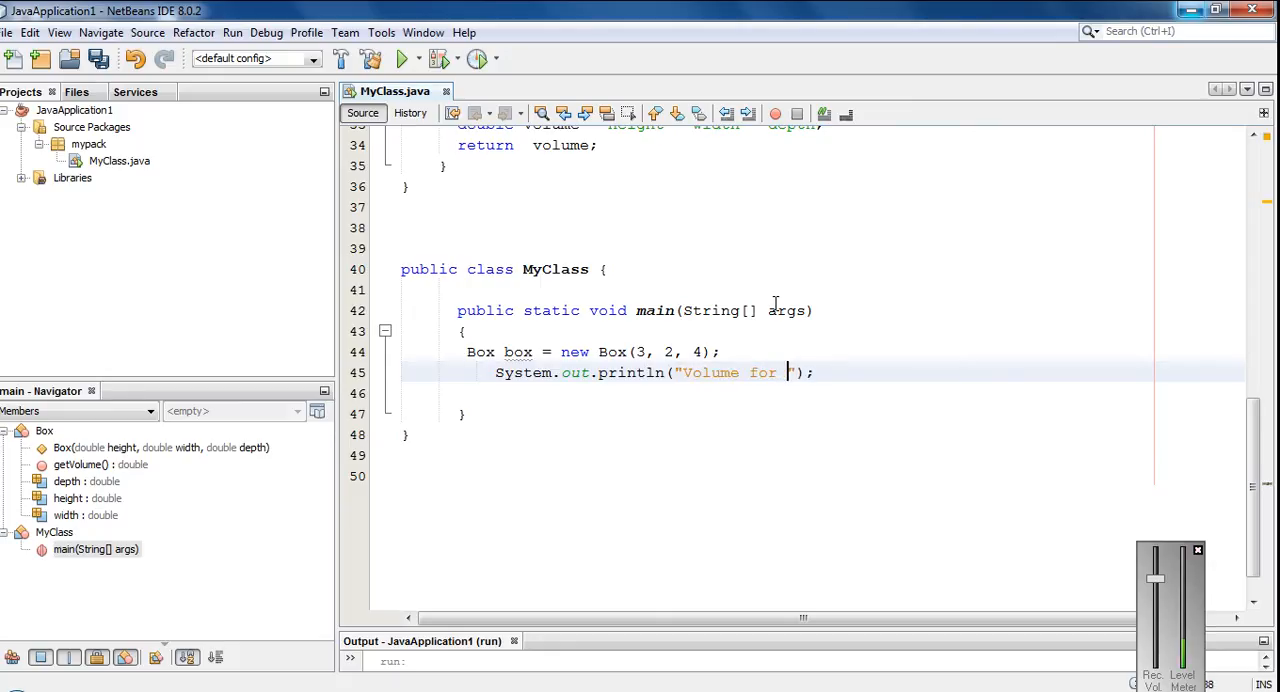
type("Box")
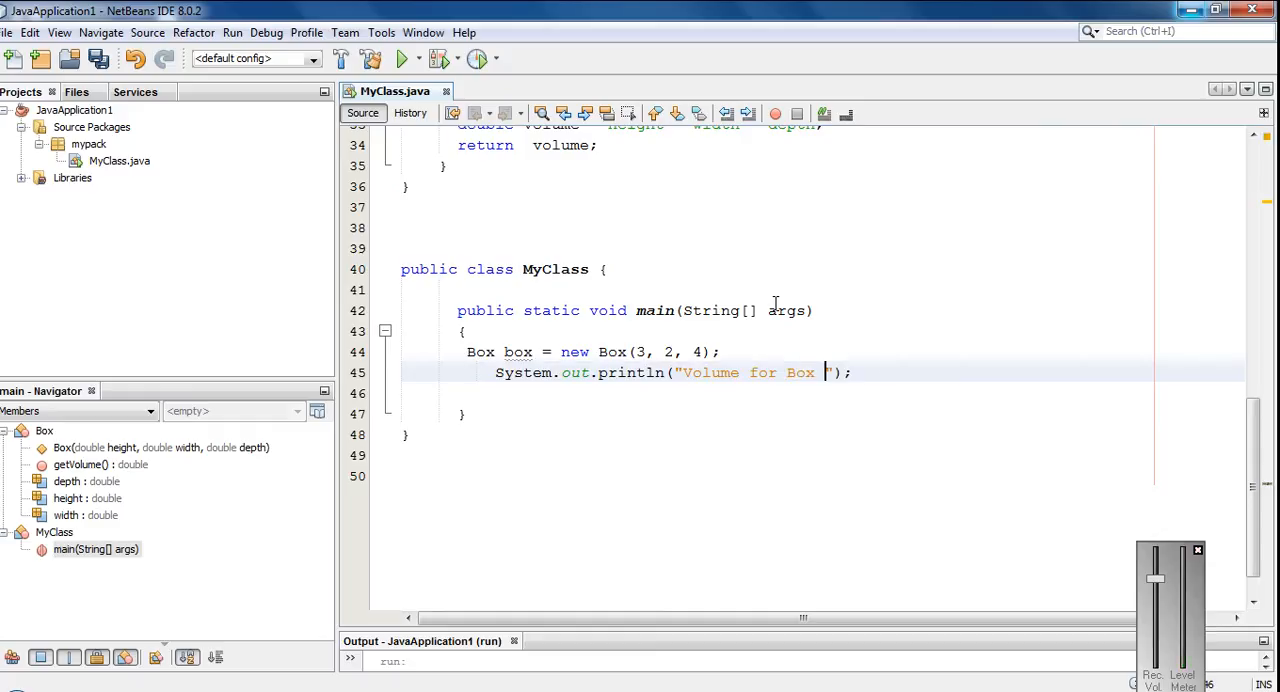
type("=")
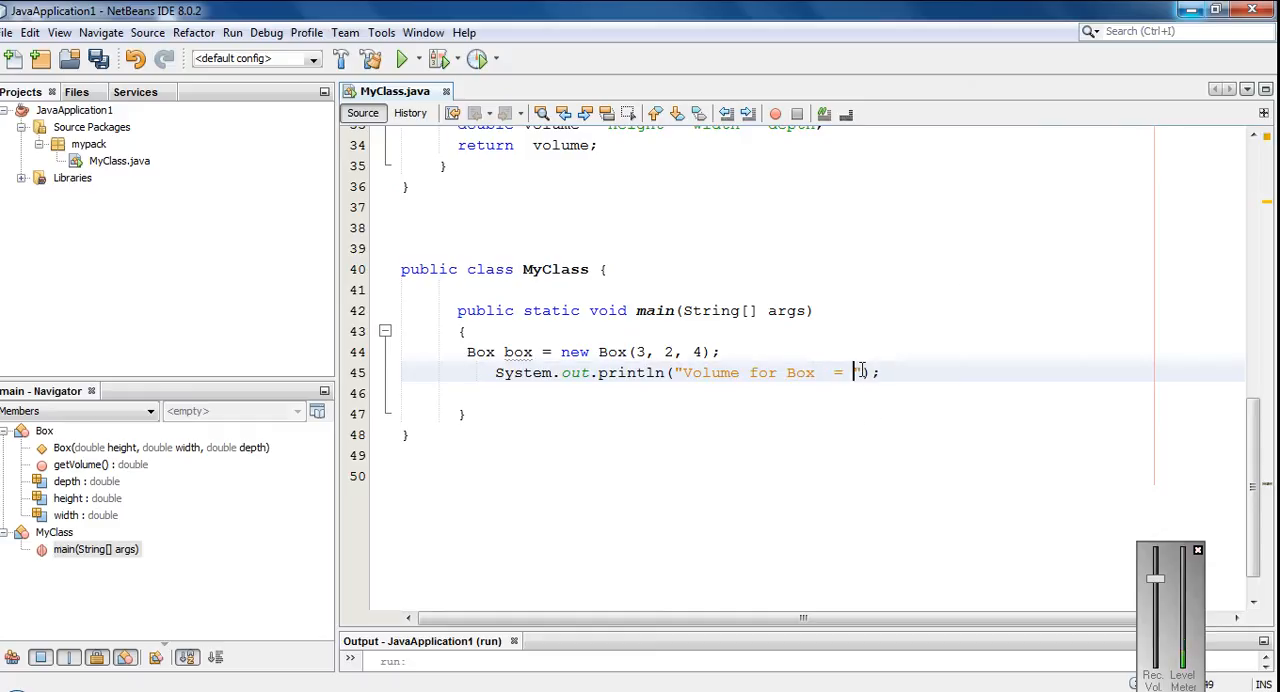
type("\"")
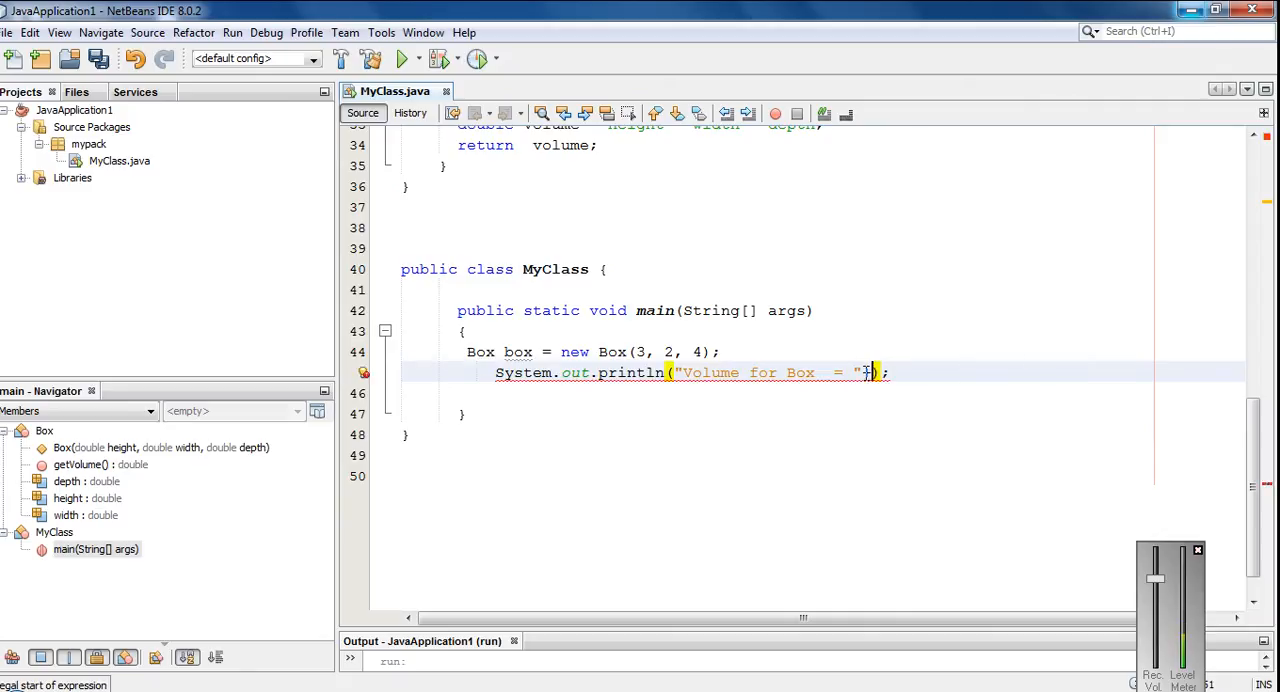
type("box.")
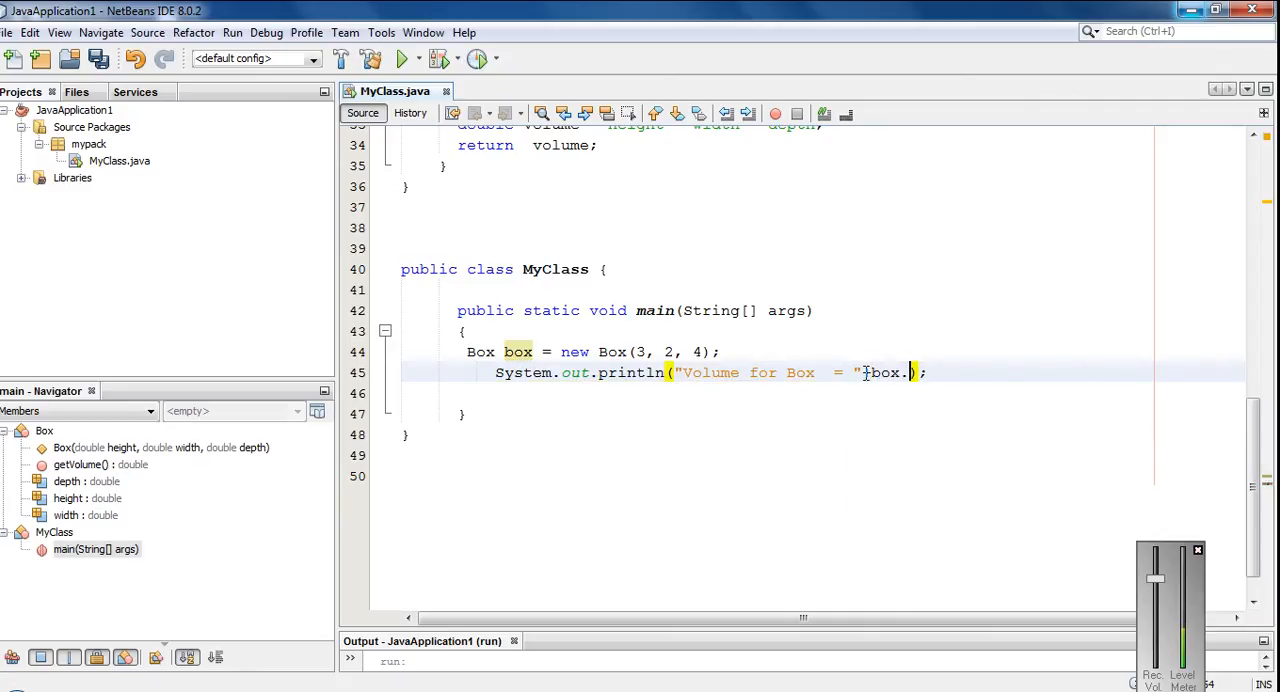
type(".")
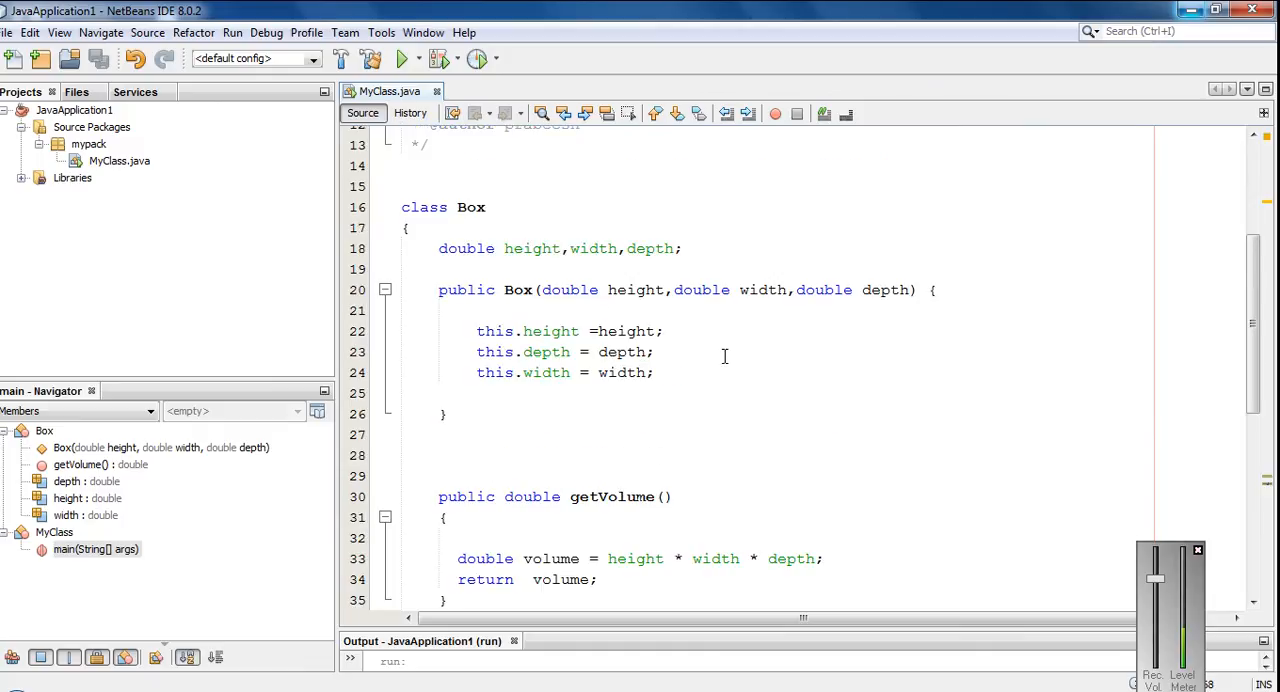
mouse_move(636, 424)
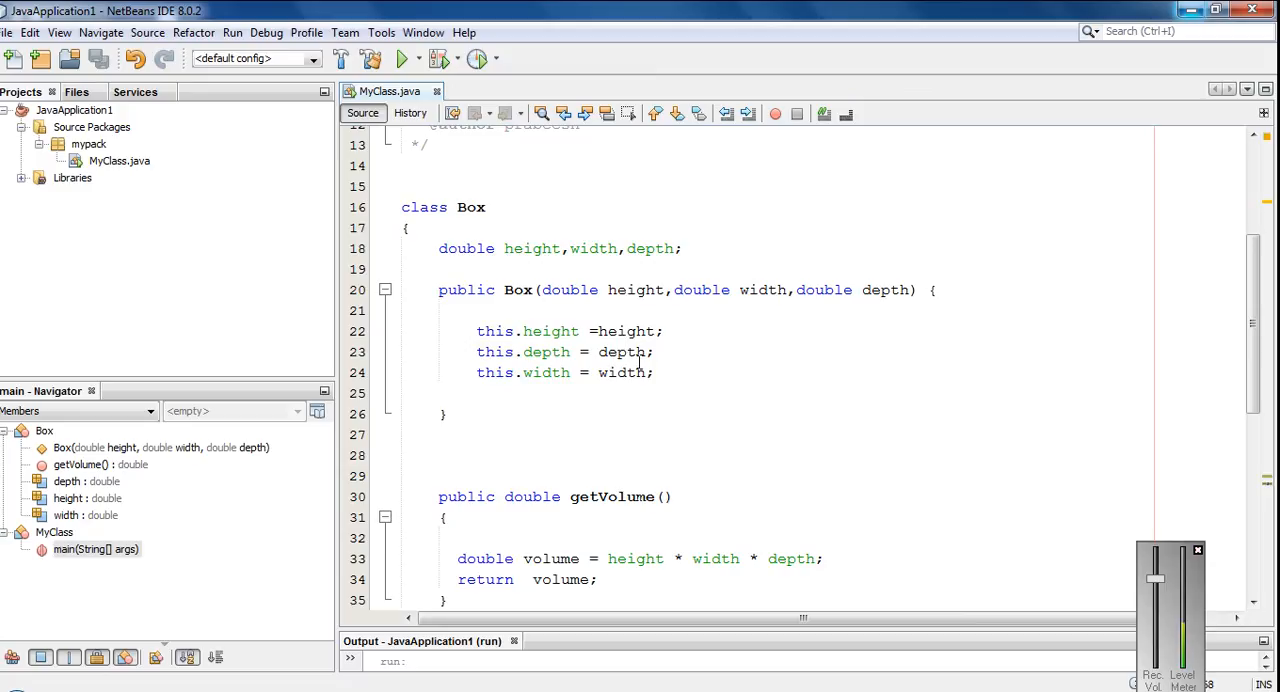
mouse_move(660, 408)
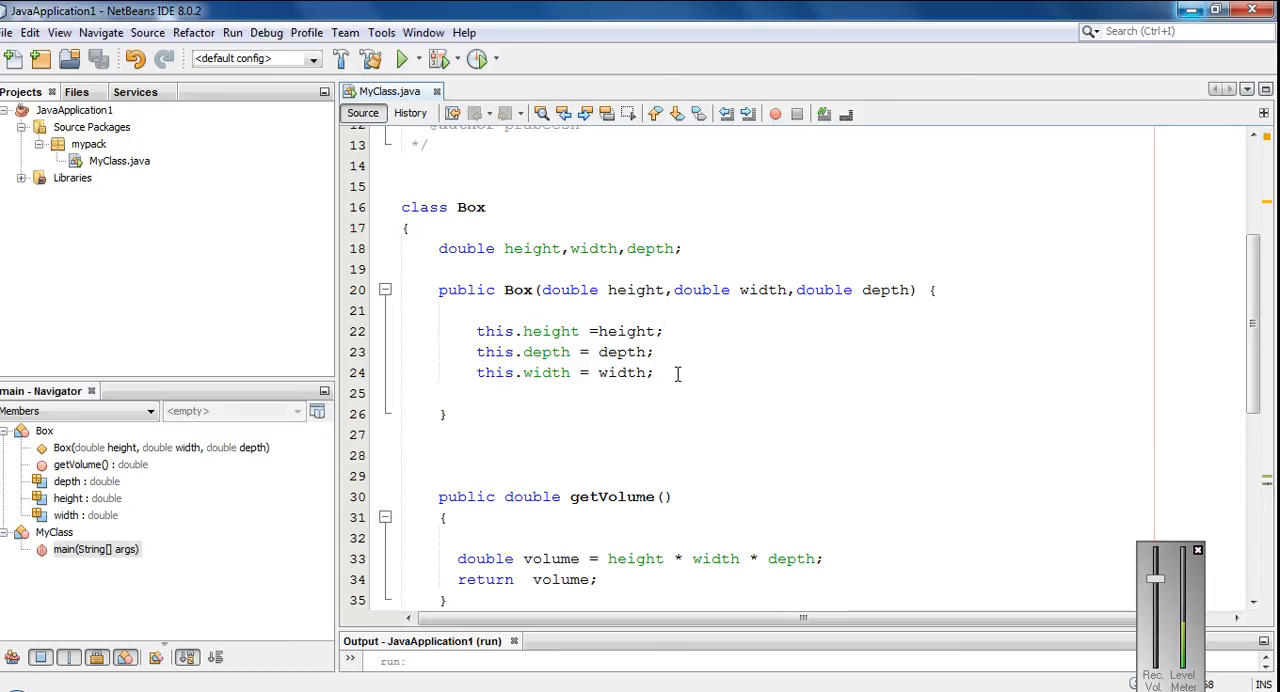
mouse_move(720, 318)
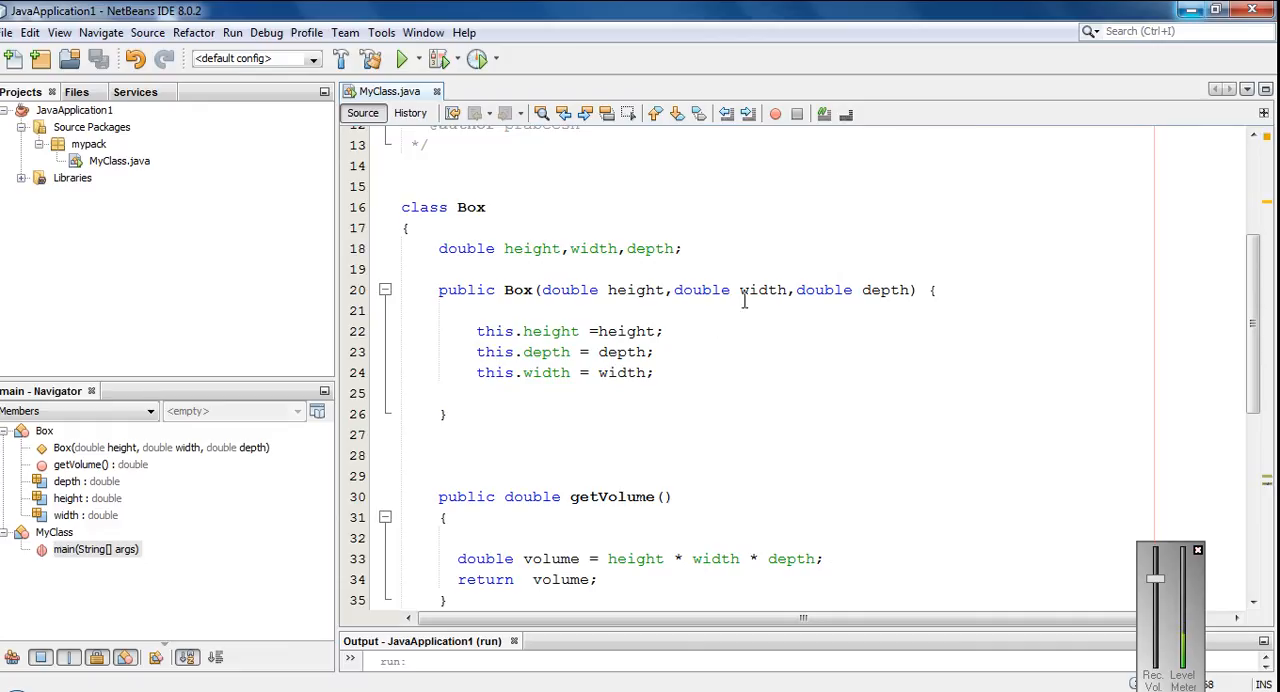
mouse_move(722, 366)
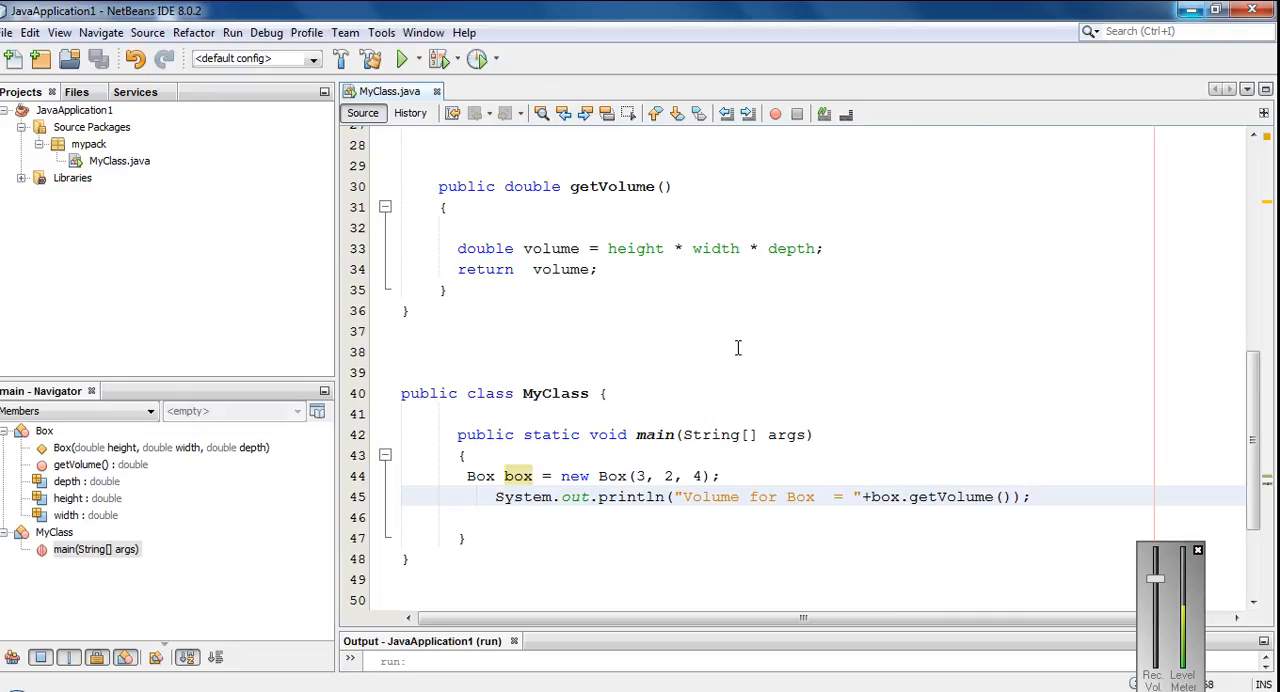
left_click(1030, 498)
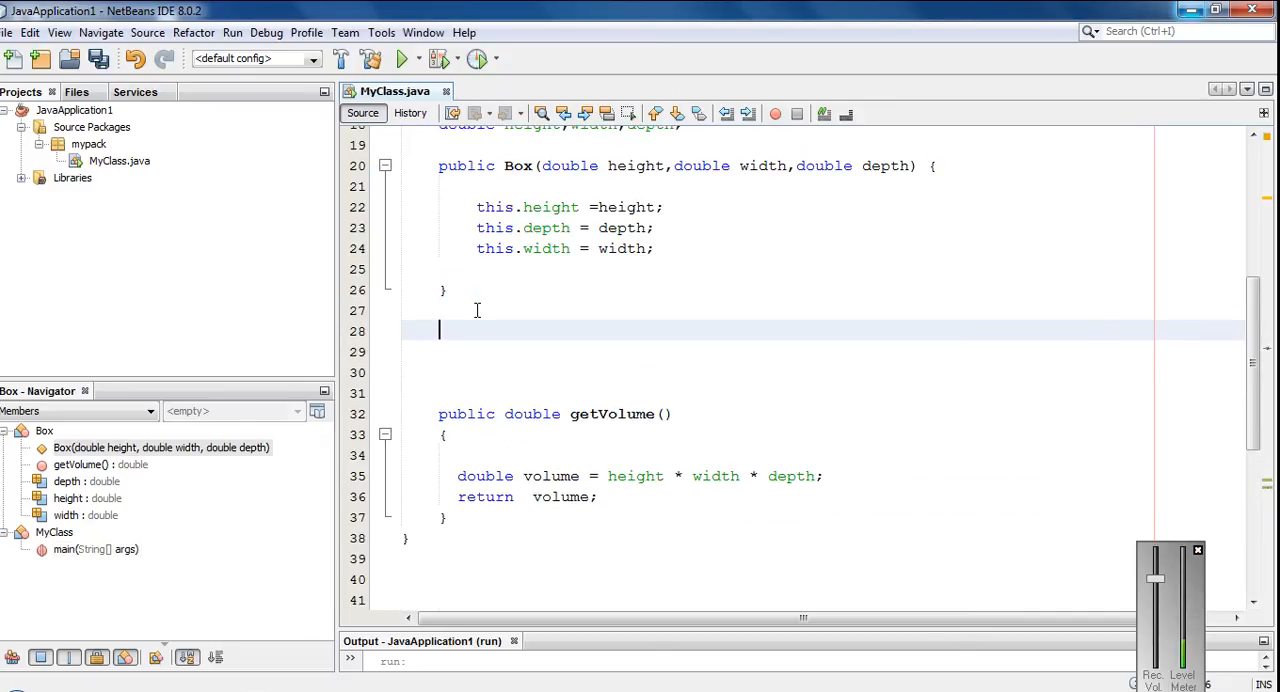
Write 'public Box(double length) { height = depth = width = length; }' as a second constructor
type("public Box() {")
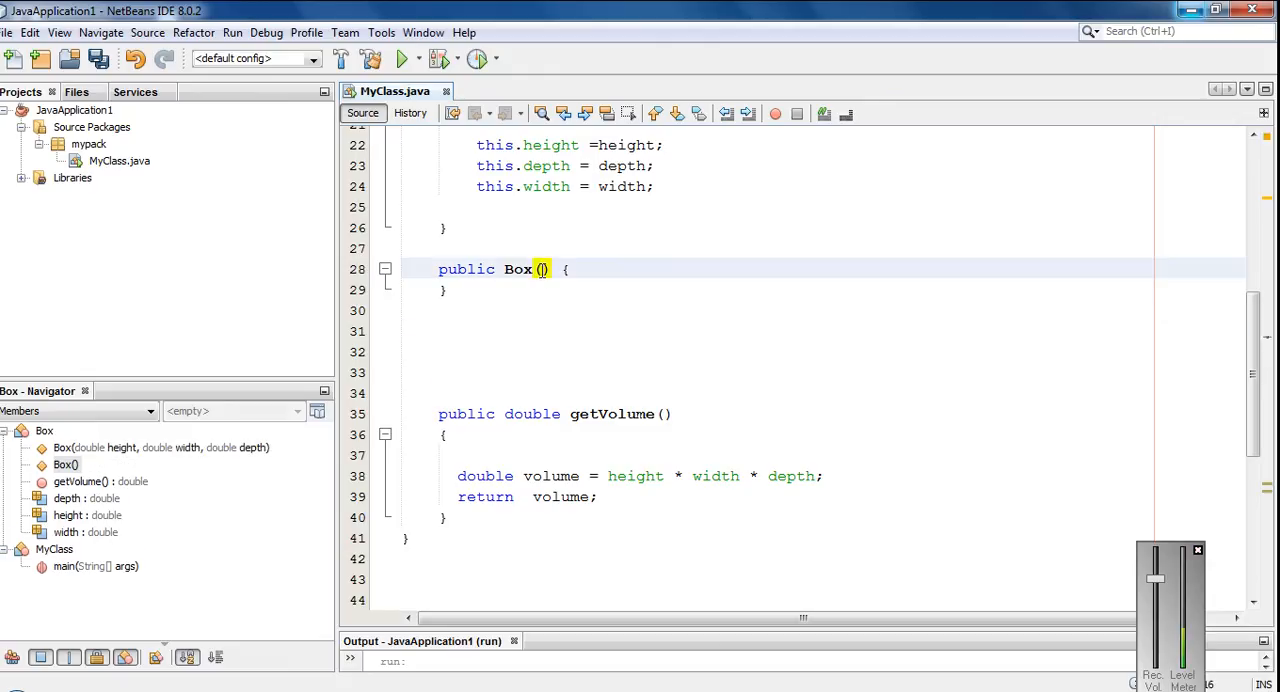
type("double")
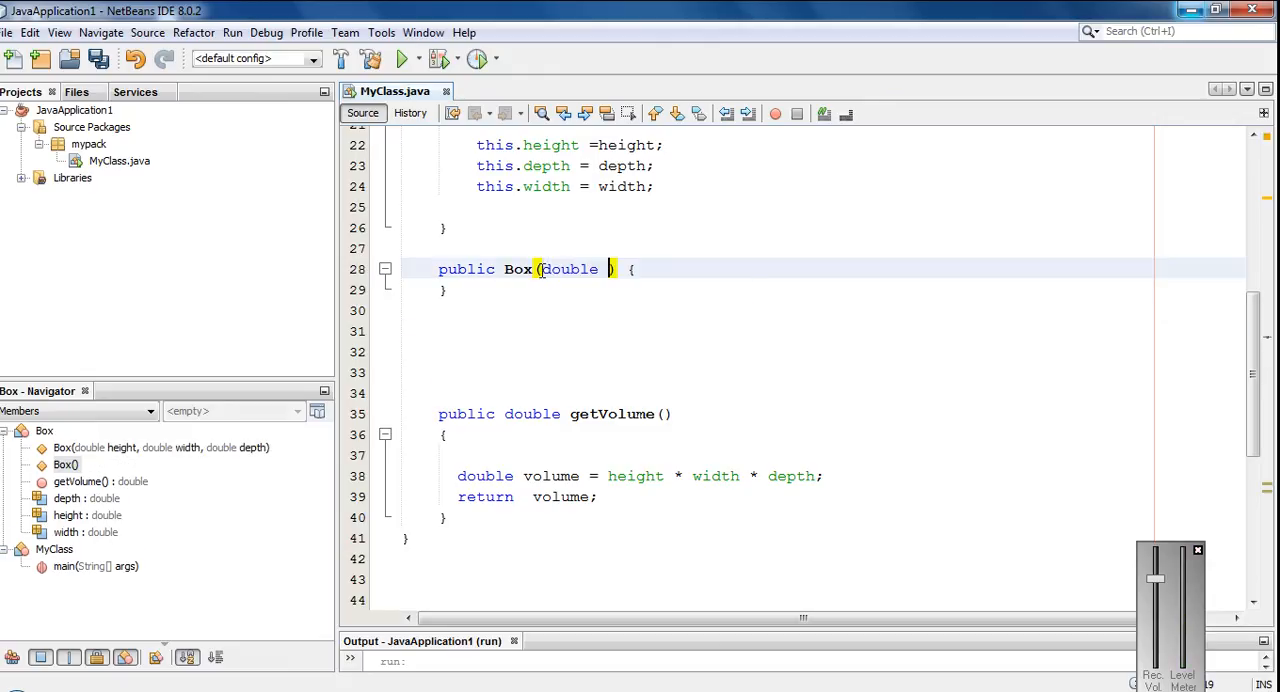
type("lengt")
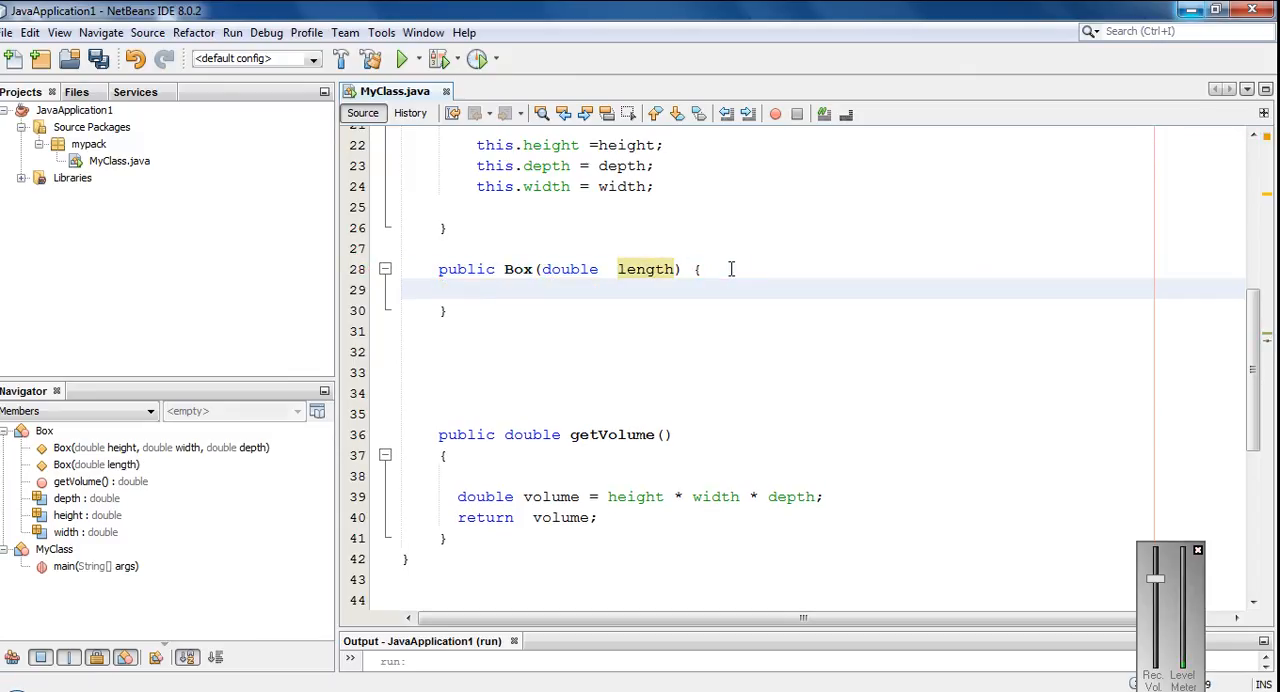
type("height =")
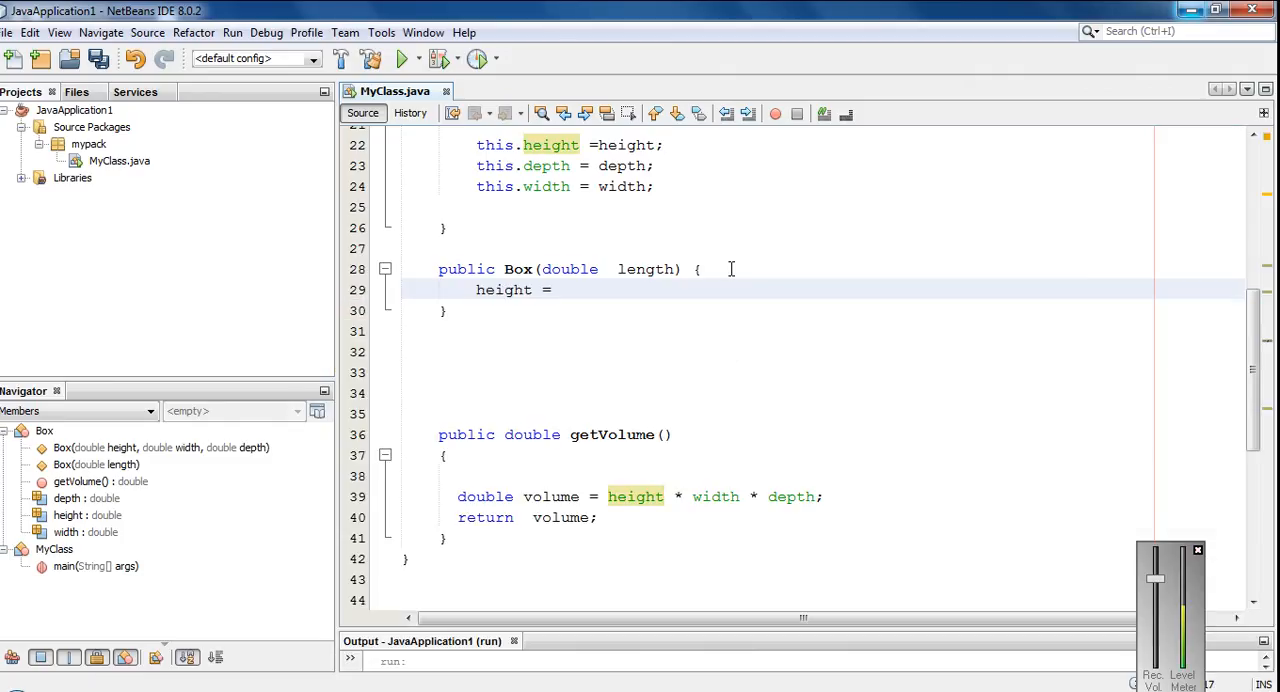
type("depth =")
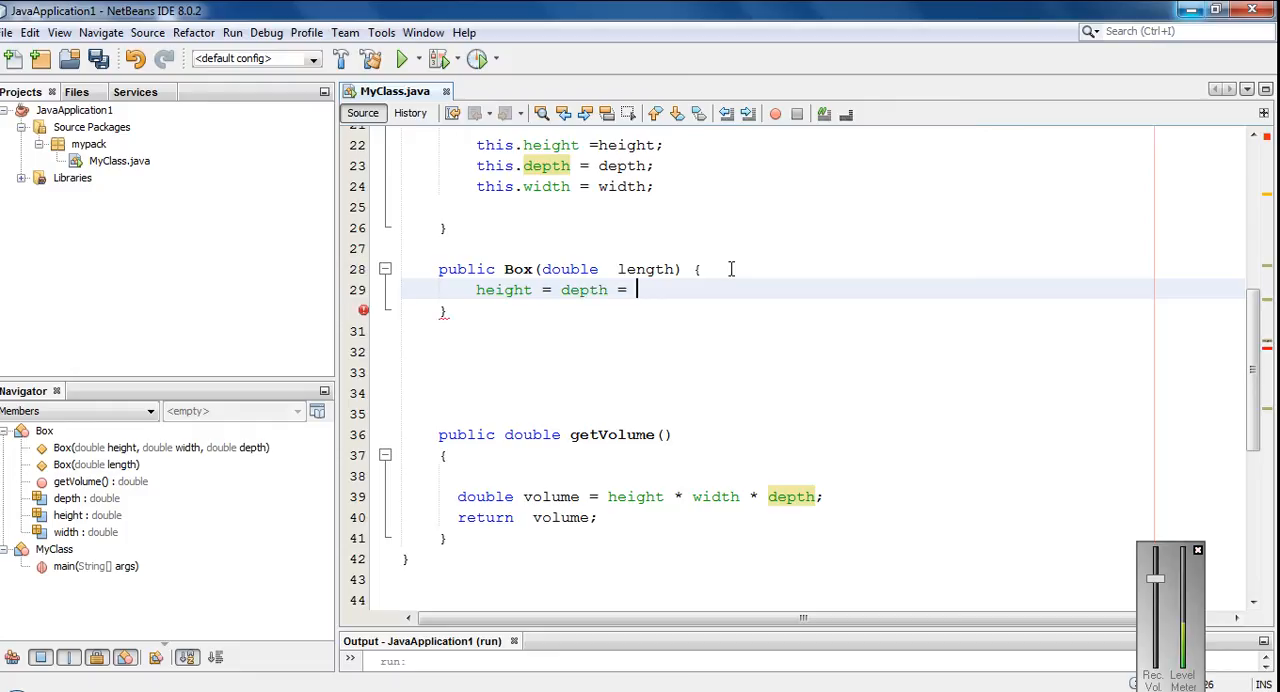
type("width =")
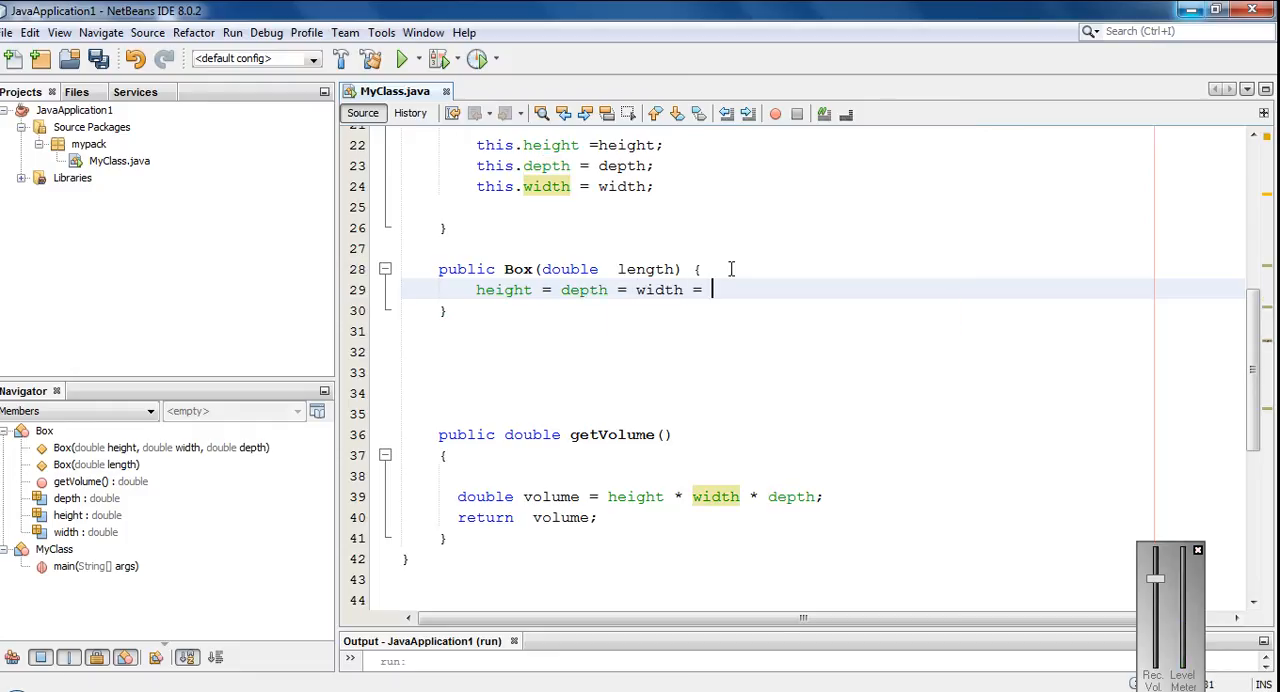
type("length")
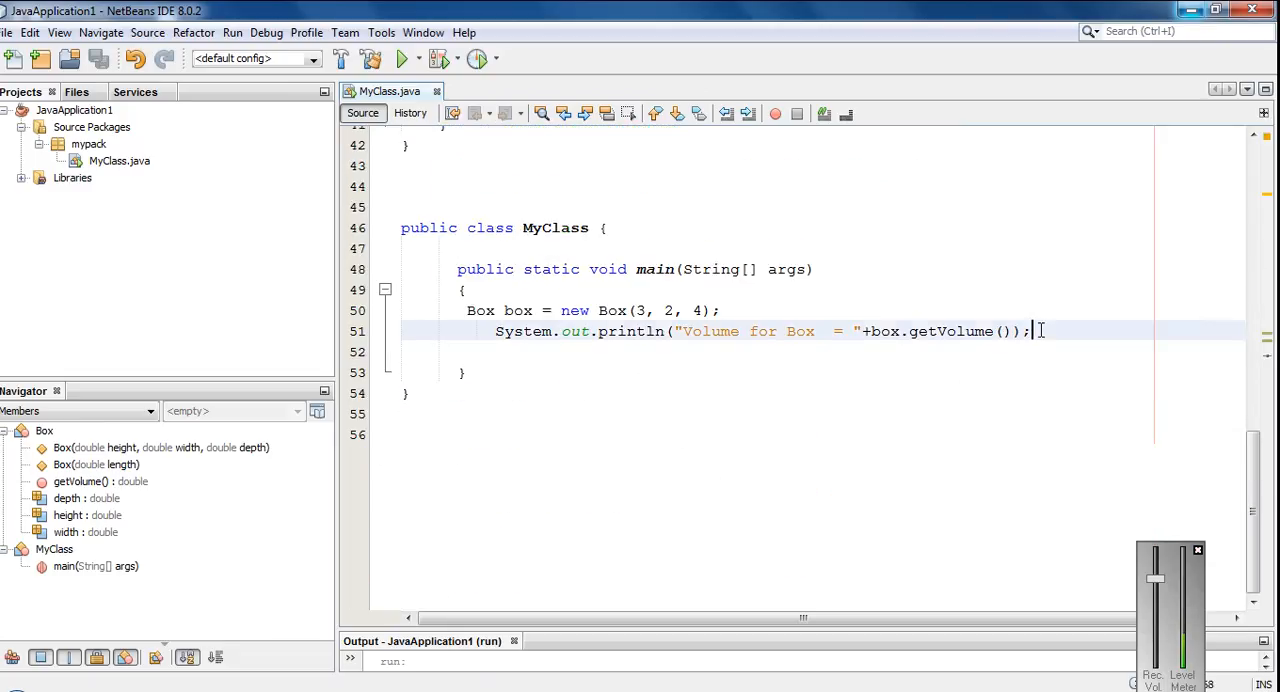
Add 'Box cube = new Box(2.5);' on a new line in main
key("enter")
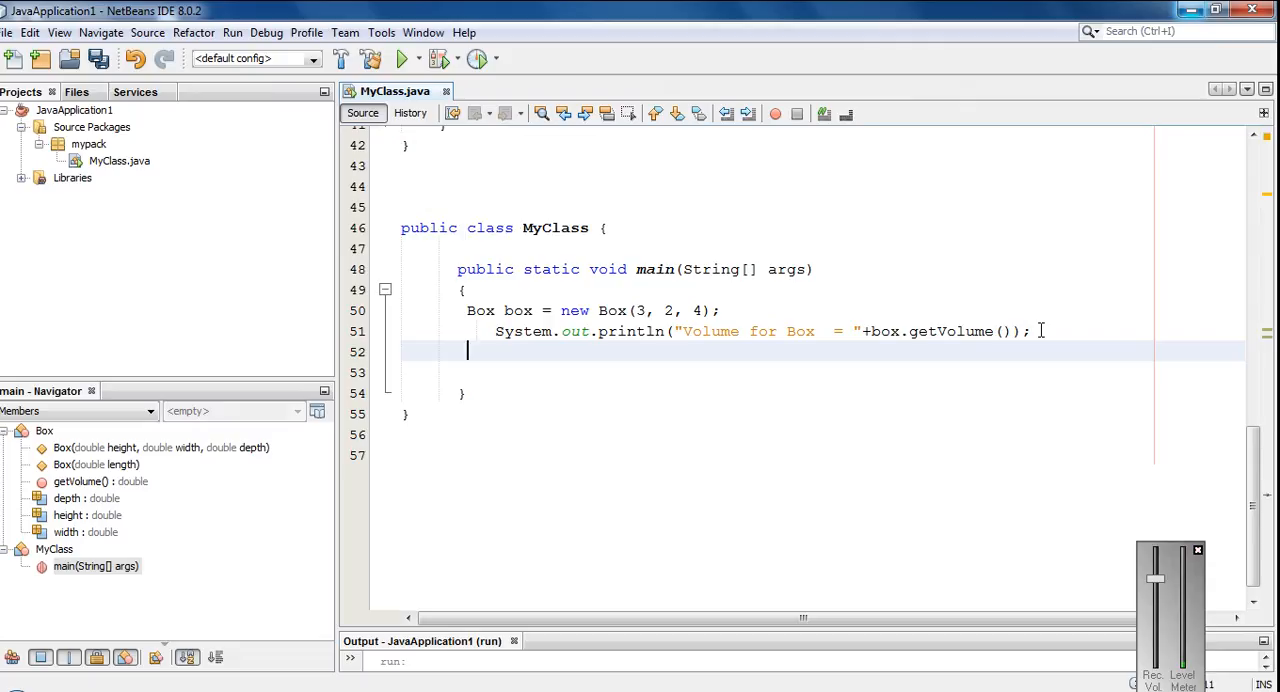
type("Box")
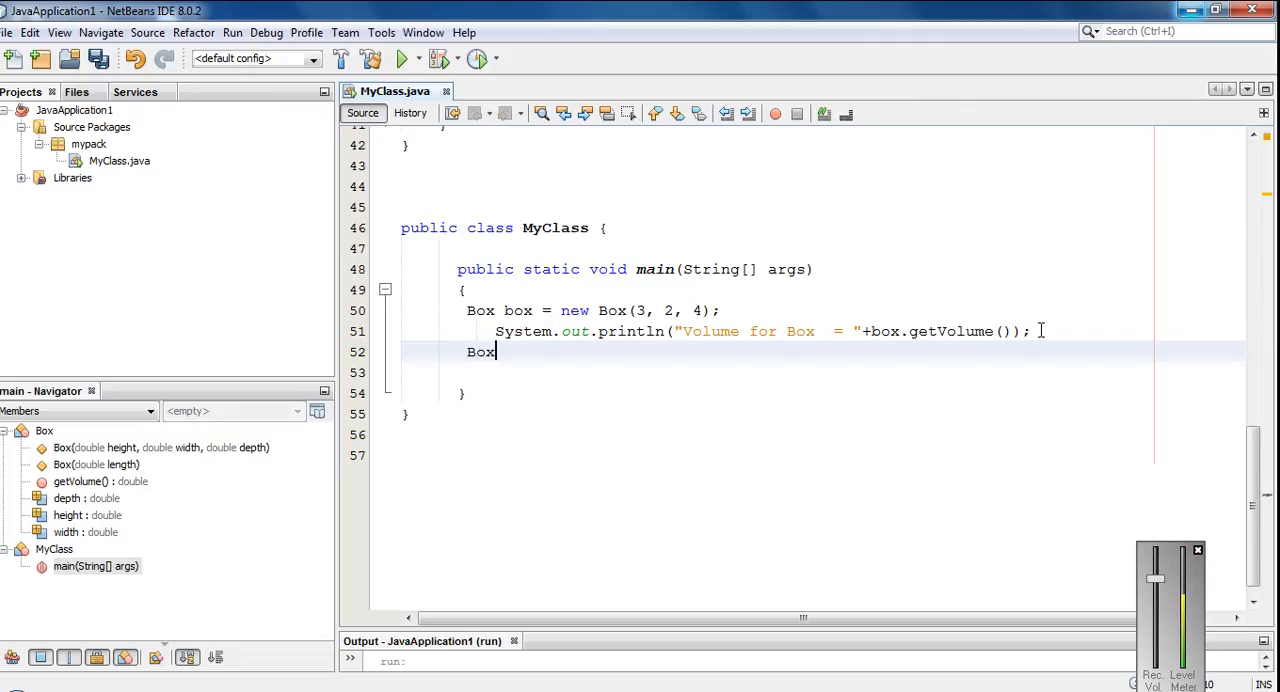
type("cu")
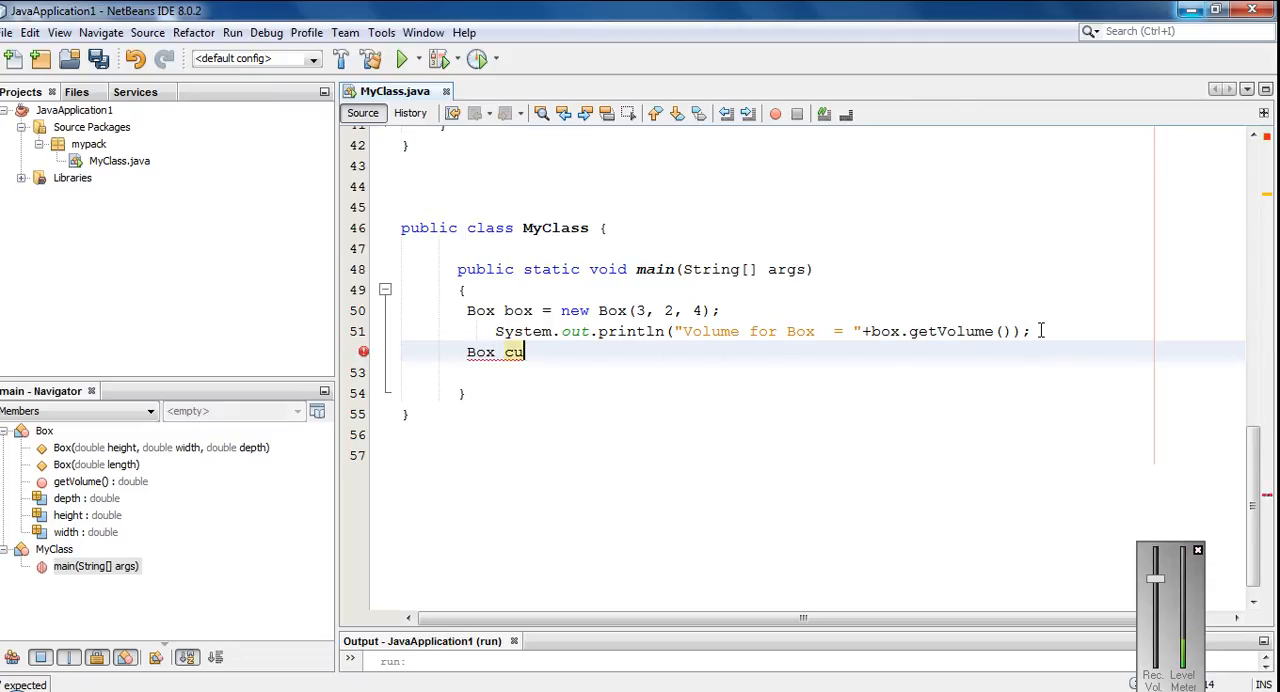
type("be = new Box(length")
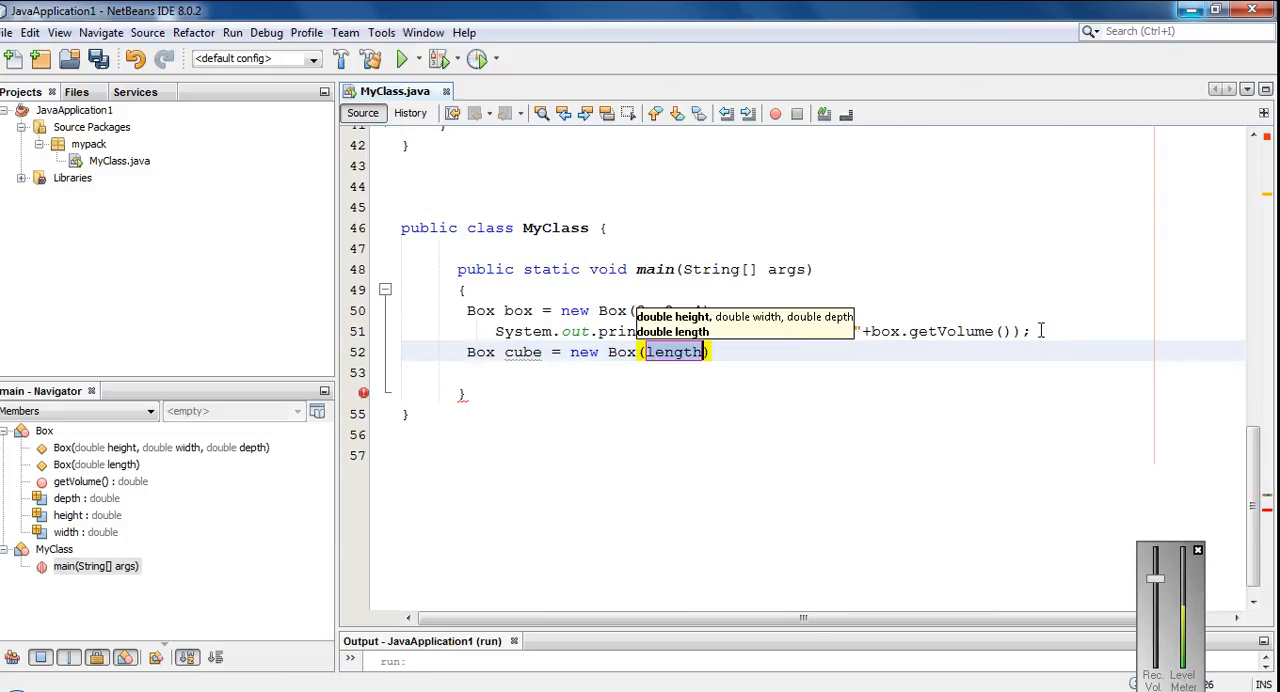
key("Delete")
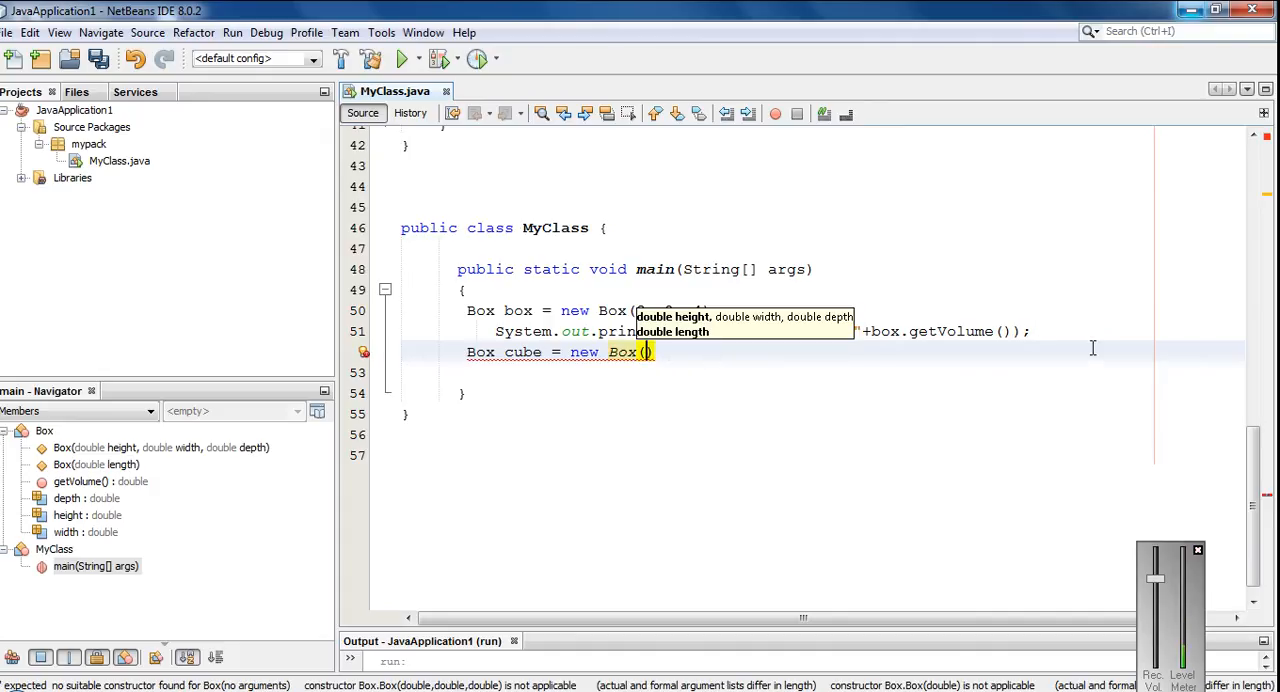
type("2.5")
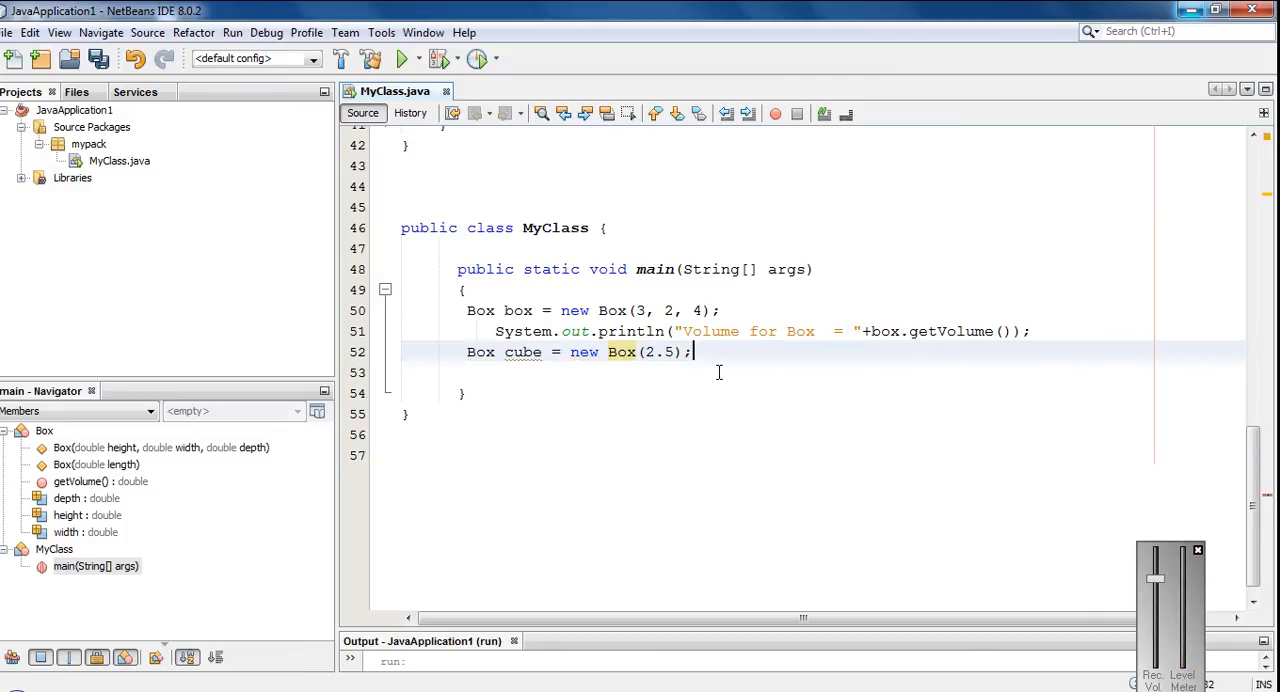
Duplicate the println and change it to '"Volume for Cube = " + cube.getVolume()'
key("enter")
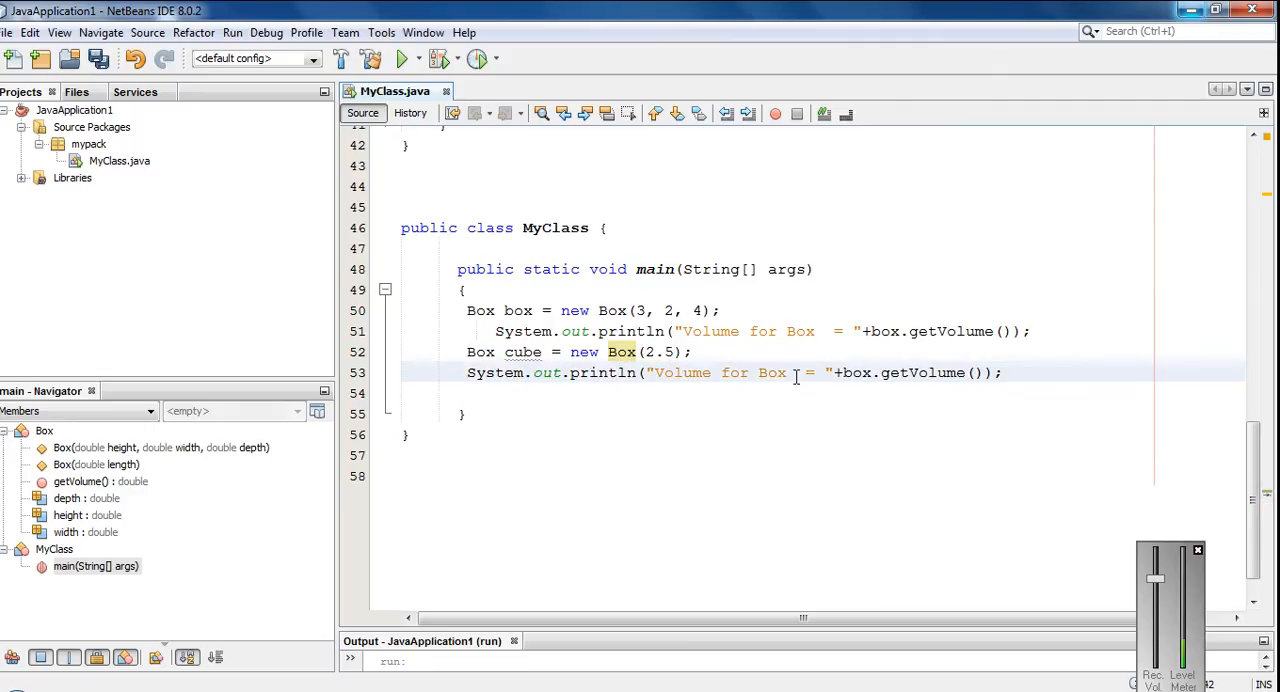
type("Cub")
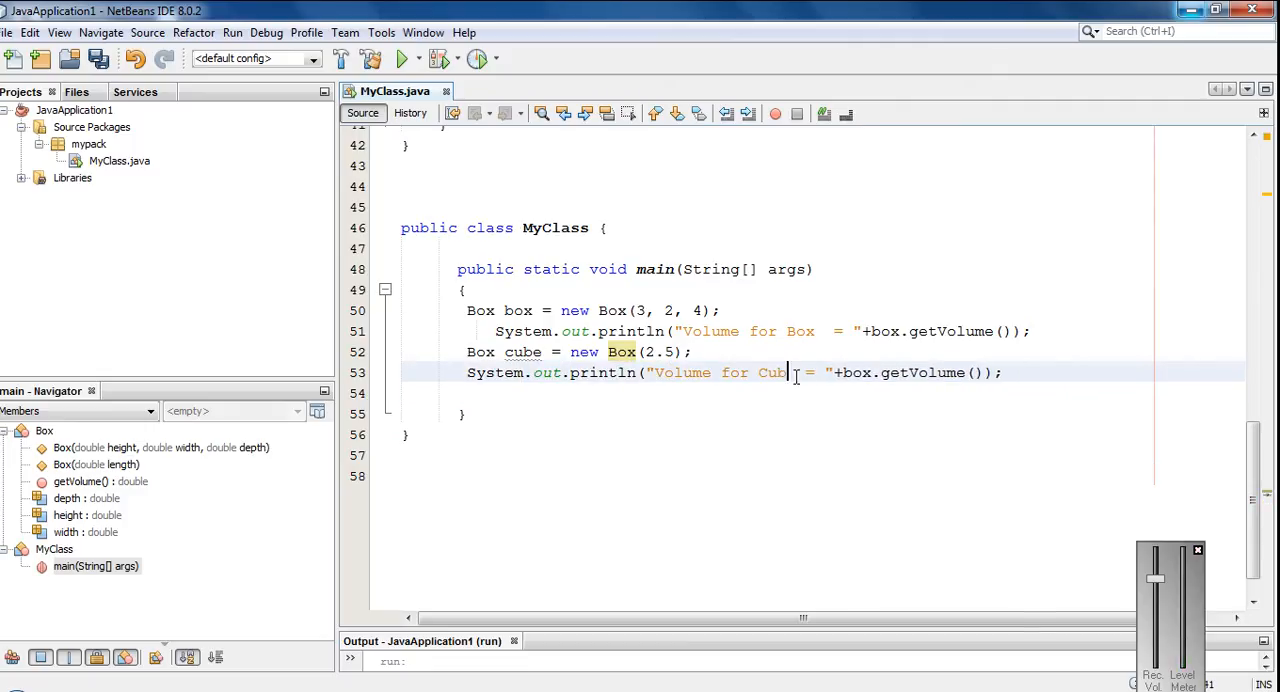
type("e")
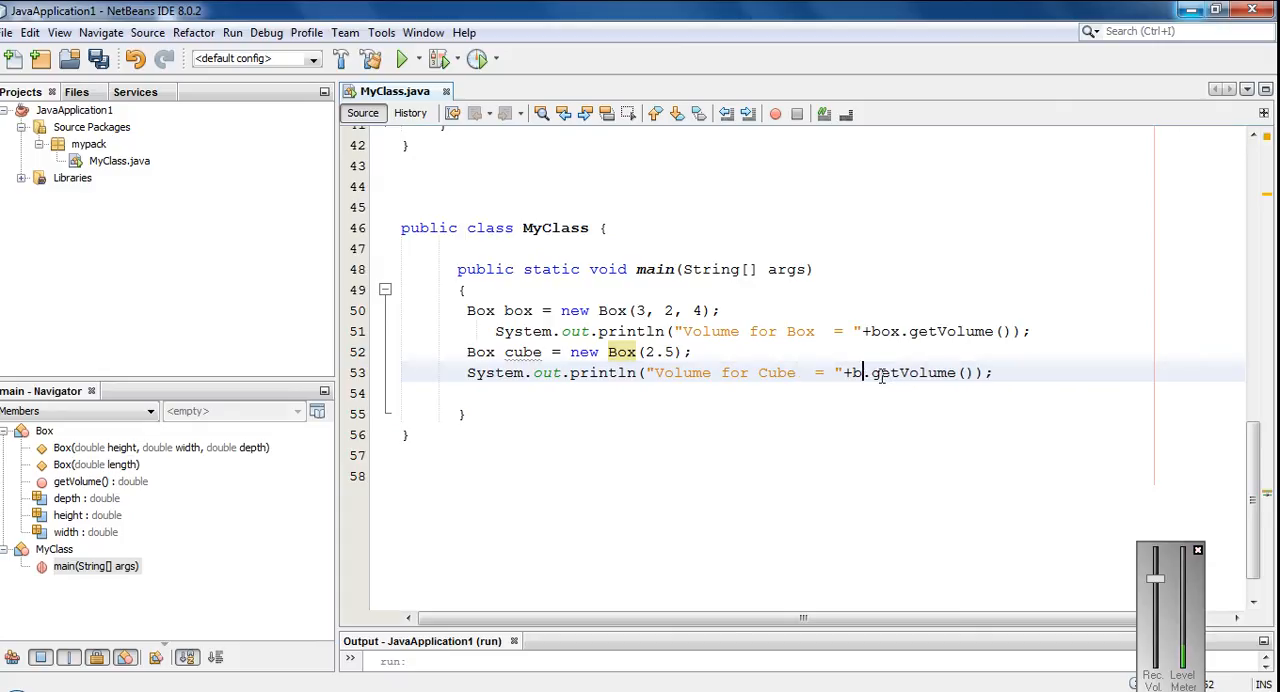
type("cube")
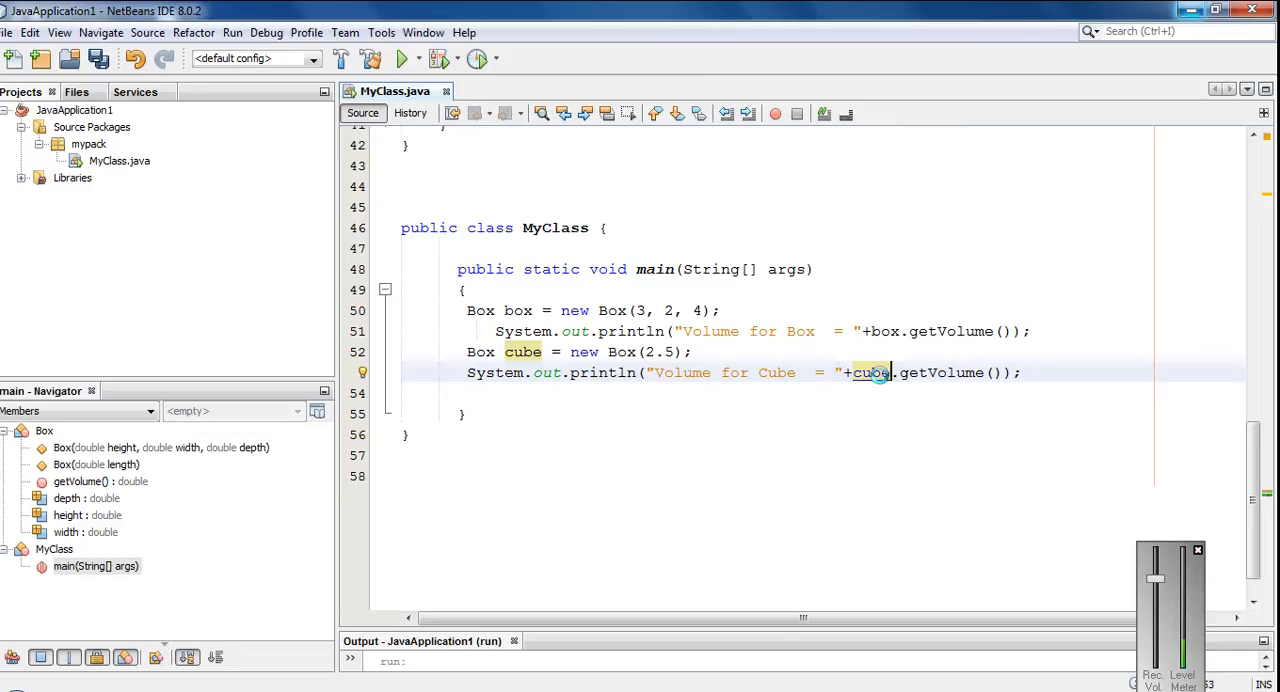
scroll("up", 3)
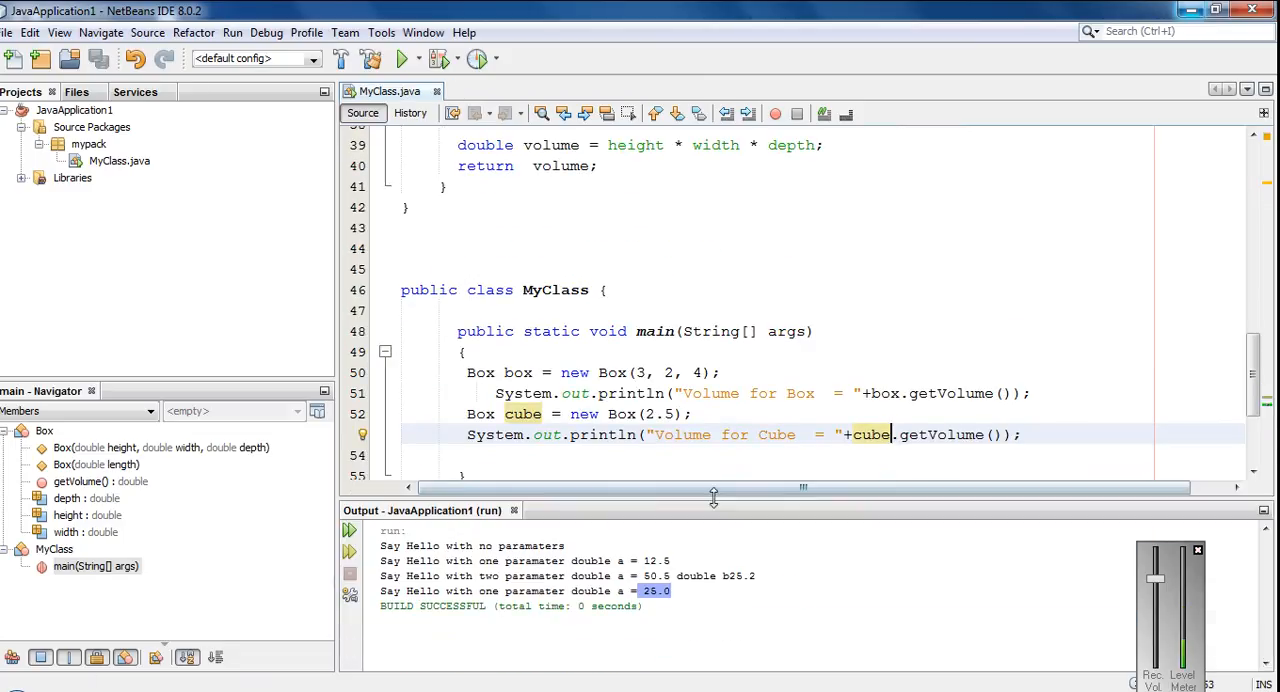
Clear the Output window and run the program to show volumes 24.0 and 15.625
right_click(520, 570)
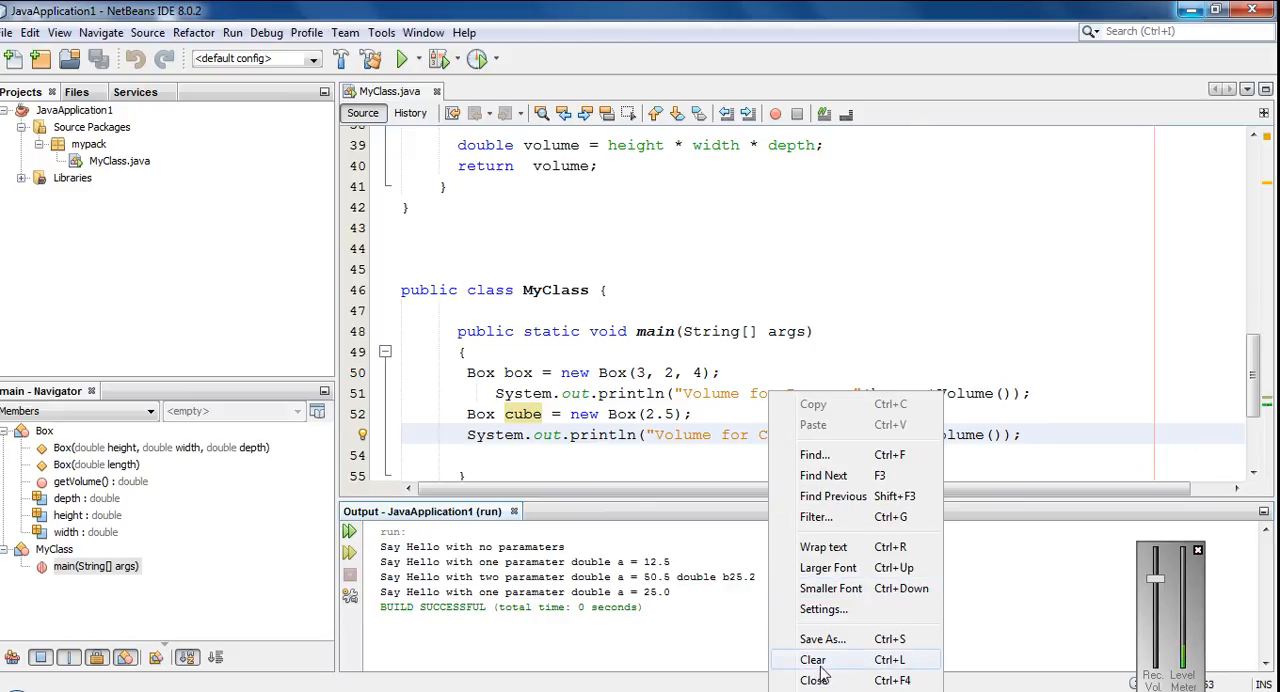
left_click(812, 660)
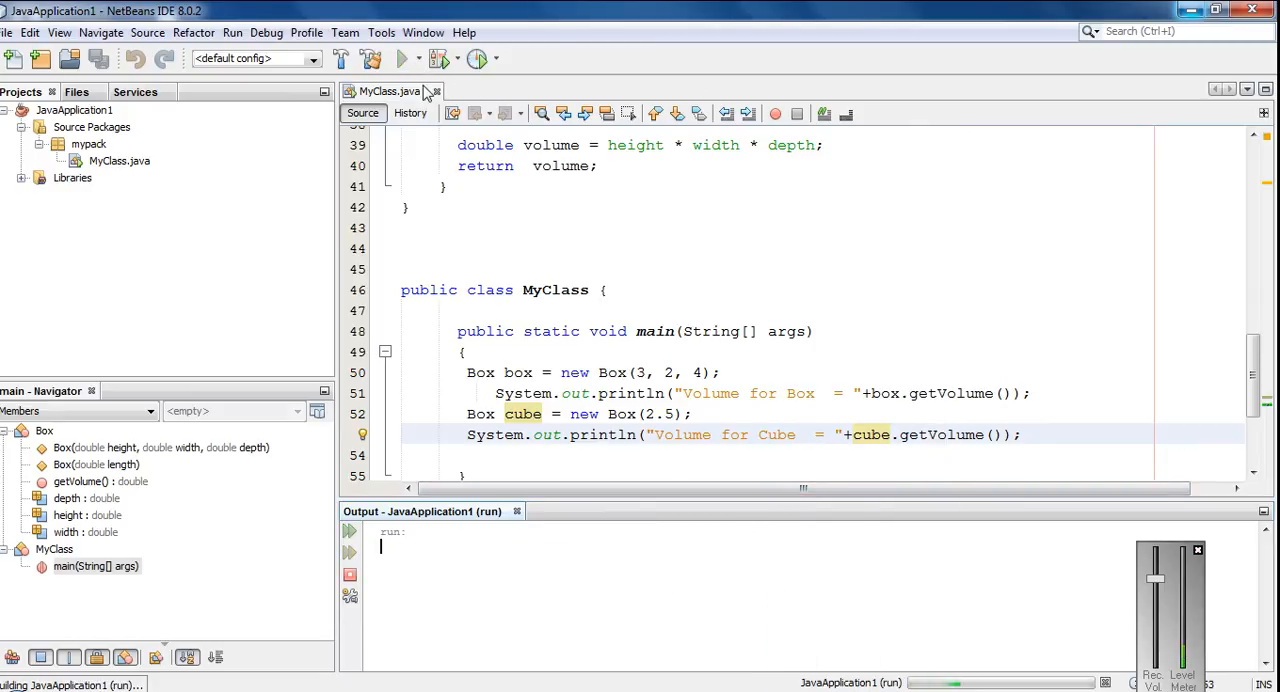
left_click(404, 58)
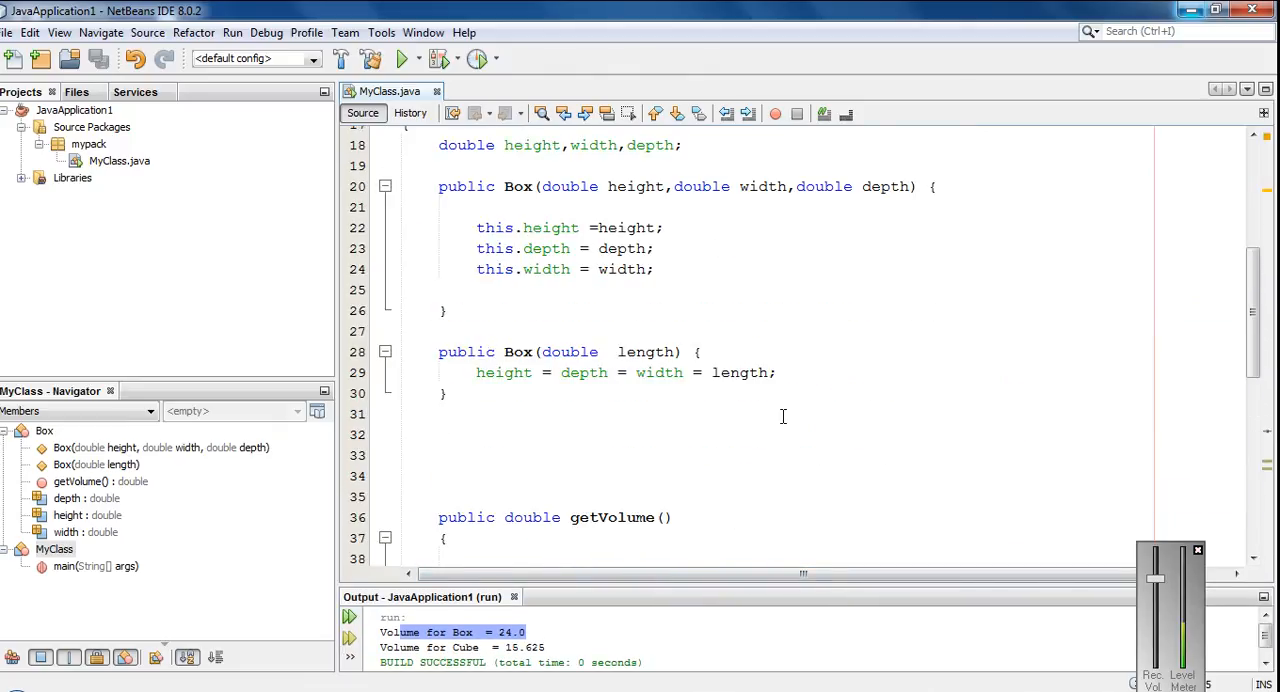
mouse_move(868, 412)
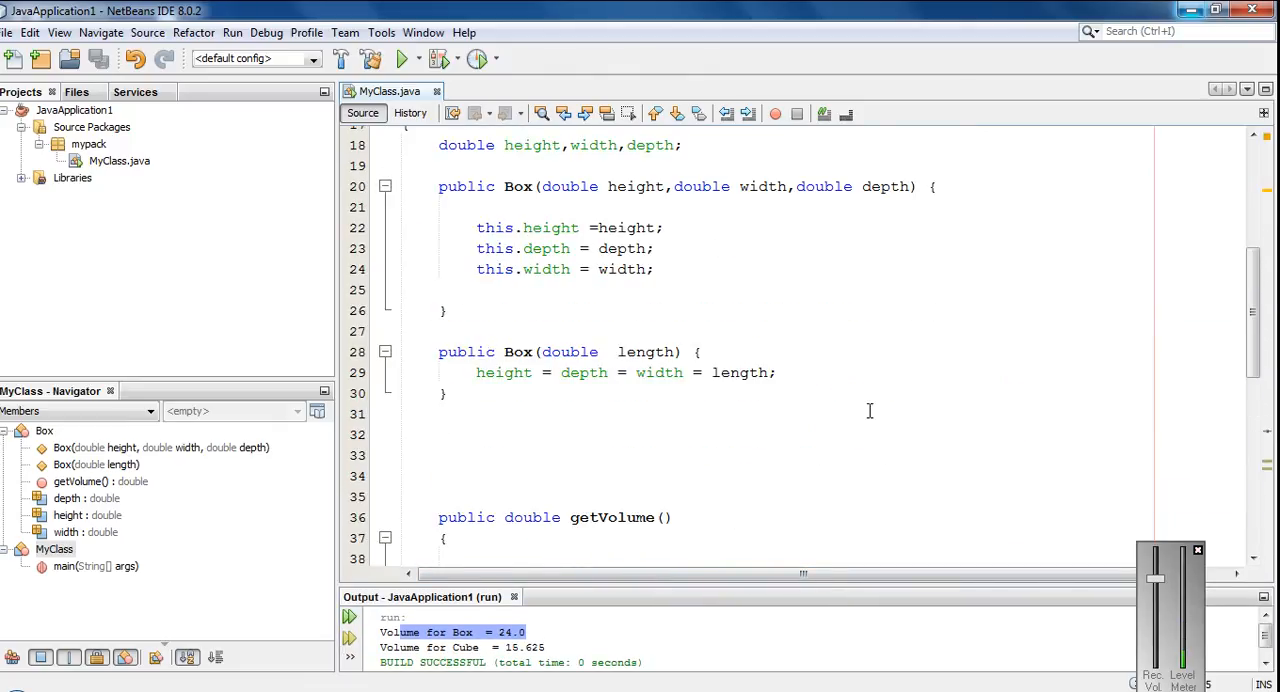